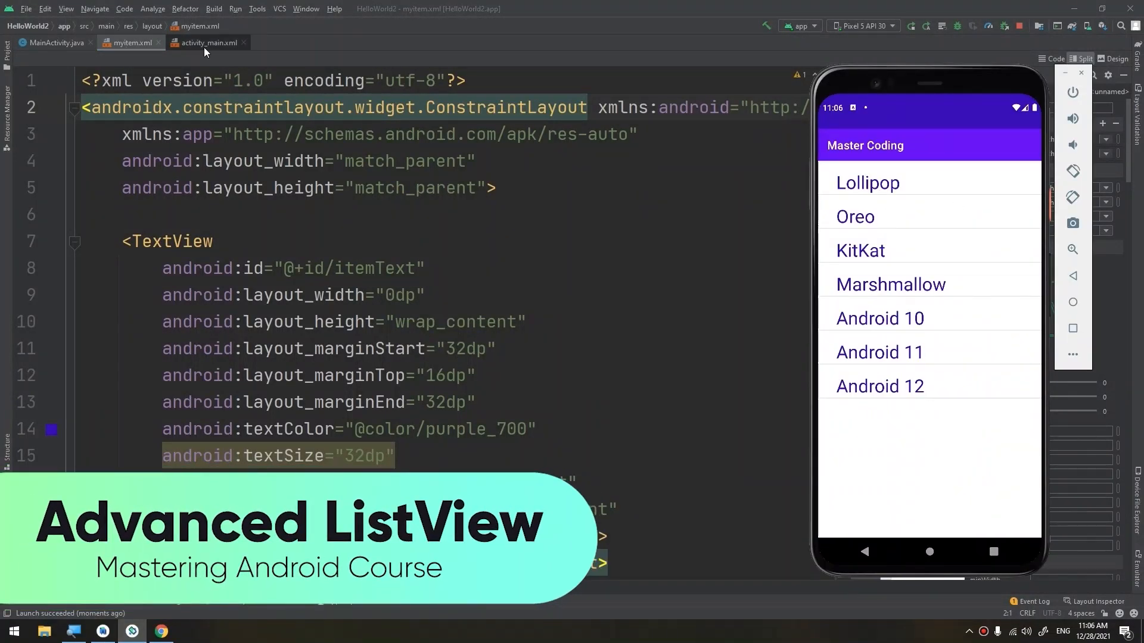
Switch from MainActivity.java to the activity_main.xml layout and begin a new element with '<'
click(54, 42)
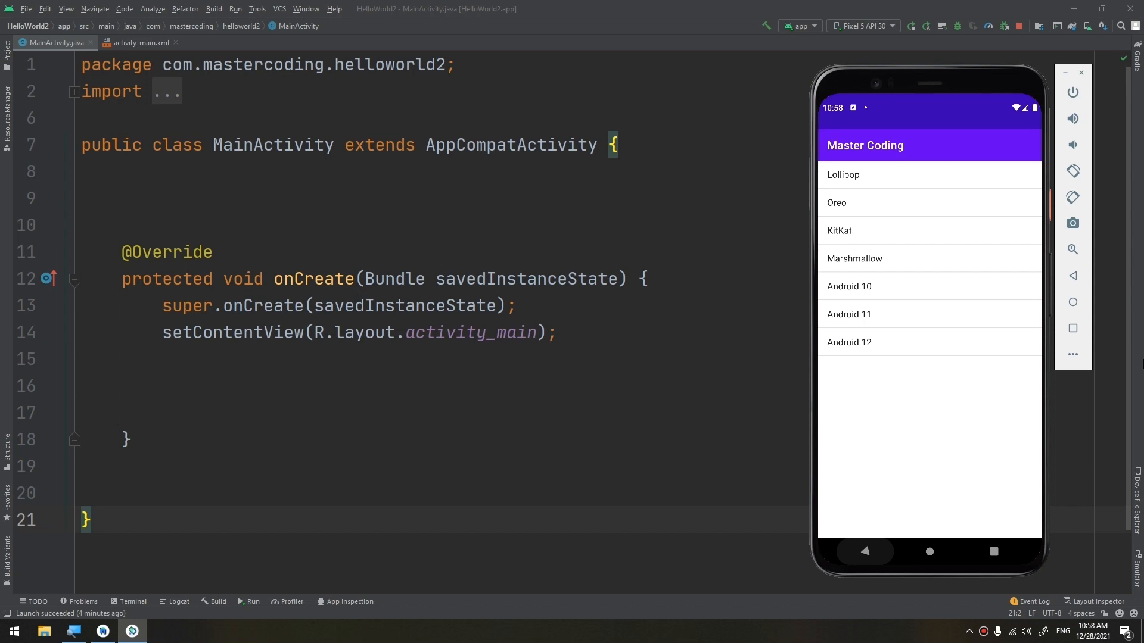
click(140, 43)
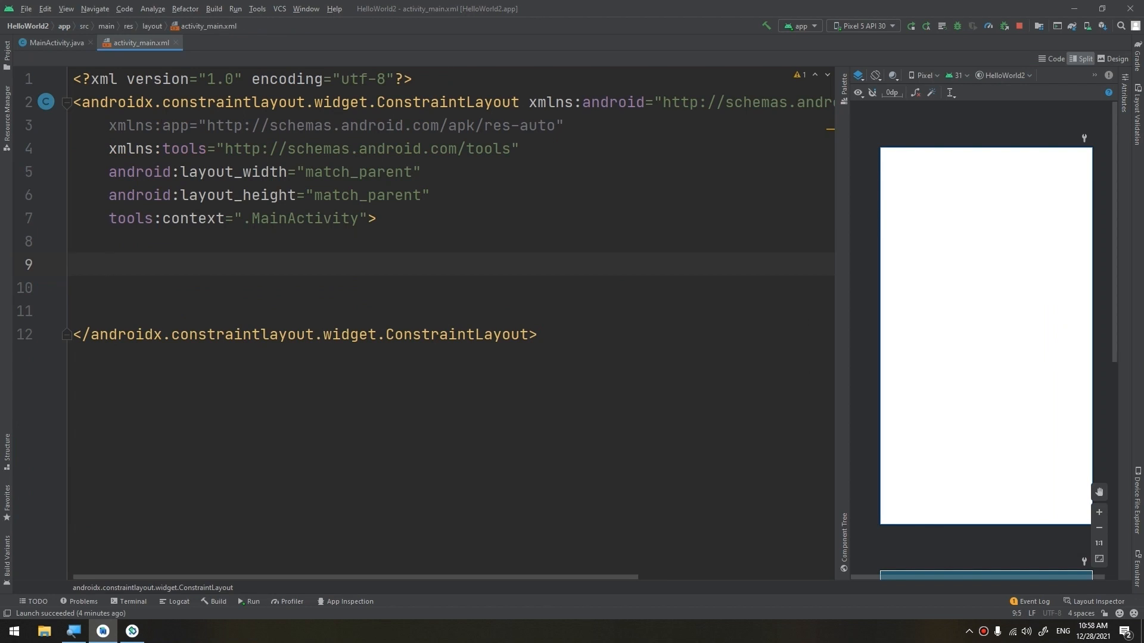
text(<)
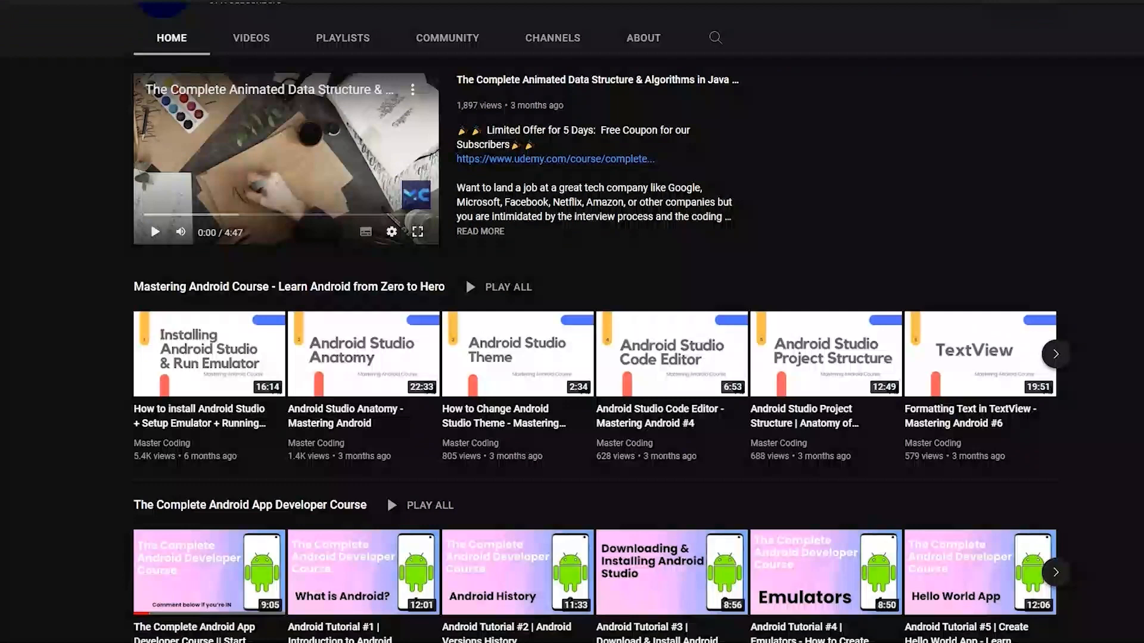
scroll(down, 3)
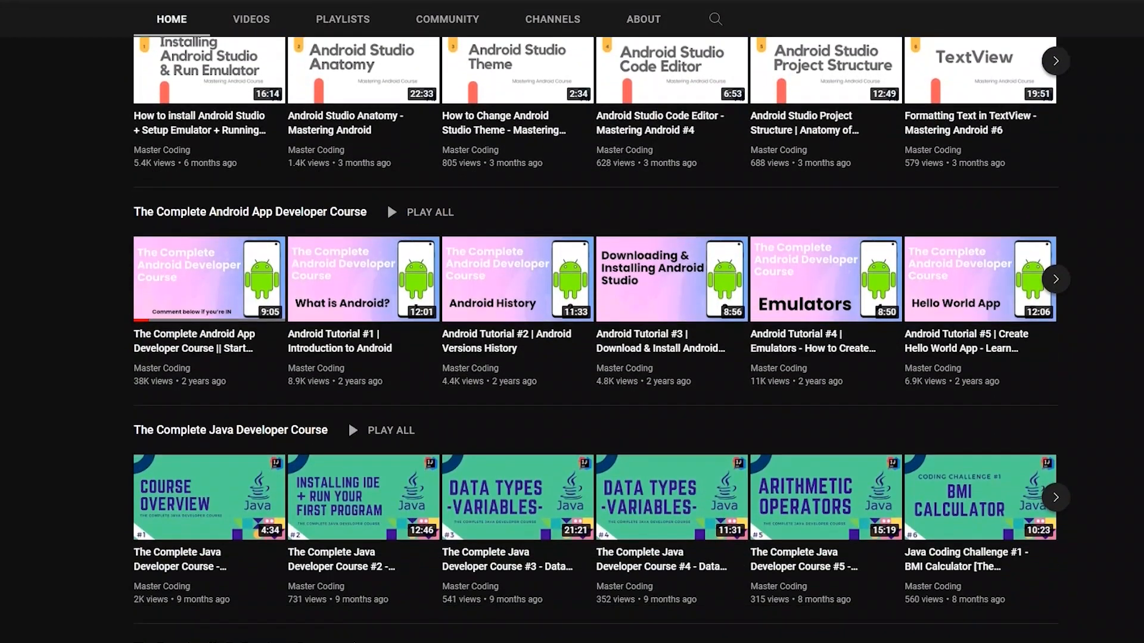
scroll(down, 3)
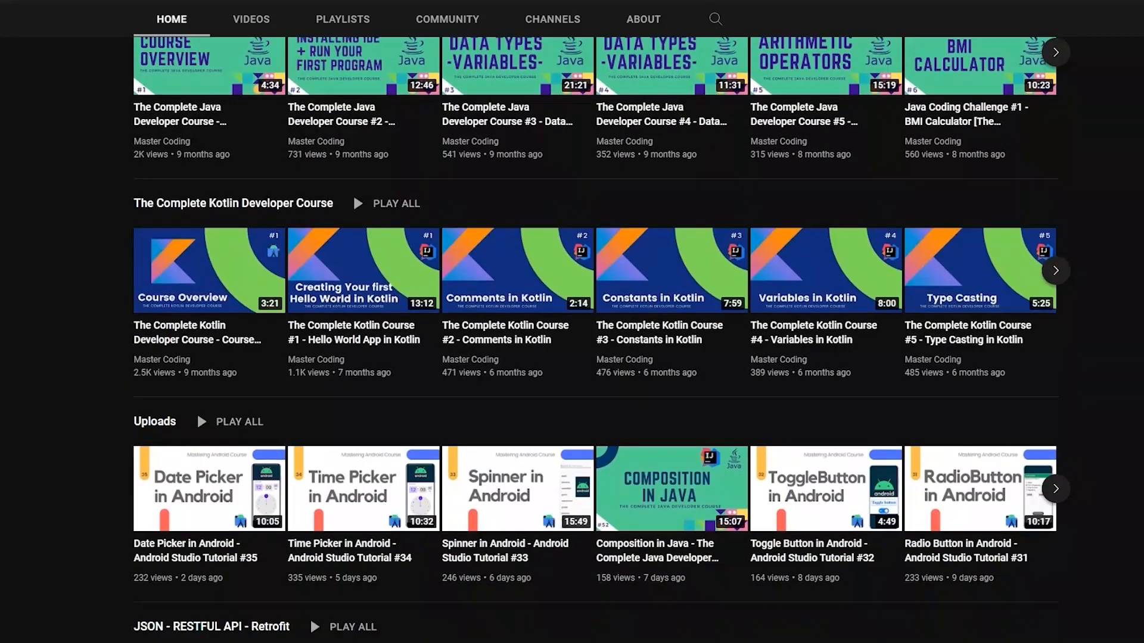
scroll(down, 3)
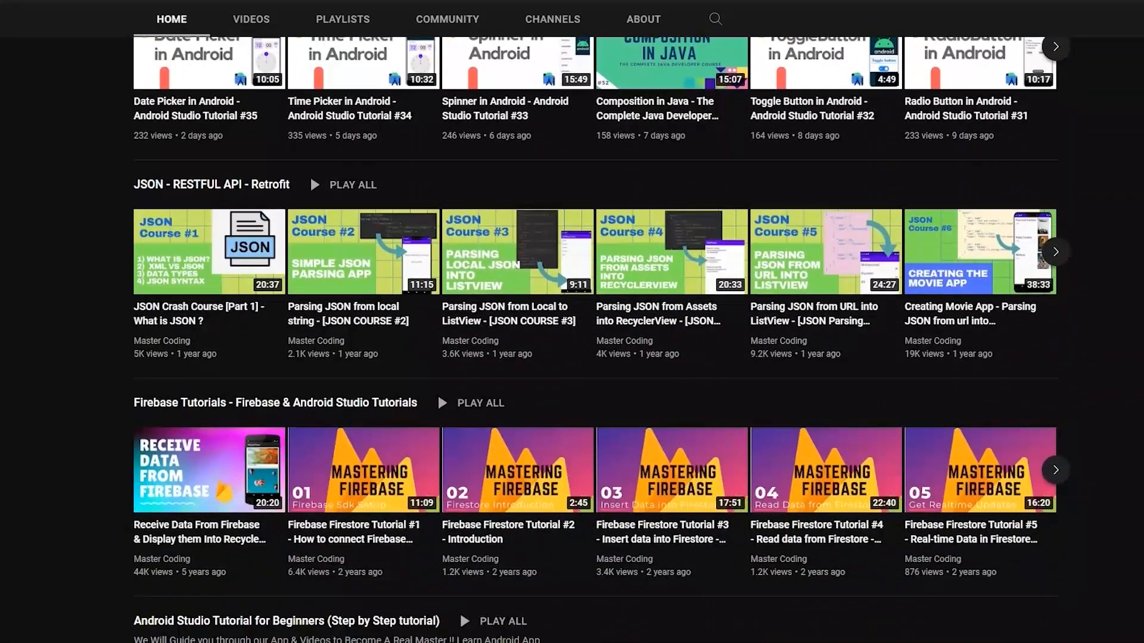
scroll(down, 3)
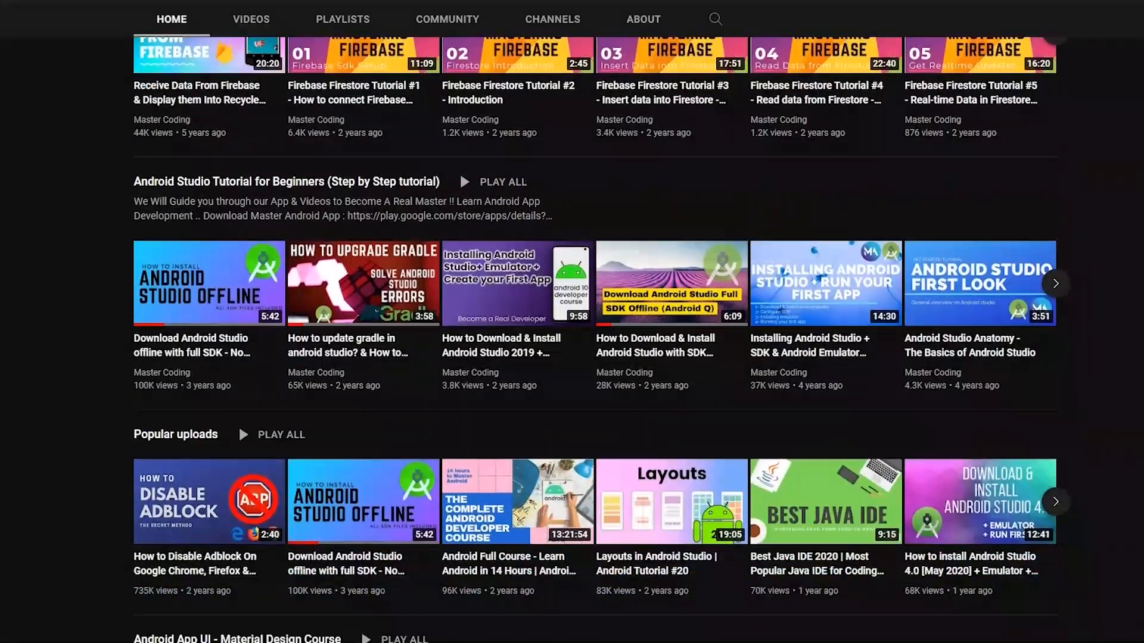
scroll(up, 3)
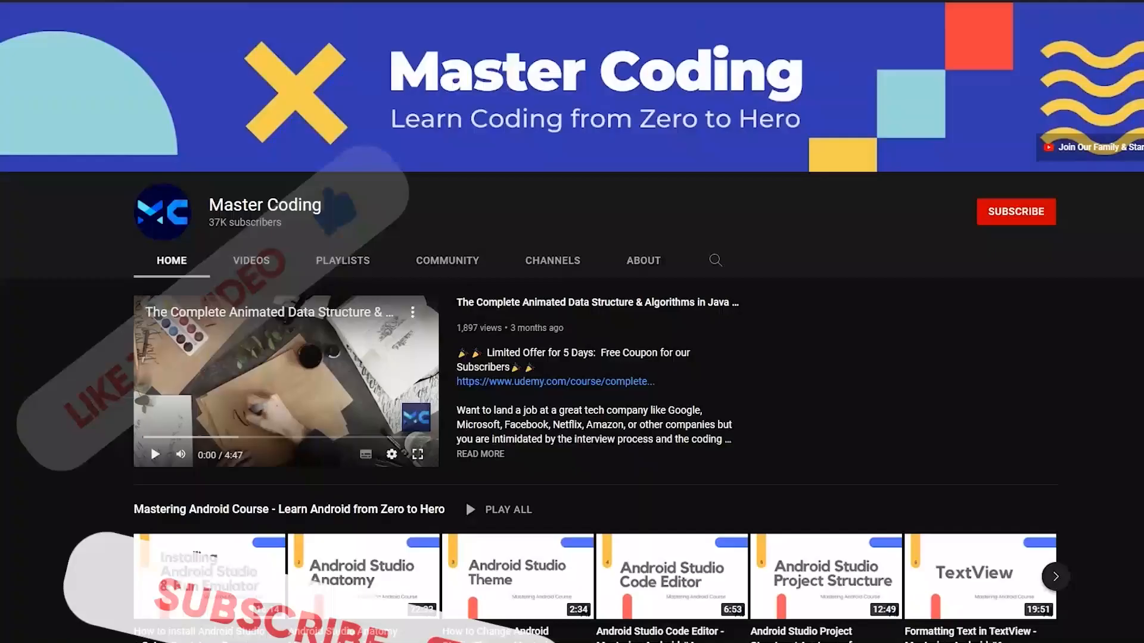
Add a ListView with android:id @+id/listView constrained to the parent, then return to MainActivity.java
click(1015, 212)
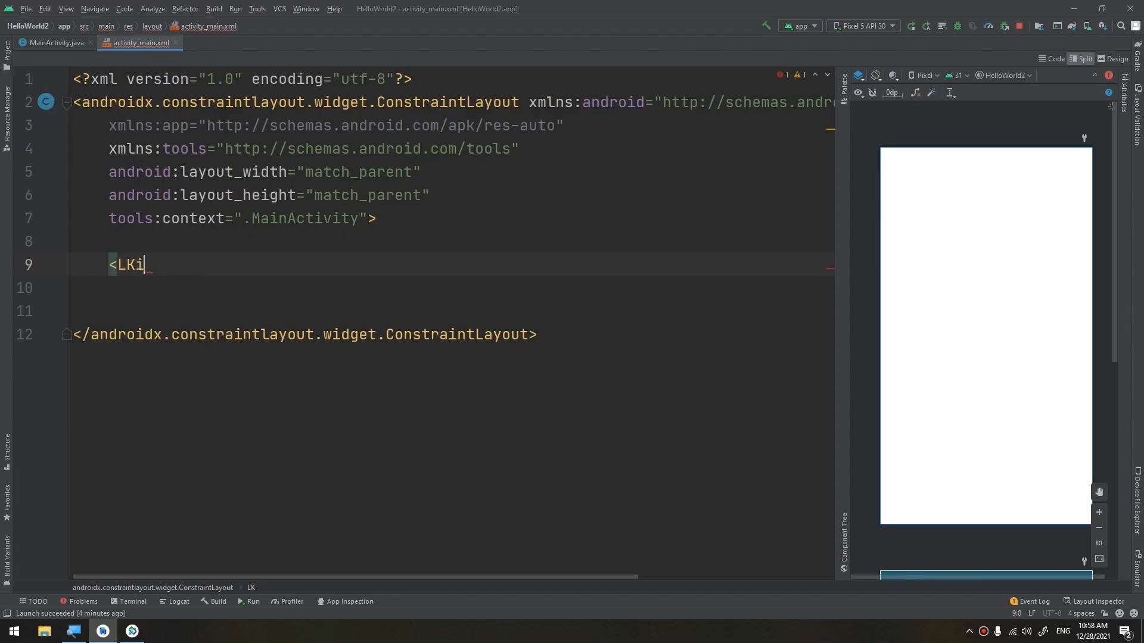
text(ListView)
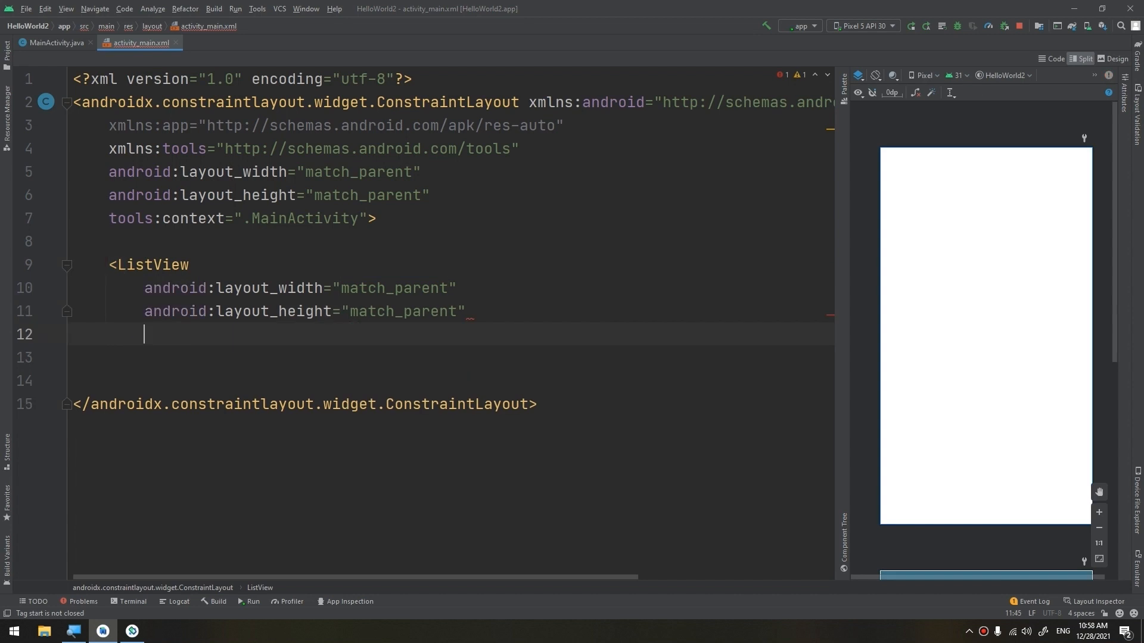
text(android:id="@+id/)
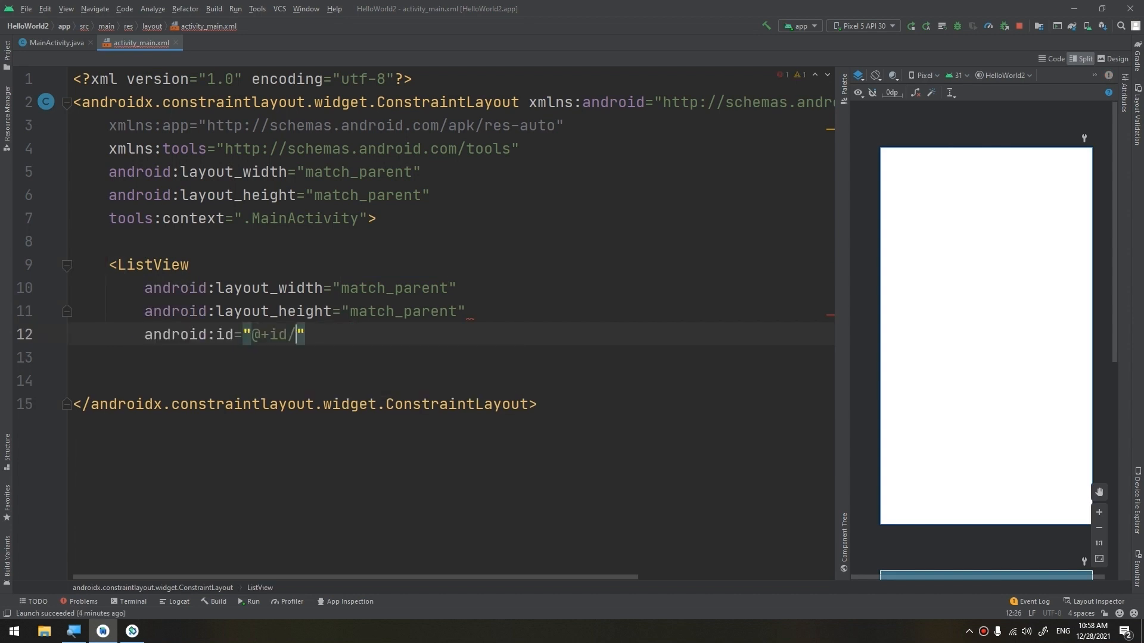
text(listView)
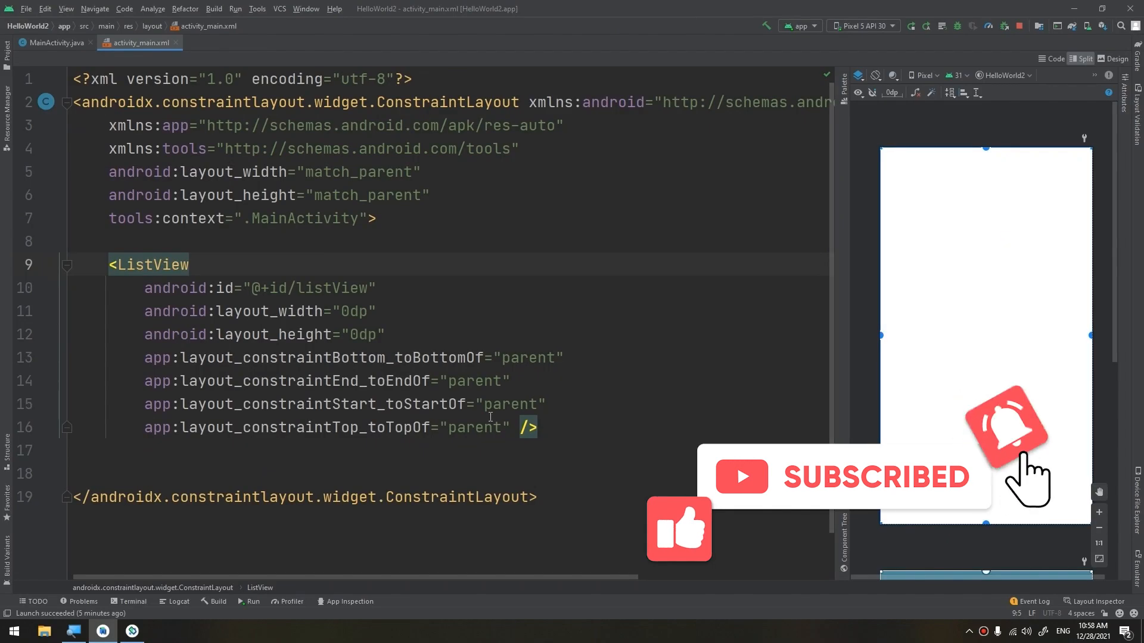
click(56, 43)
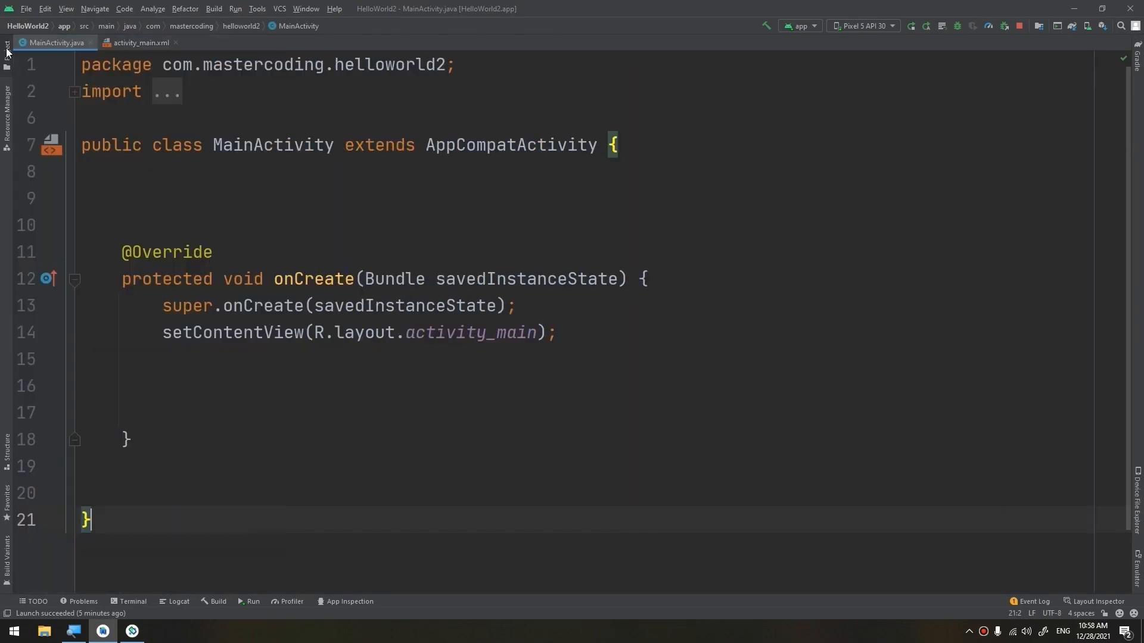
From the Udemy course page go to the instructor's profile page
click(323, 359)
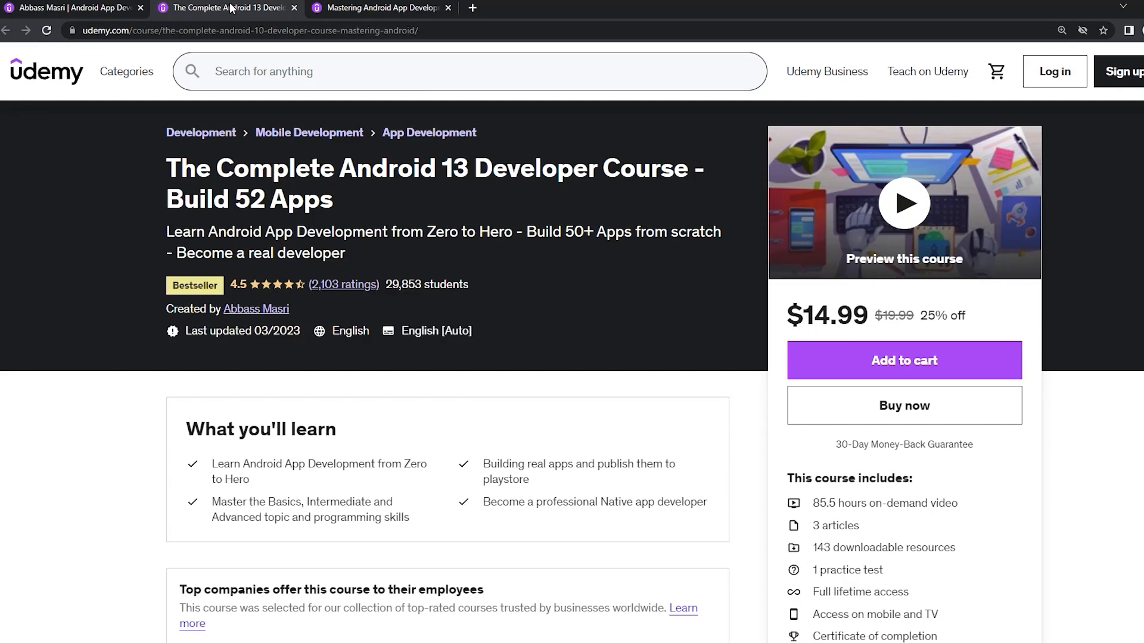
mouse_move(268, 61)
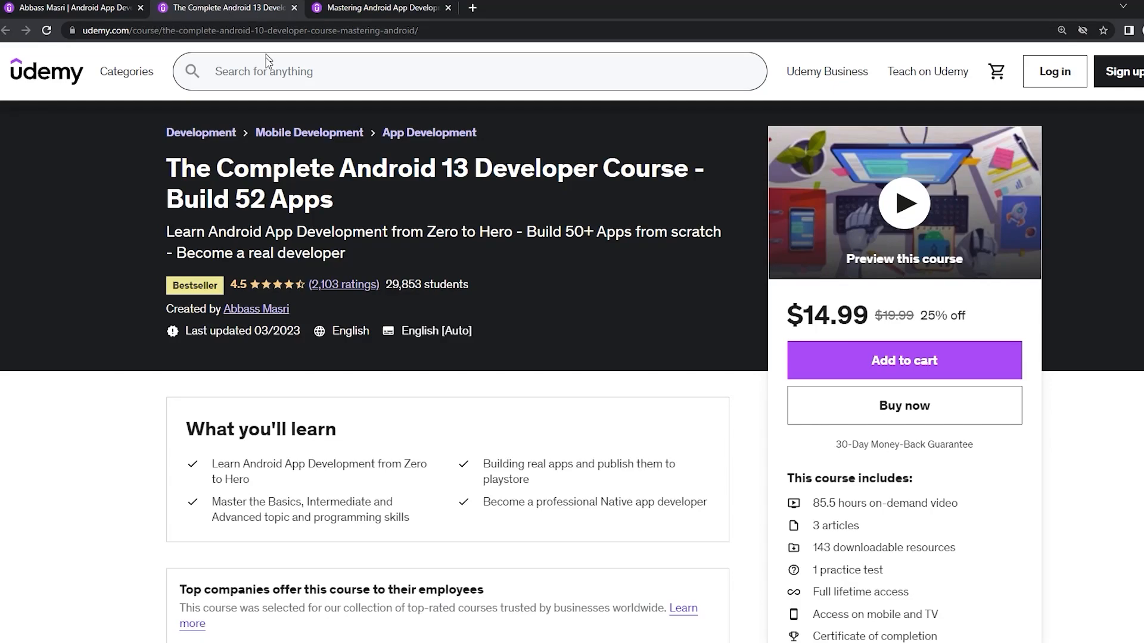
click(379, 8)
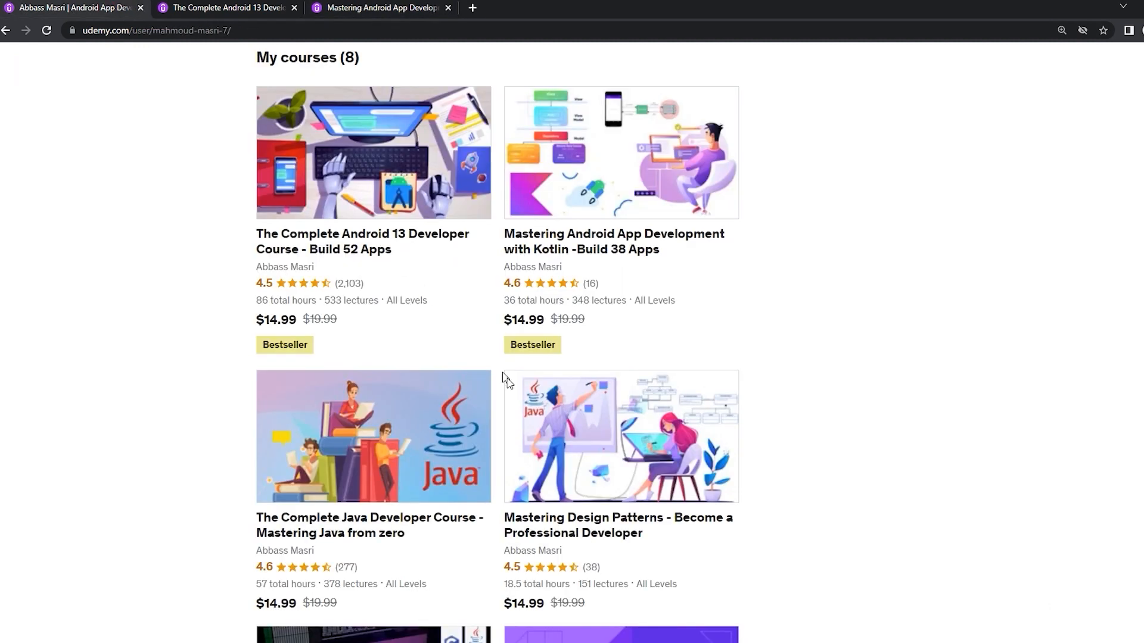
mouse_move(507, 381)
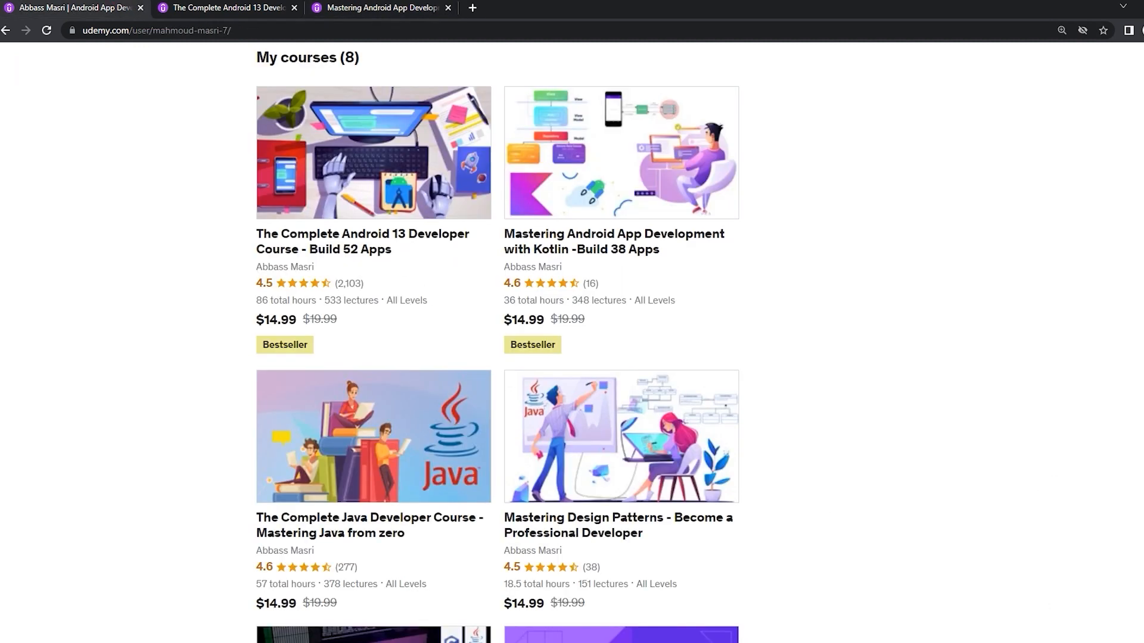
Scroll through the instructor's list of eight courses and back up
scroll(down, 3)
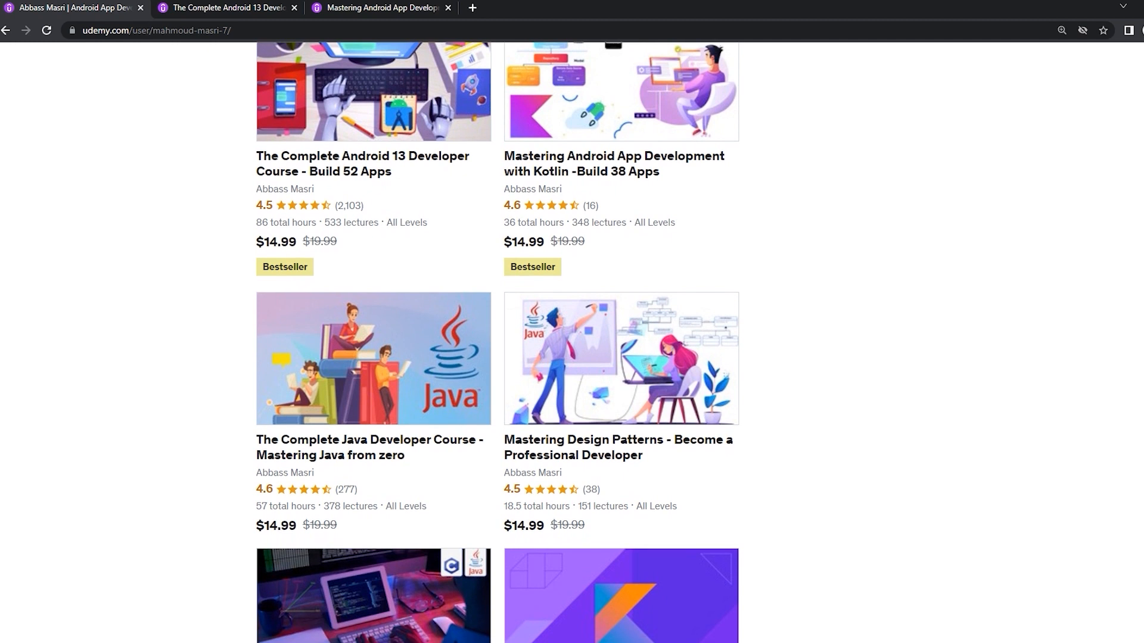
scroll(down, 3)
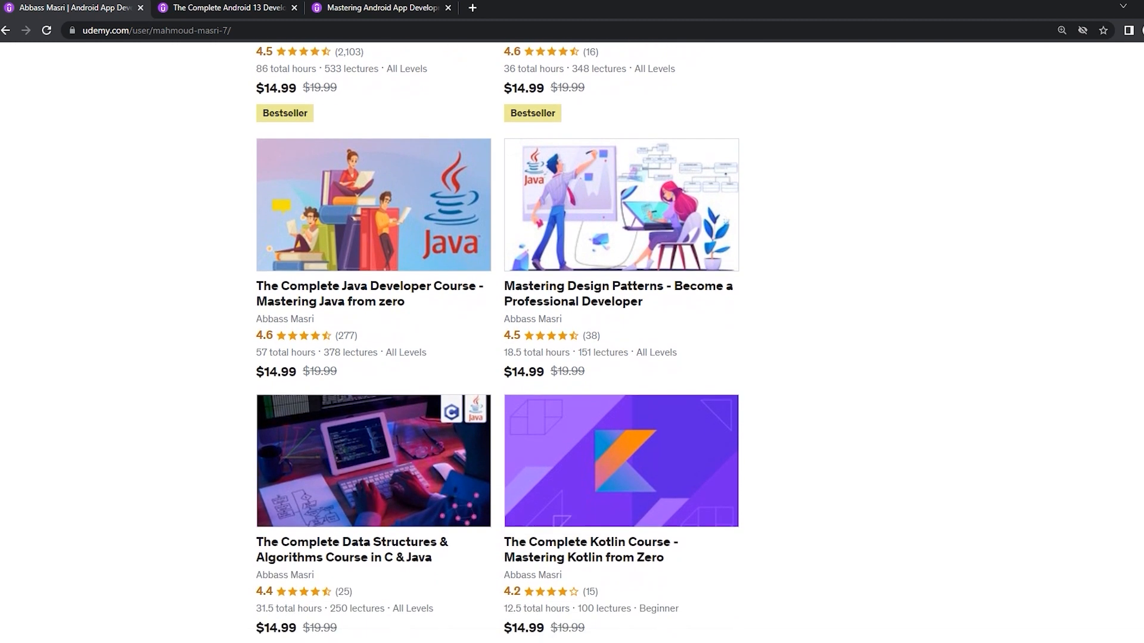
scroll(down, 3)
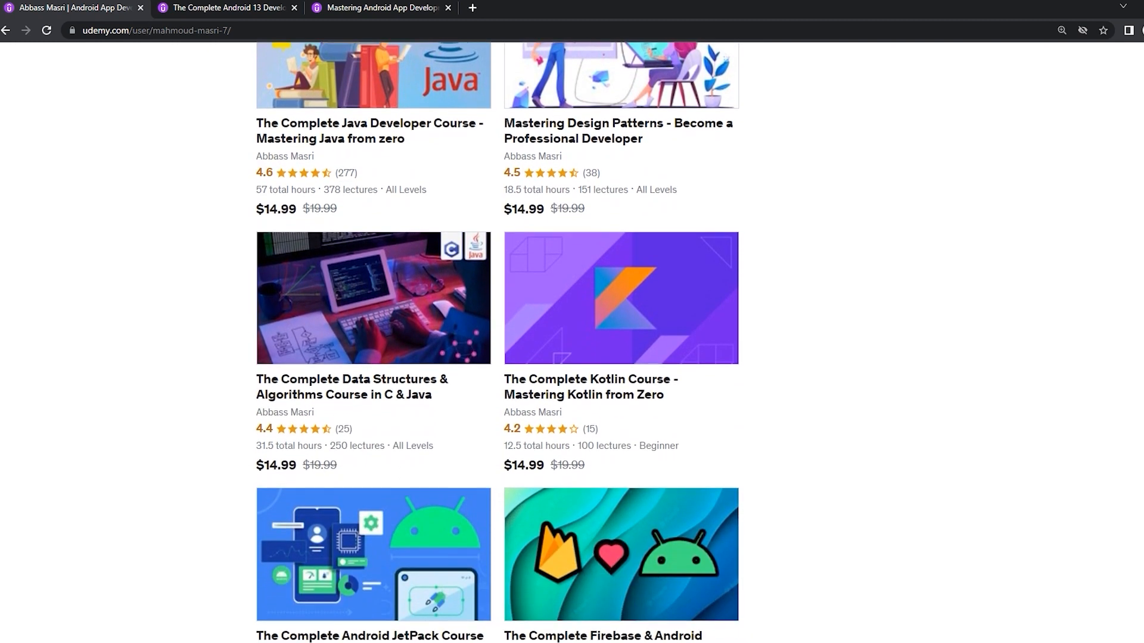
scroll(down, 3)
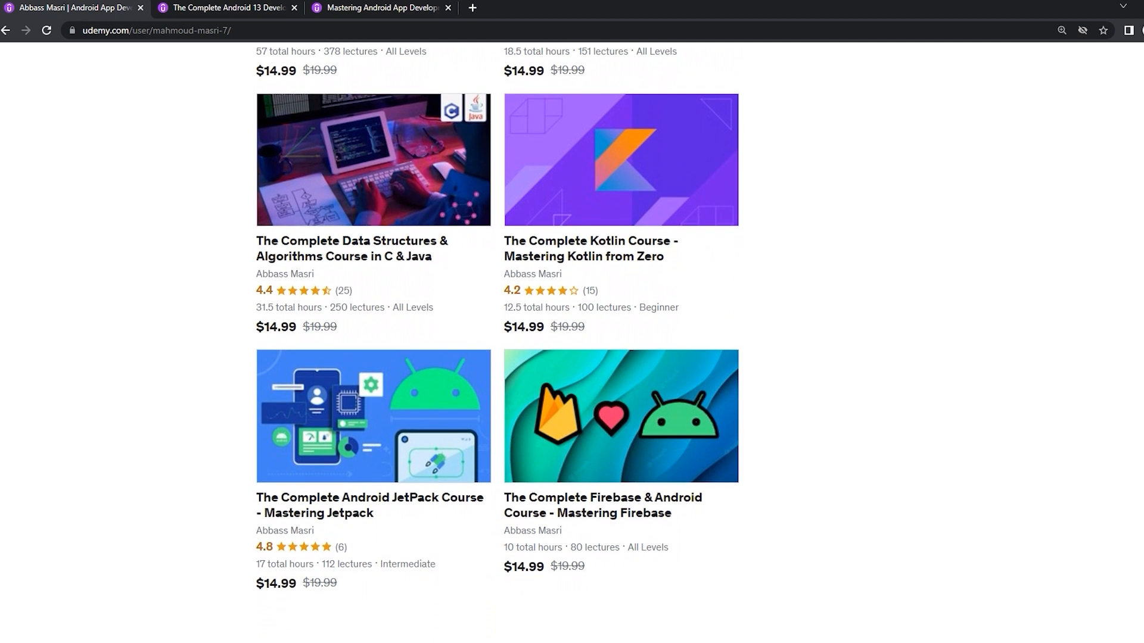
scroll(up, 3)
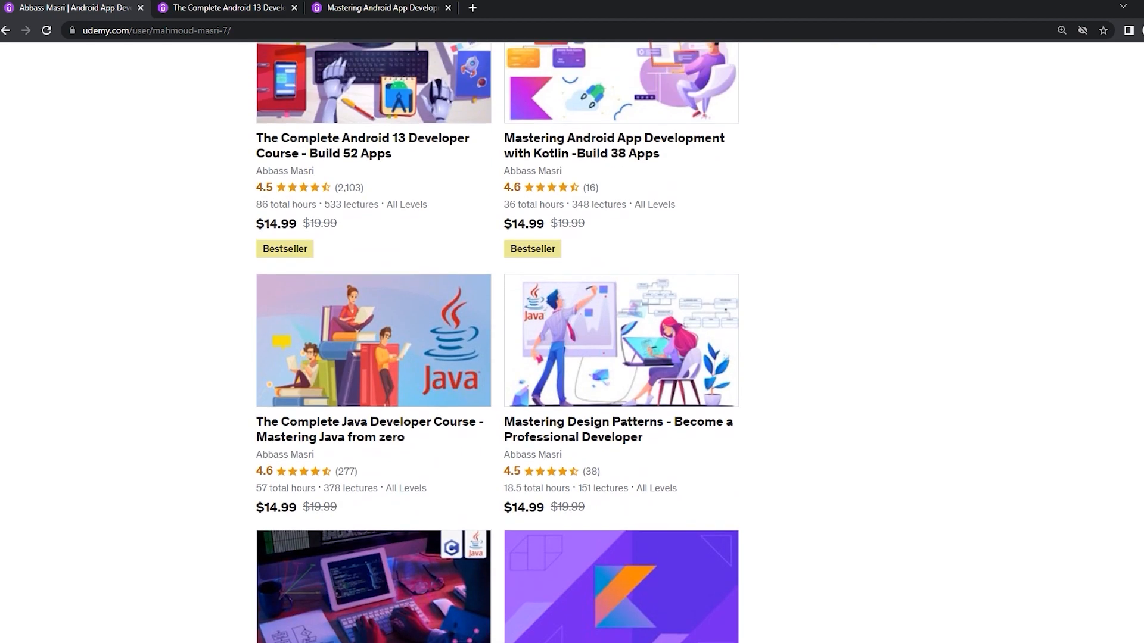
scroll(up, 3)
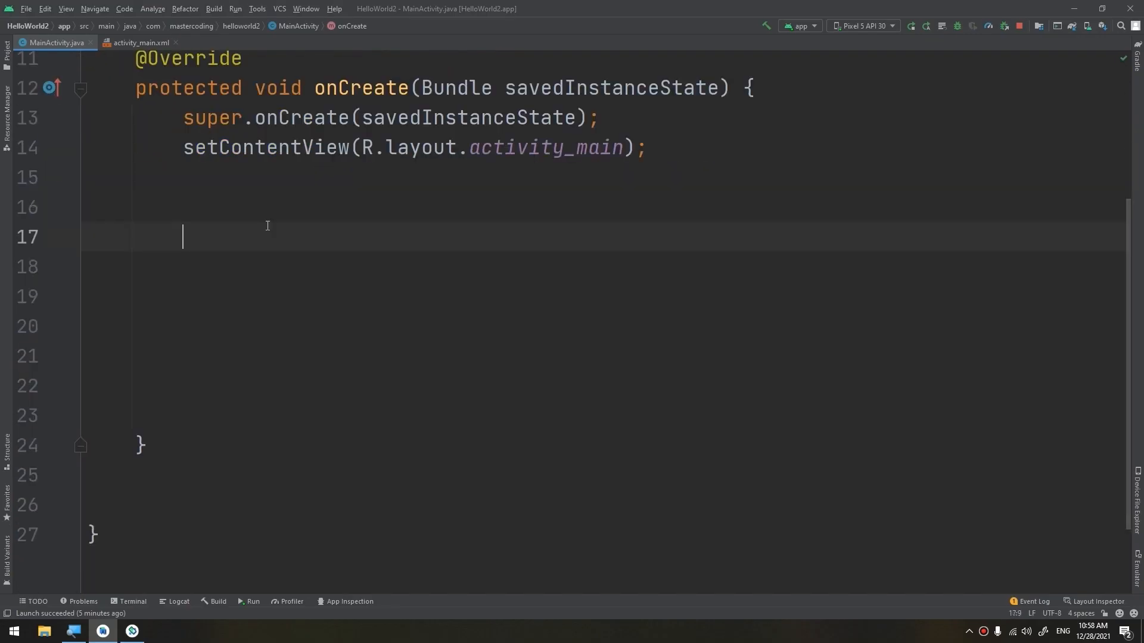
Under a '// 1- Initialize' comment declare ListView listView = findViewById(R.id.listView)
text(// 1-)
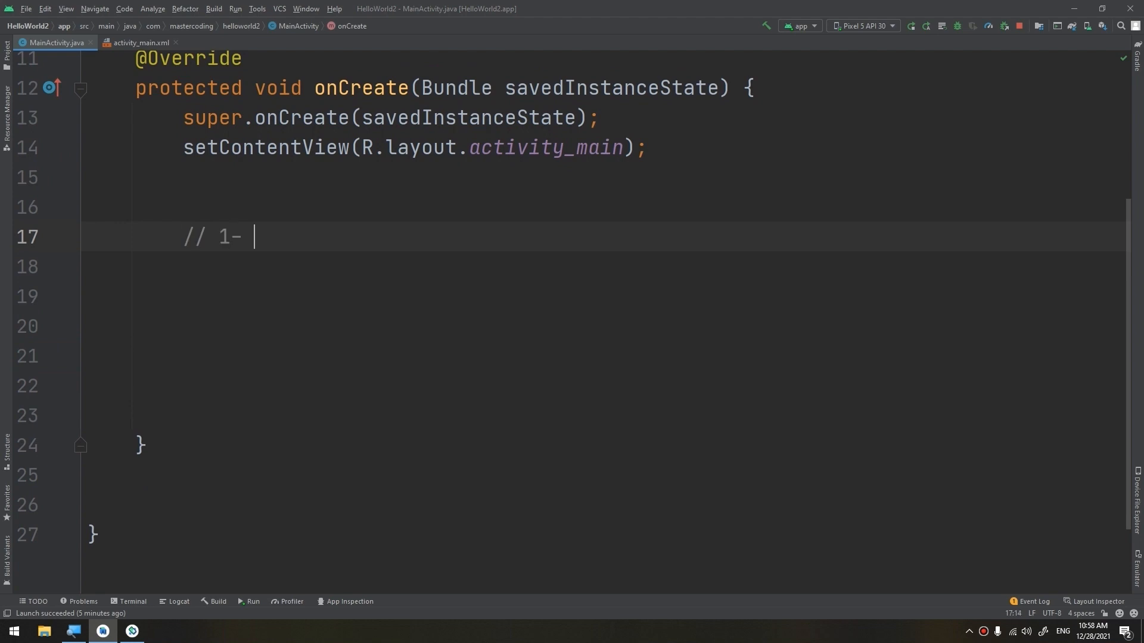
text(ListView D)
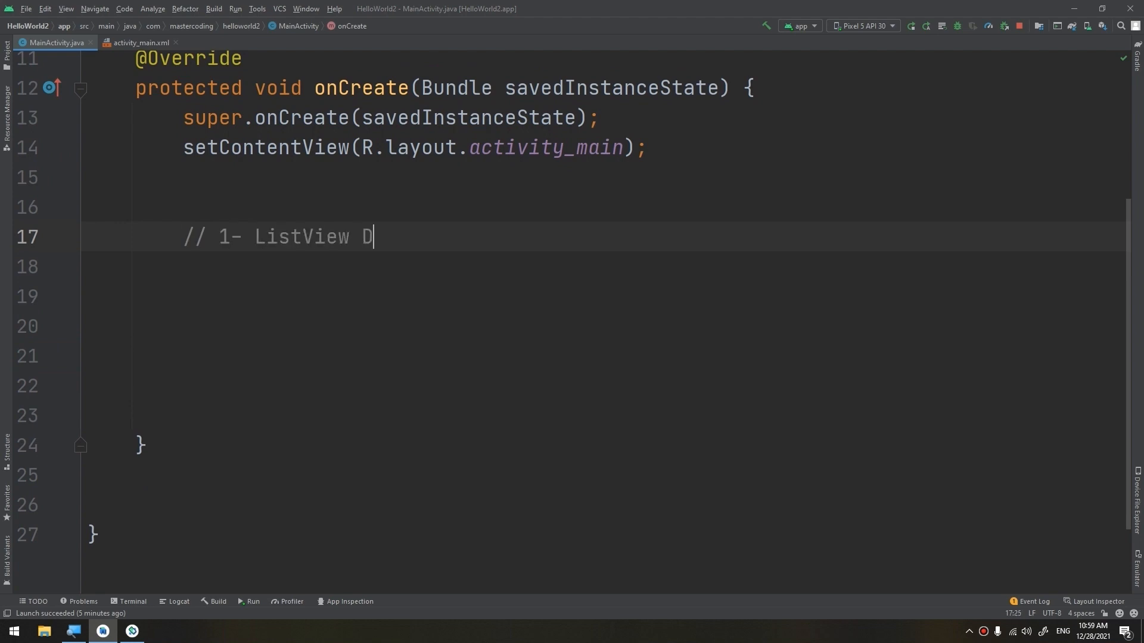
key(Backspace)
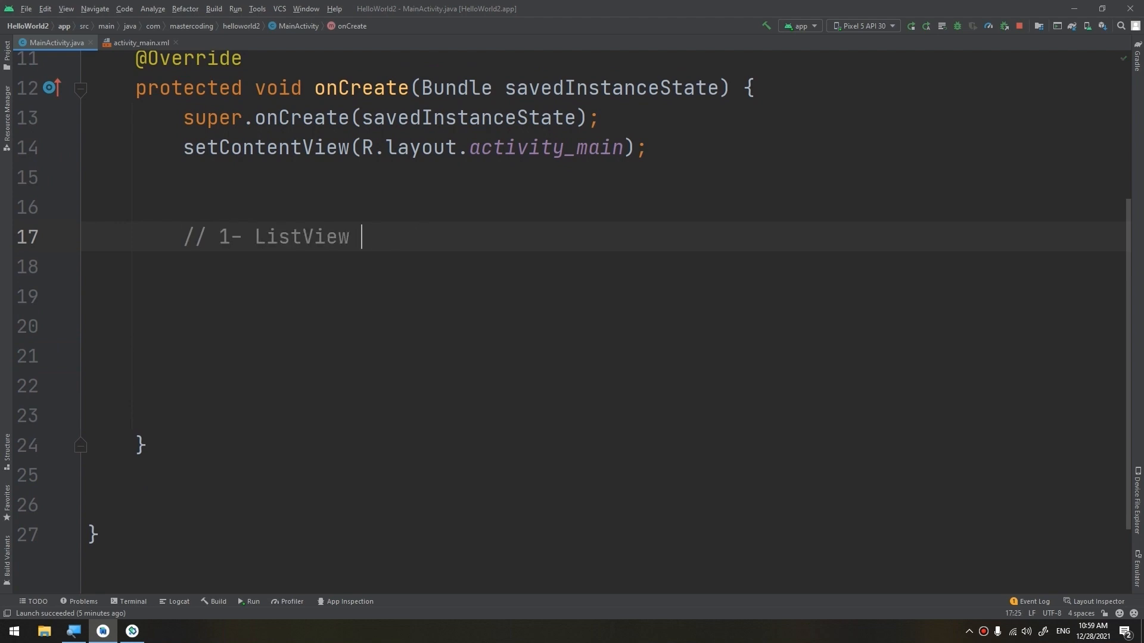
text(Initialization)
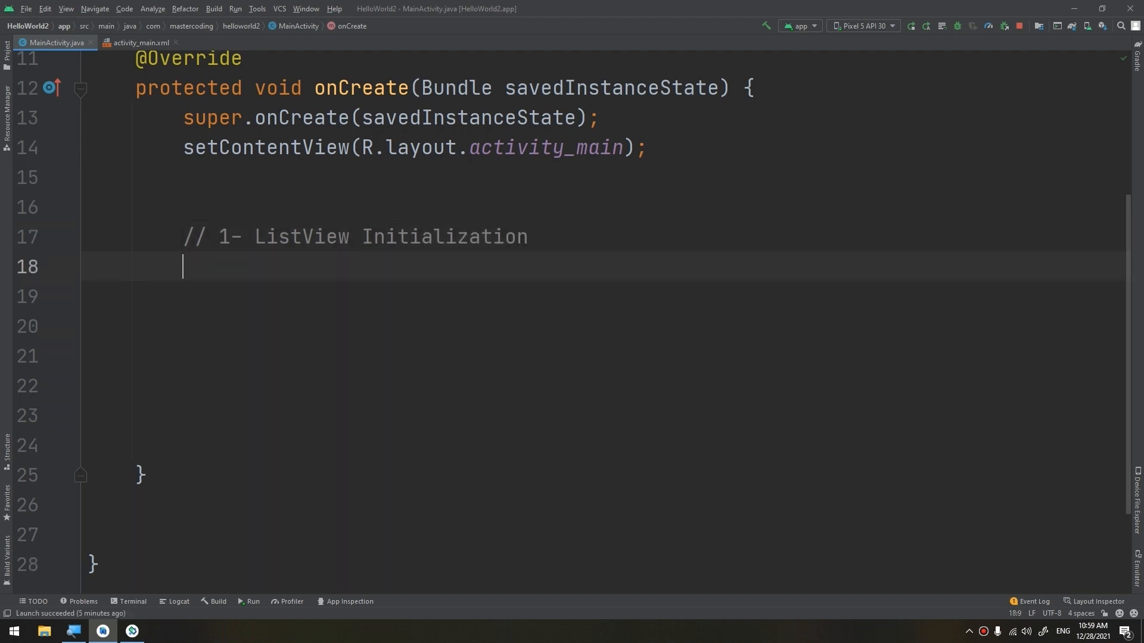
text(ListView)
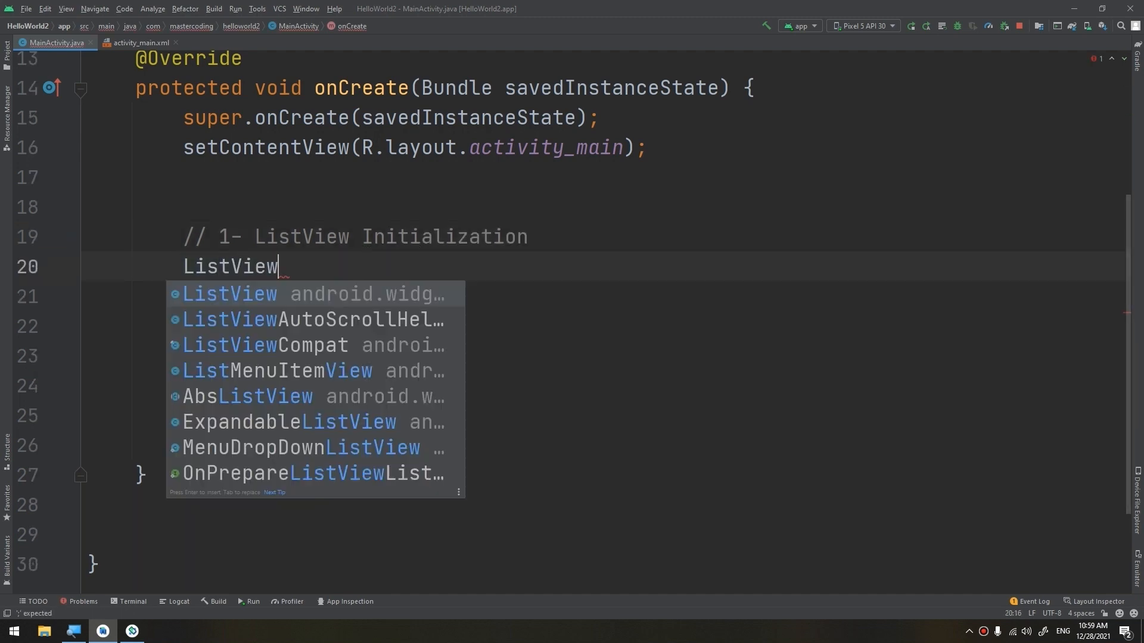
text(listView =)
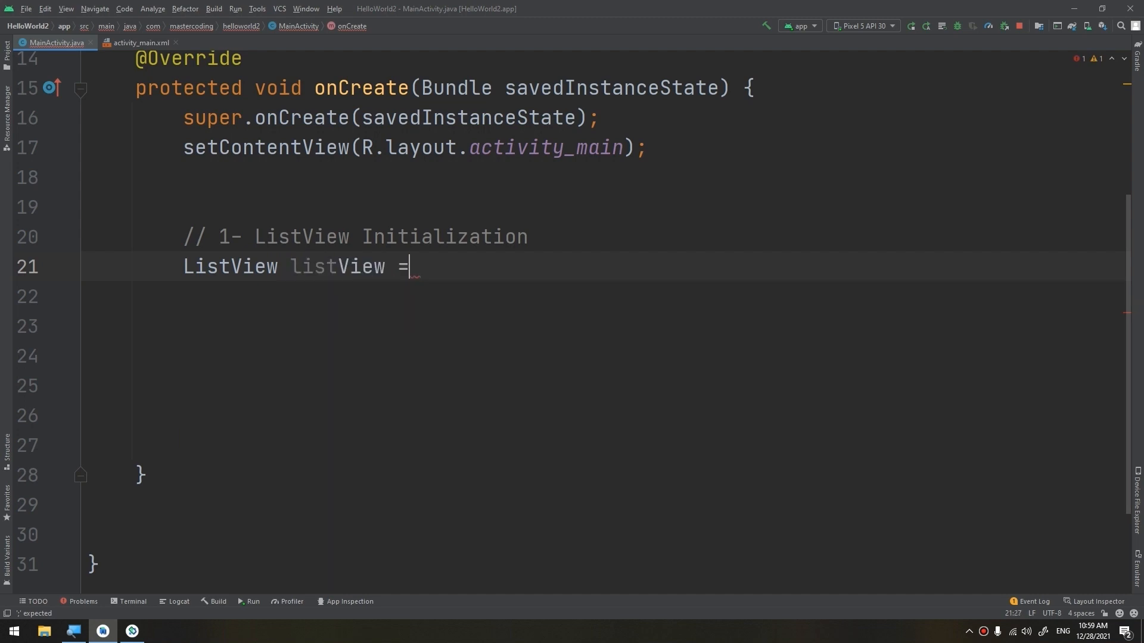
text(findViewById(R.id.)
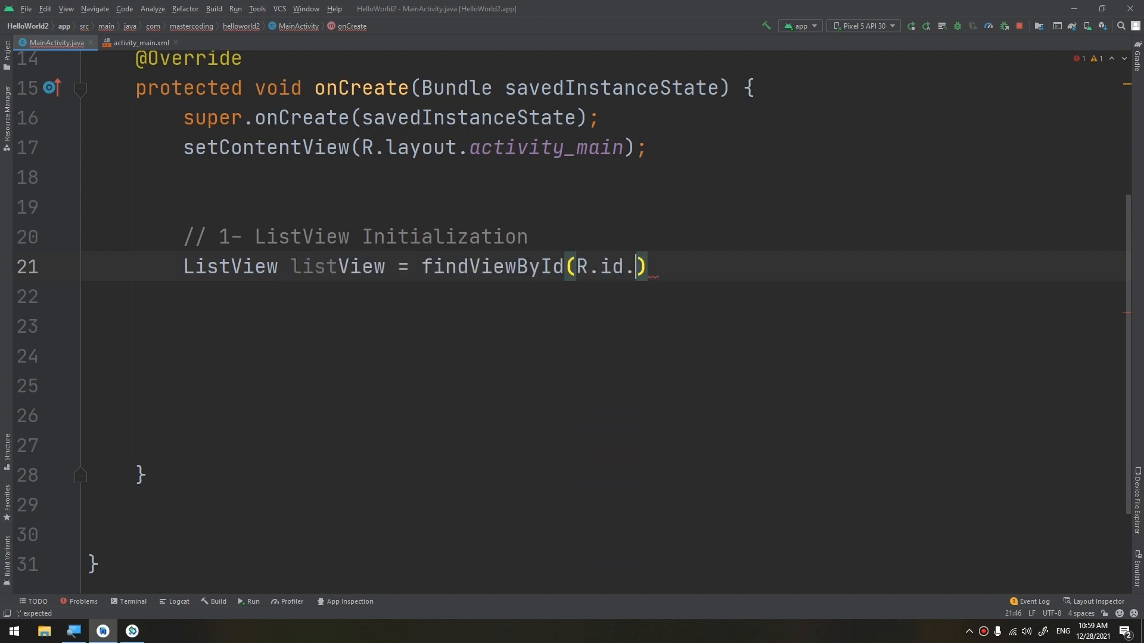
text(listView)
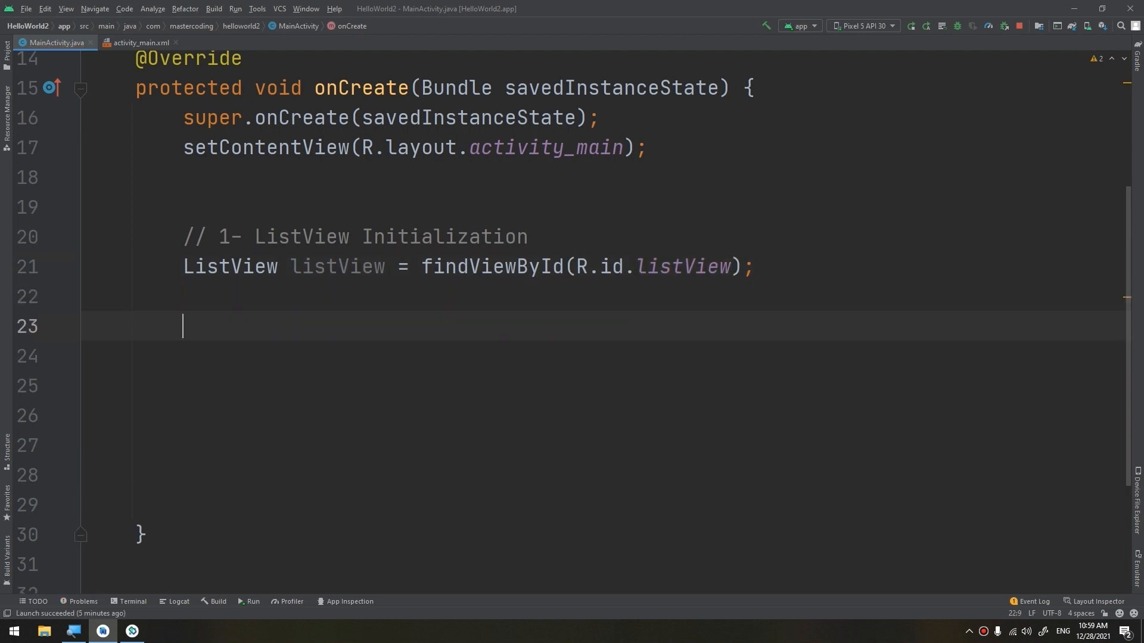
Under a '// 2-' comment add the String[] androidVersions array and highlight its name, type and Marshmallow entry
text(//)
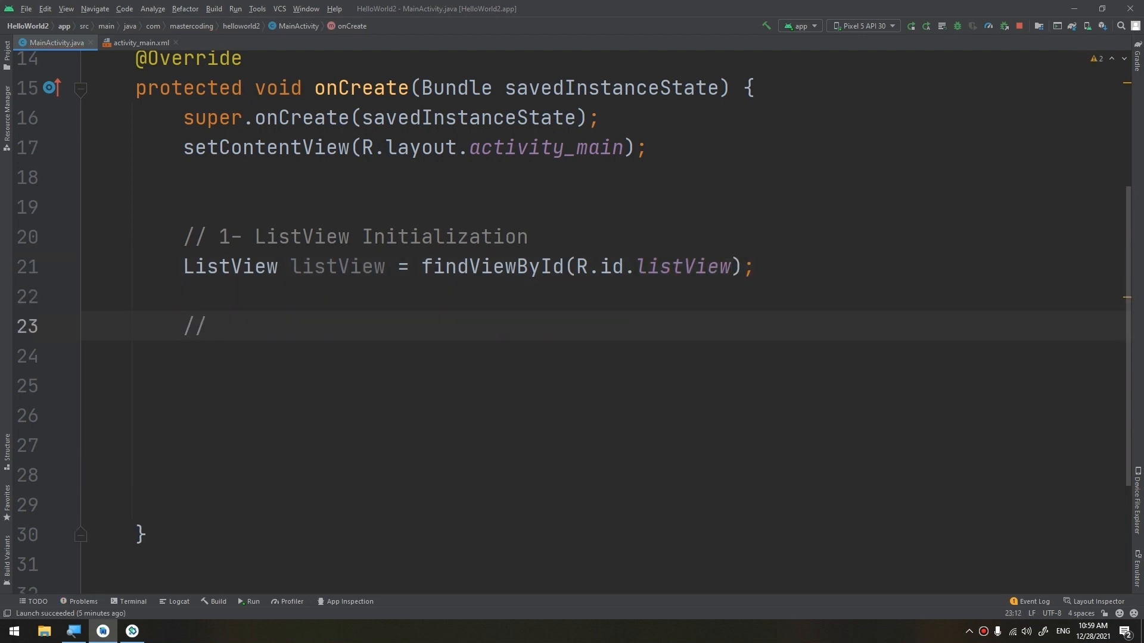
text(2-)
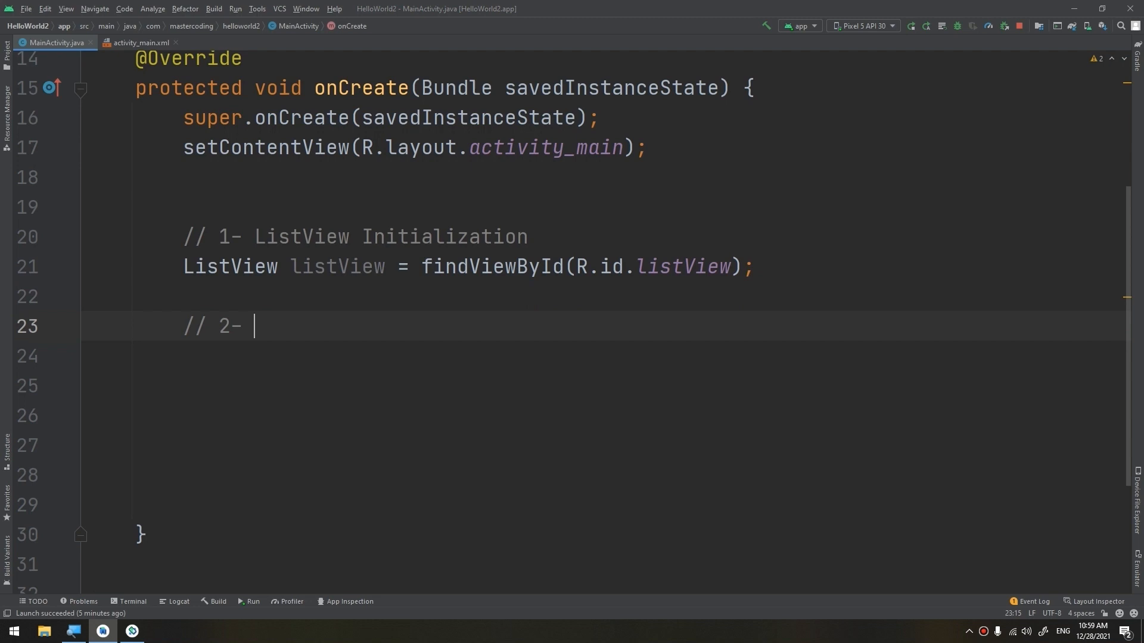
key(Backspace)
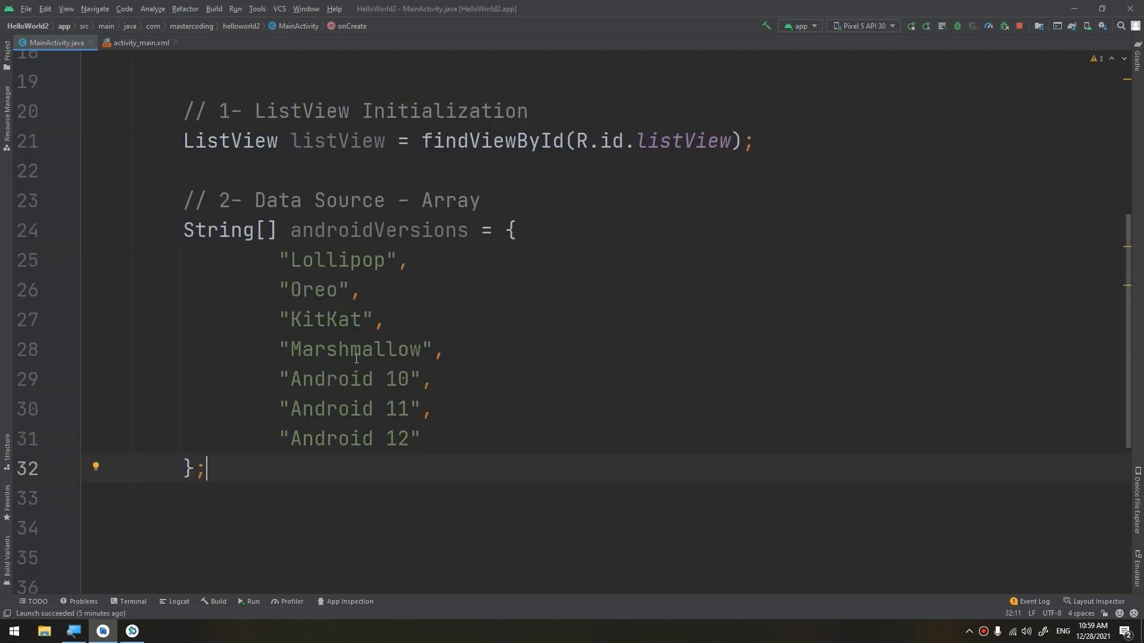
double_click(378, 229)
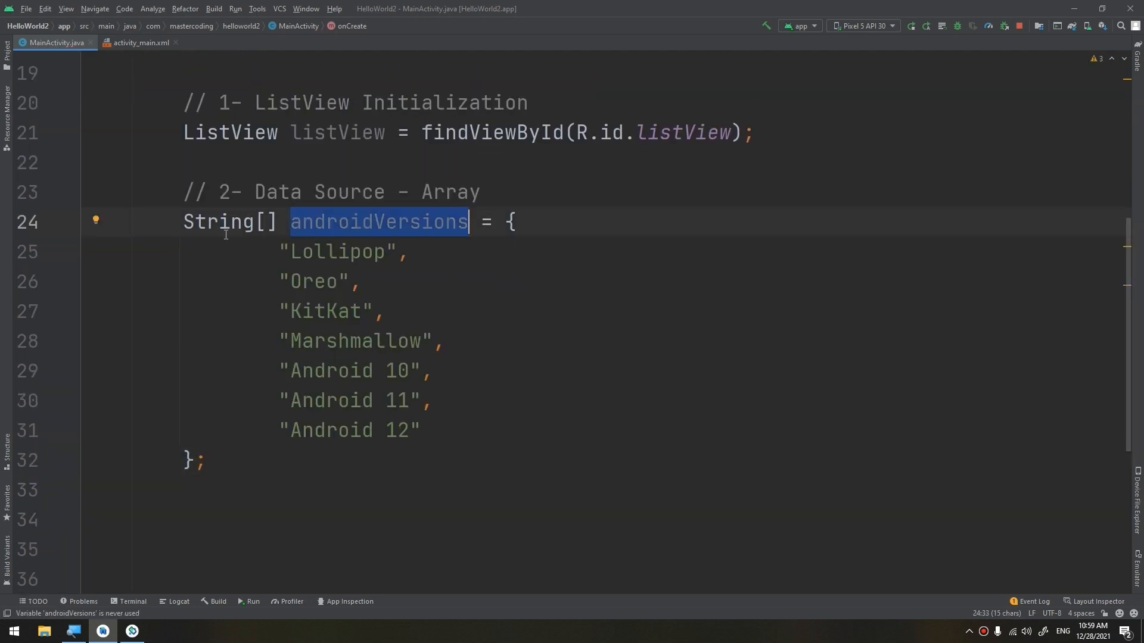
double_click(216, 222)
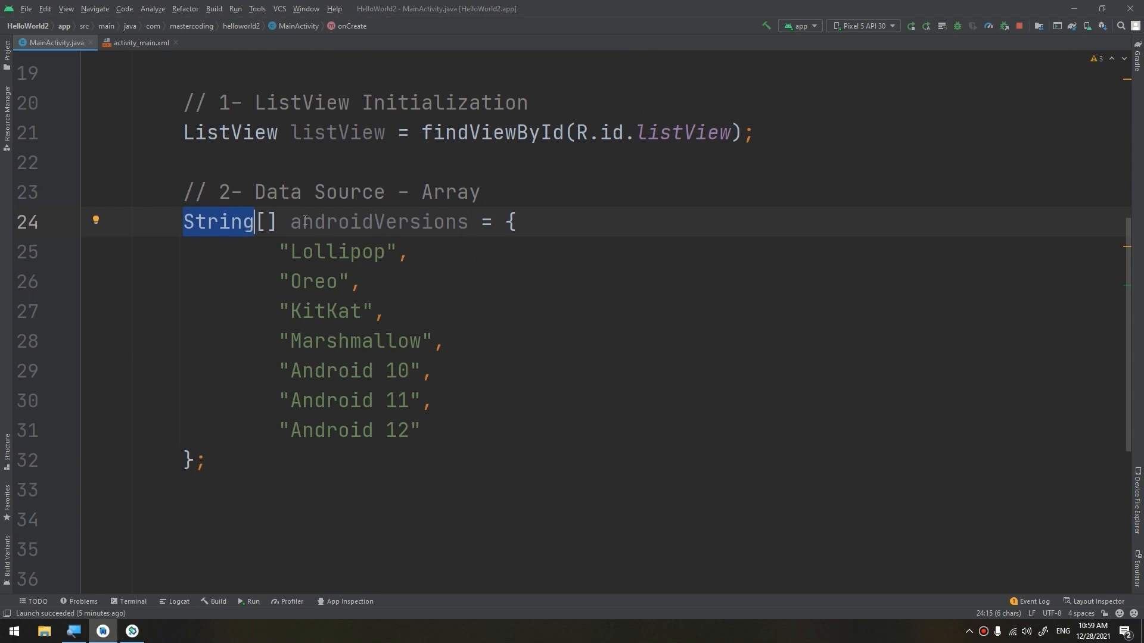
double_click(355, 341)
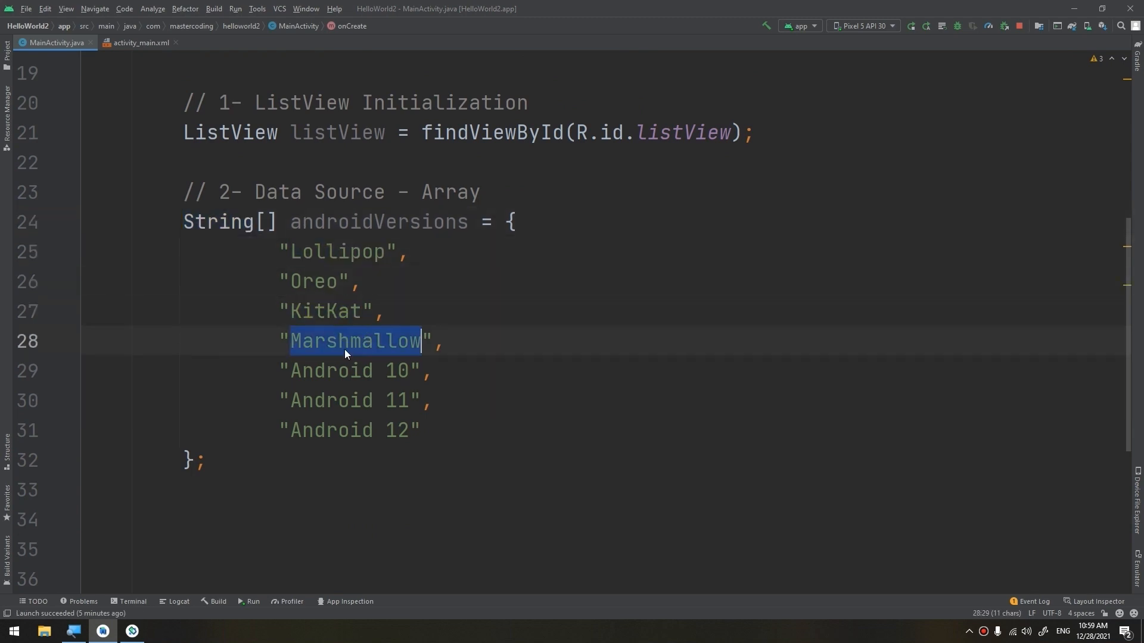
click(207, 460)
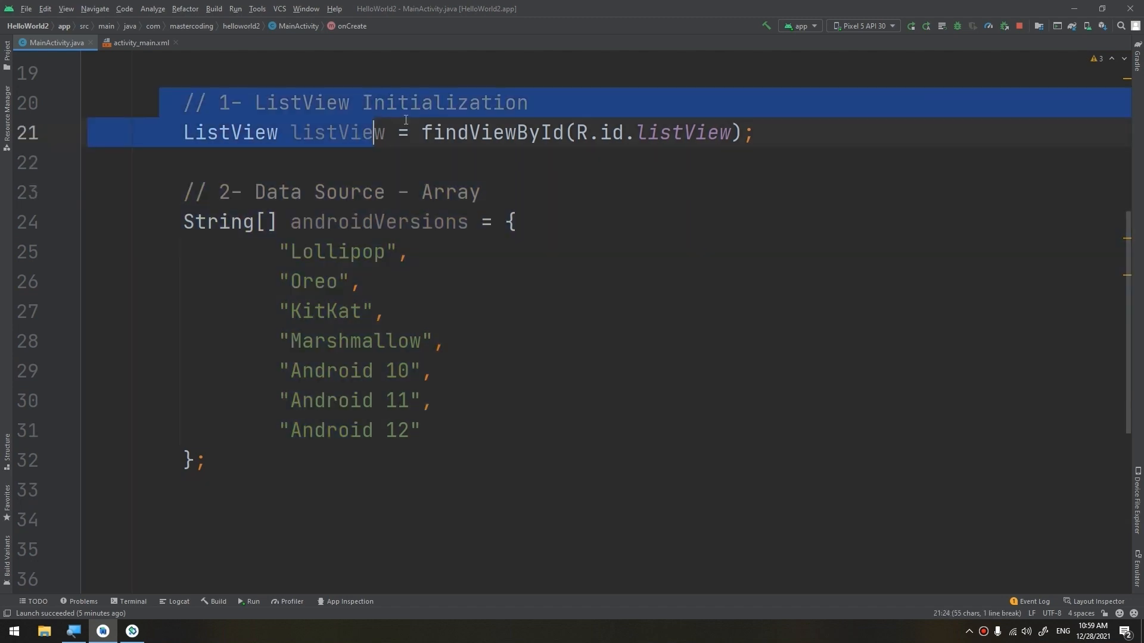
Under an '// Adapter' comment start declaring ArrayAdapter adapter = new ArrayAdapter
scroll(down, 3)
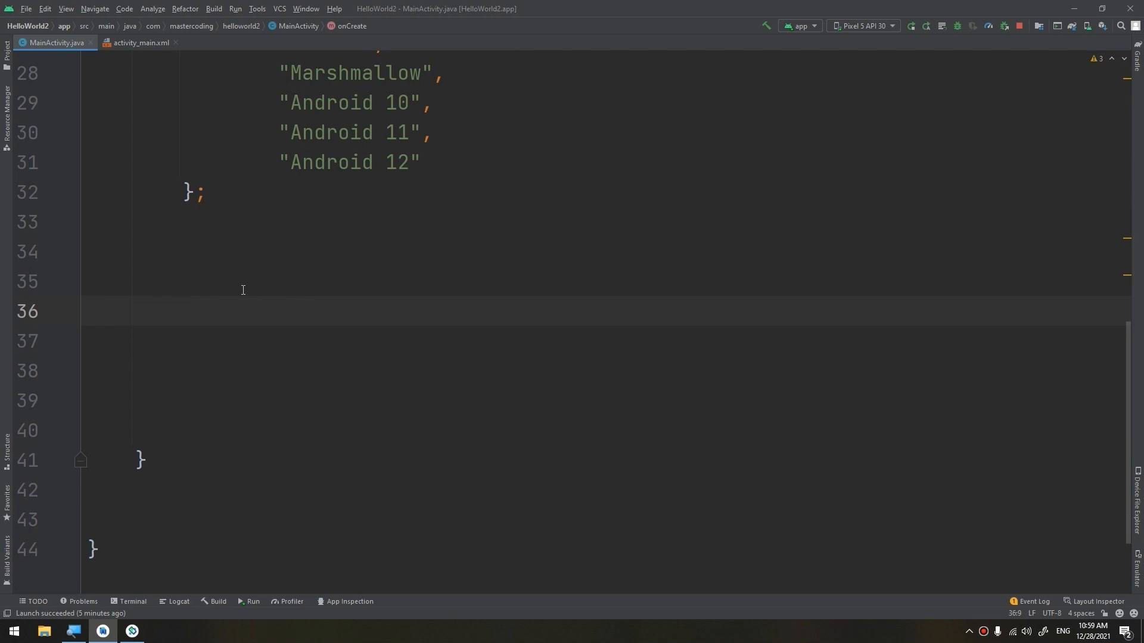
text(//)
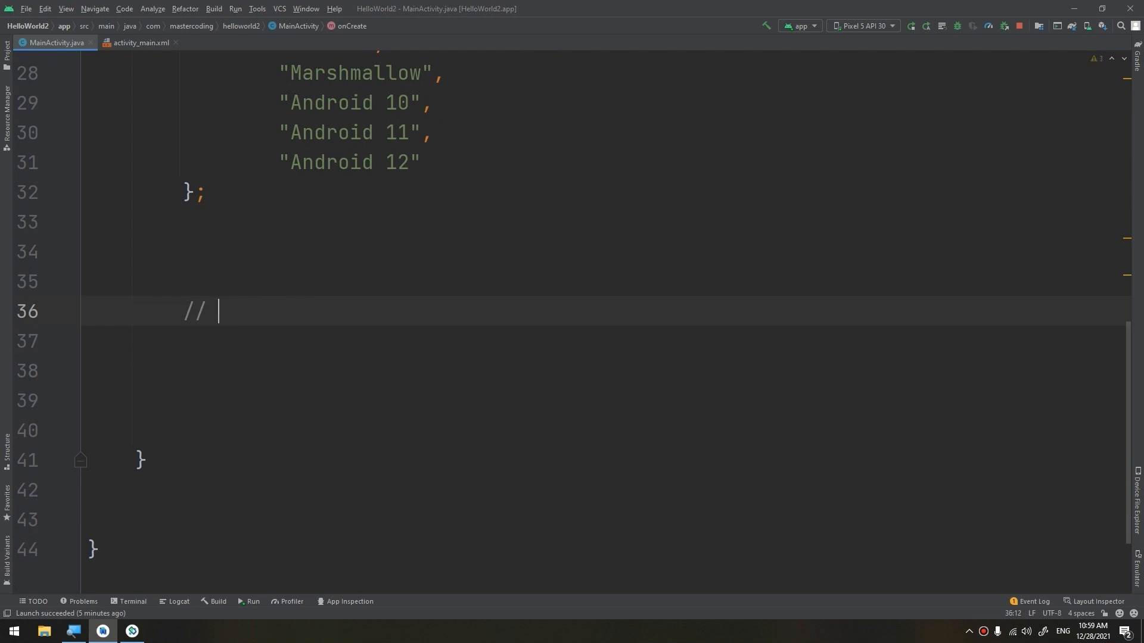
text(Adapter -)
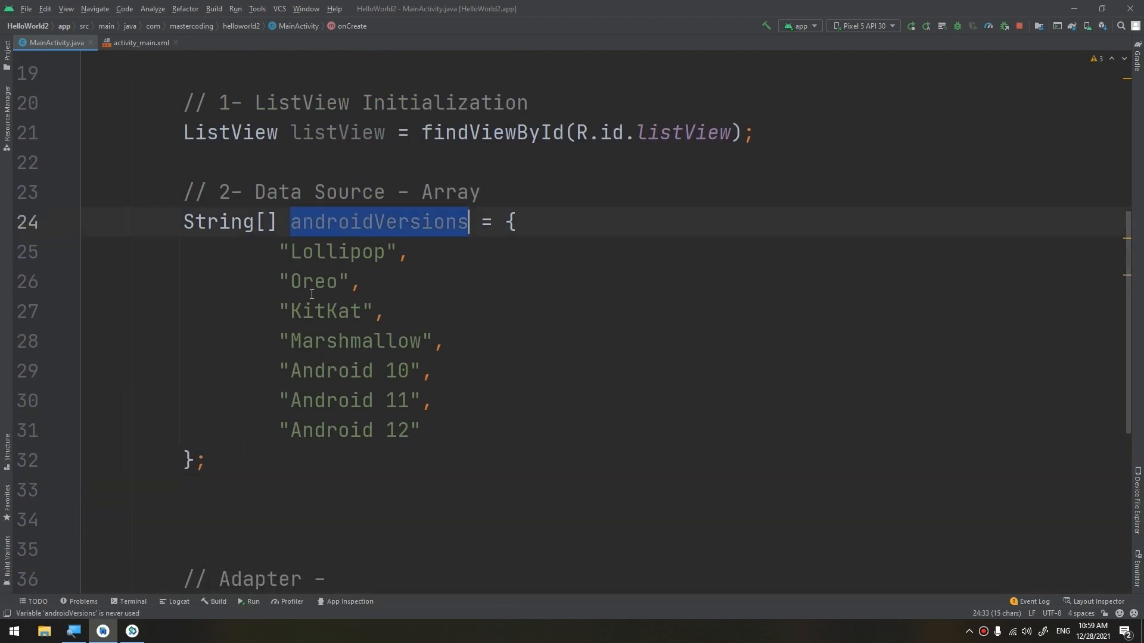
scroll(down, 3)
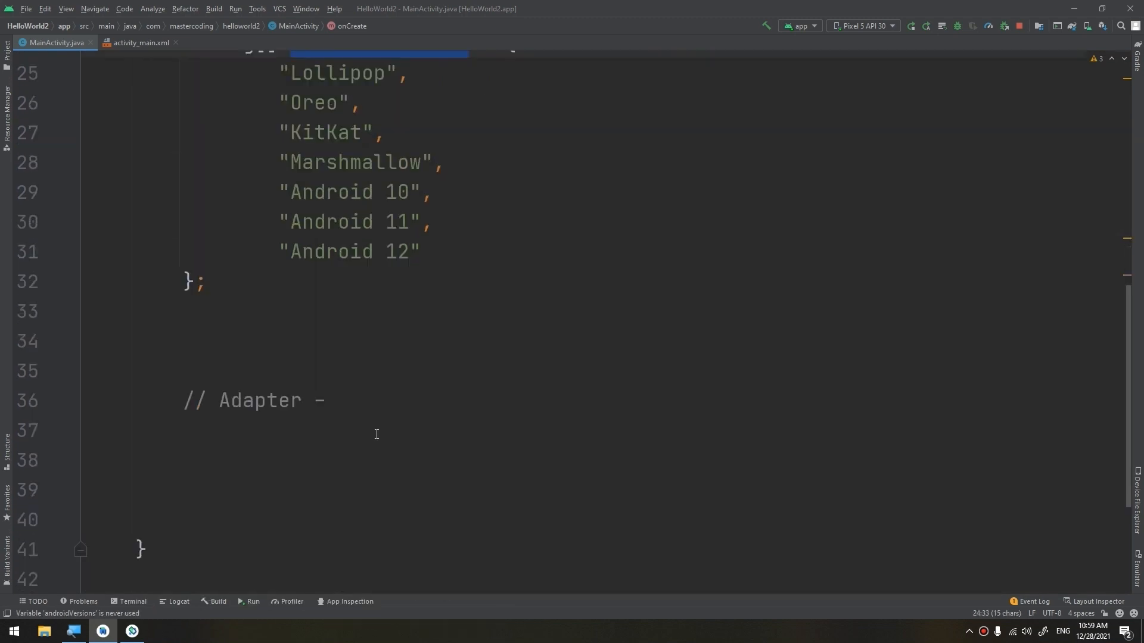
text(A)
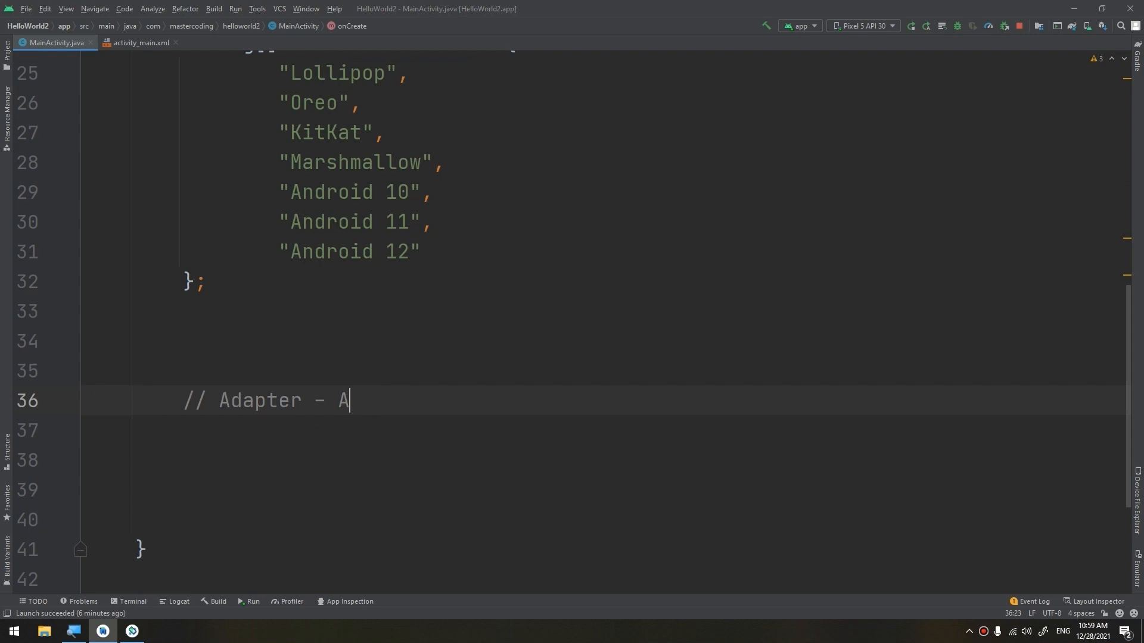
text(rrayAdapter)
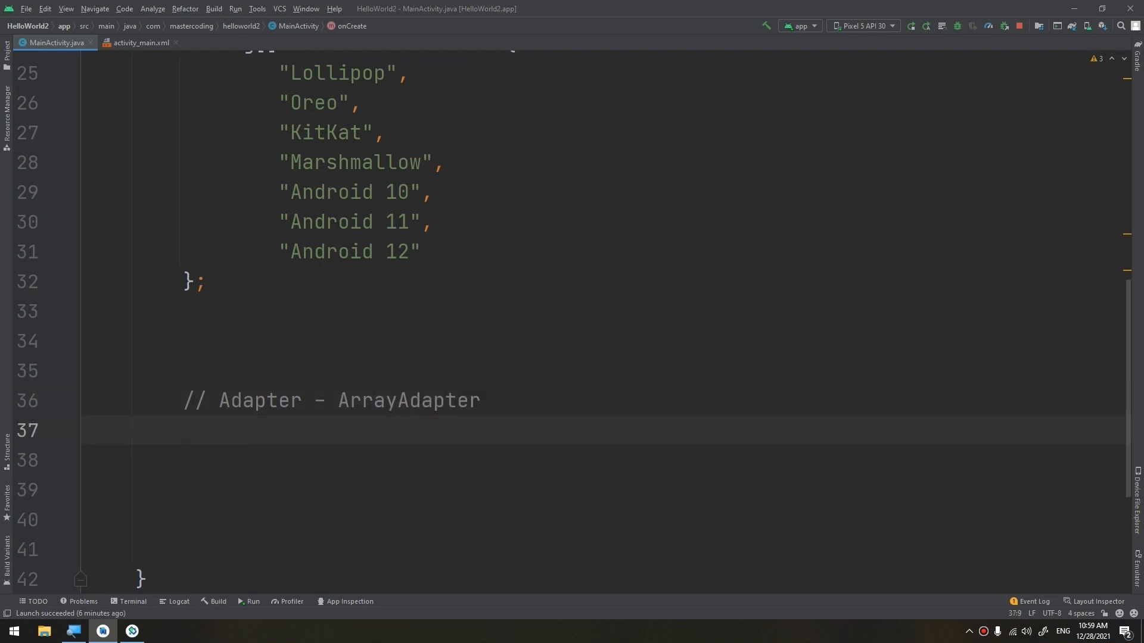
text(Adapter)
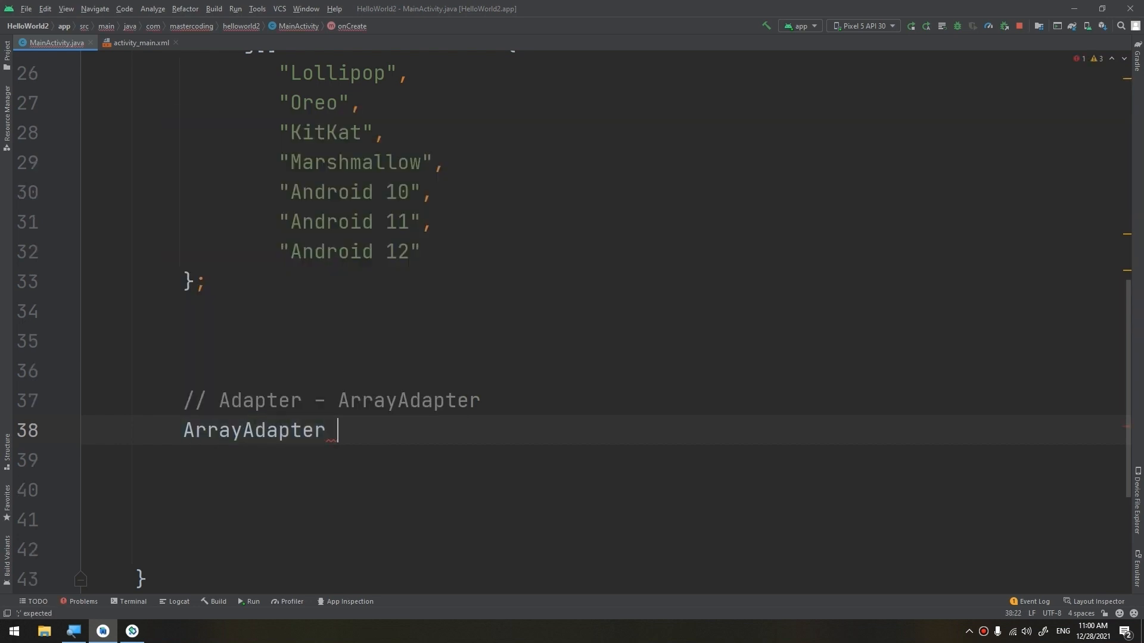
text(adapter = ne)
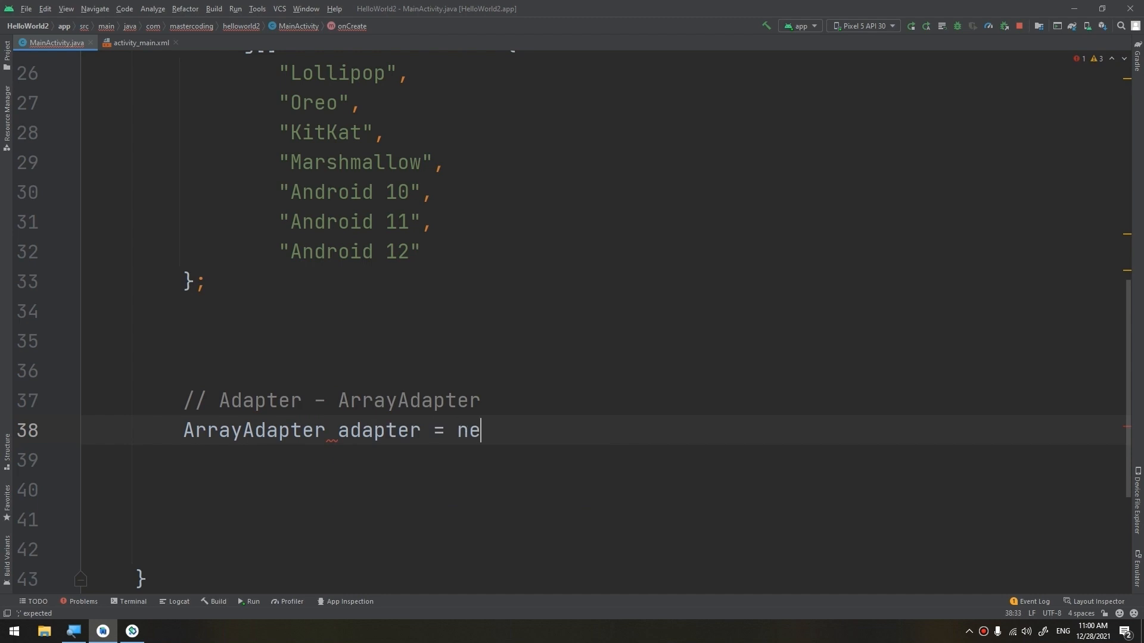
text(w ArrayAdapter()
click(603, 460)
text(this,)
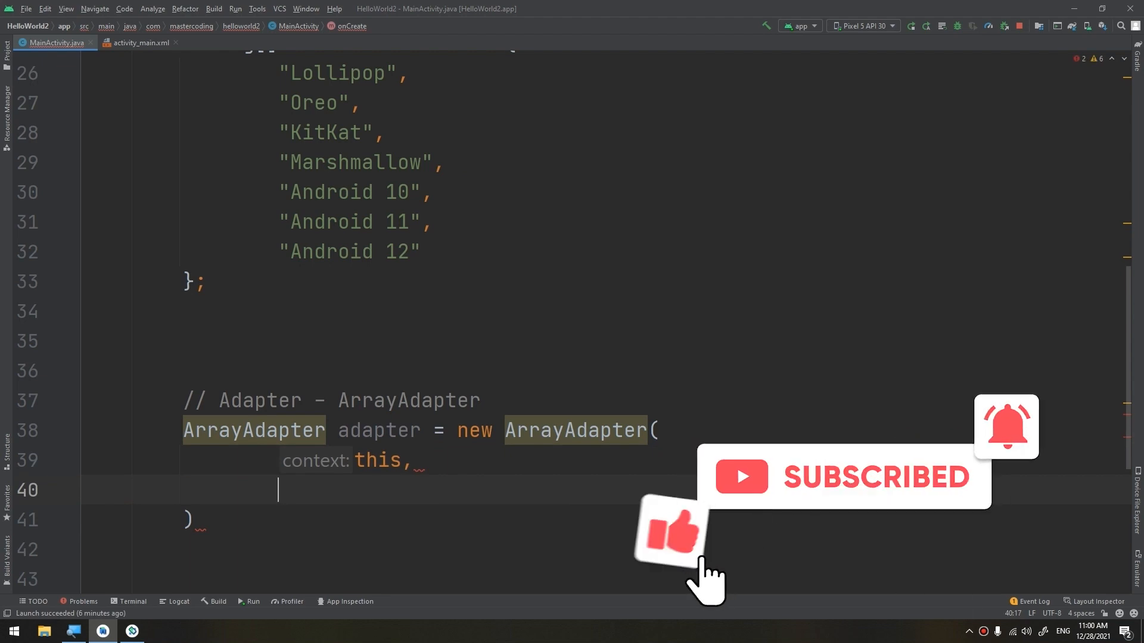
Pass android.R.layout.simple_list_item_1 as the item layout argument, followed by a comma
text(android.)
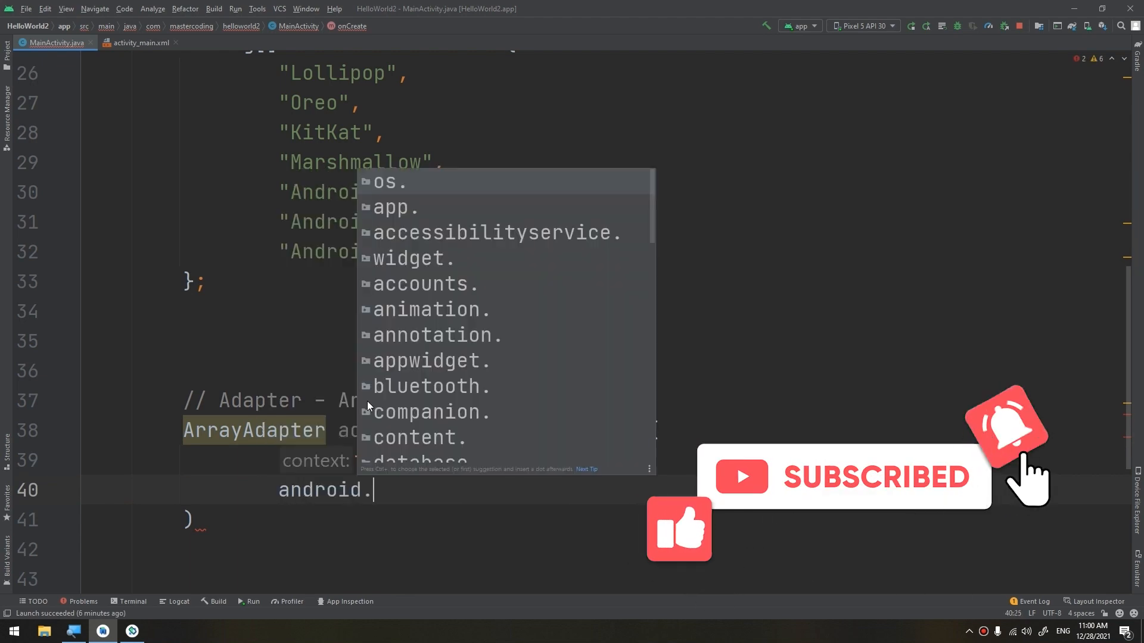
text(R.d)
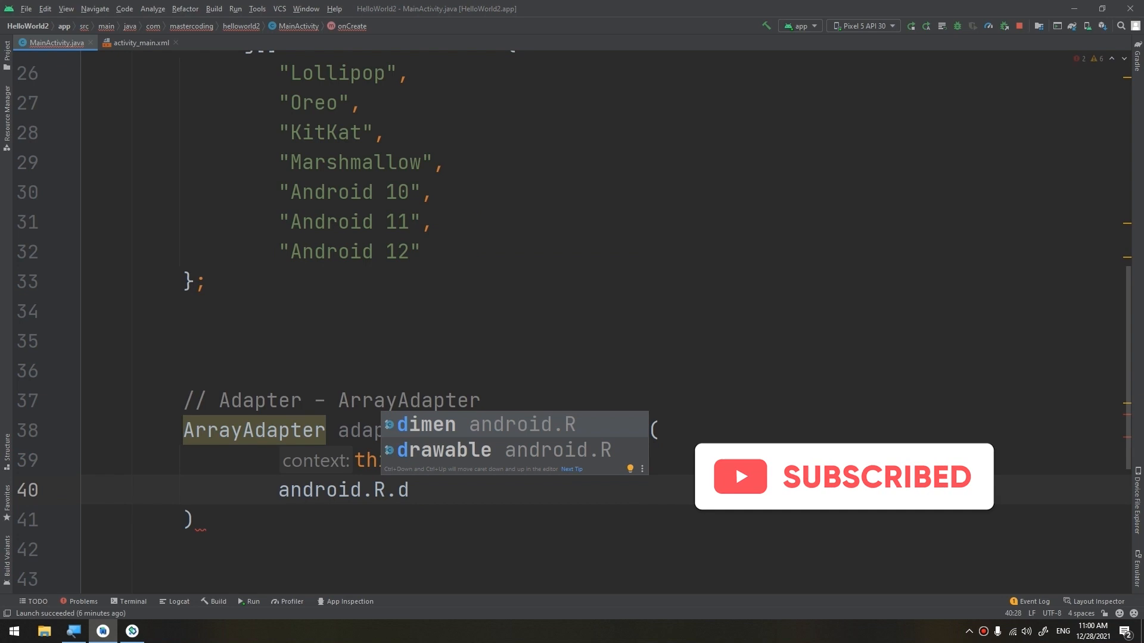
text(layout.si)
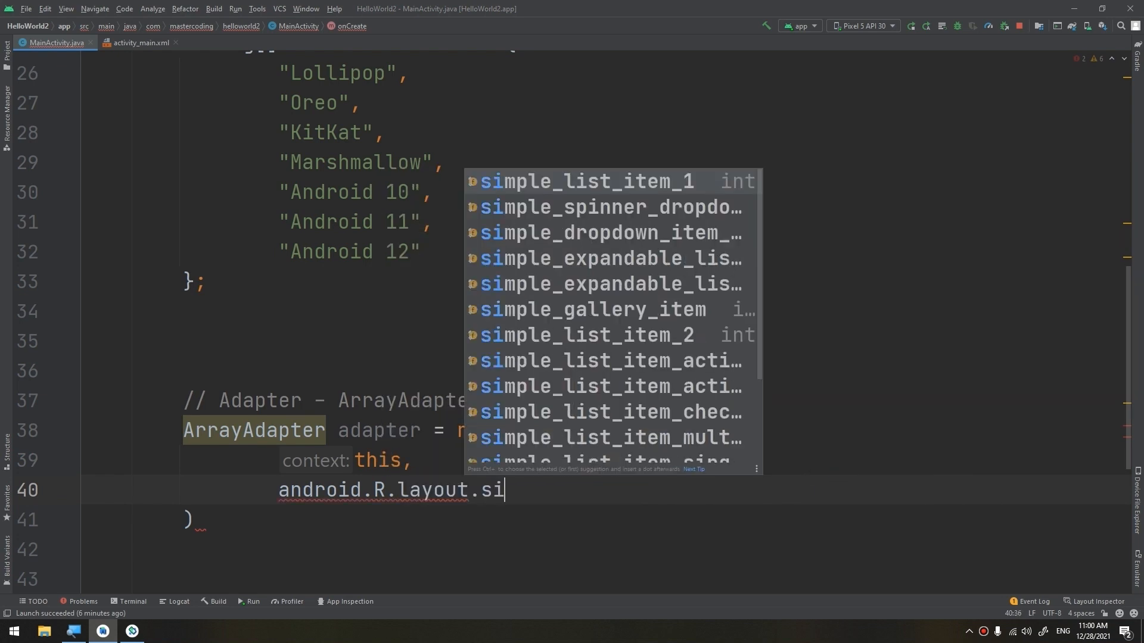
click(584, 181)
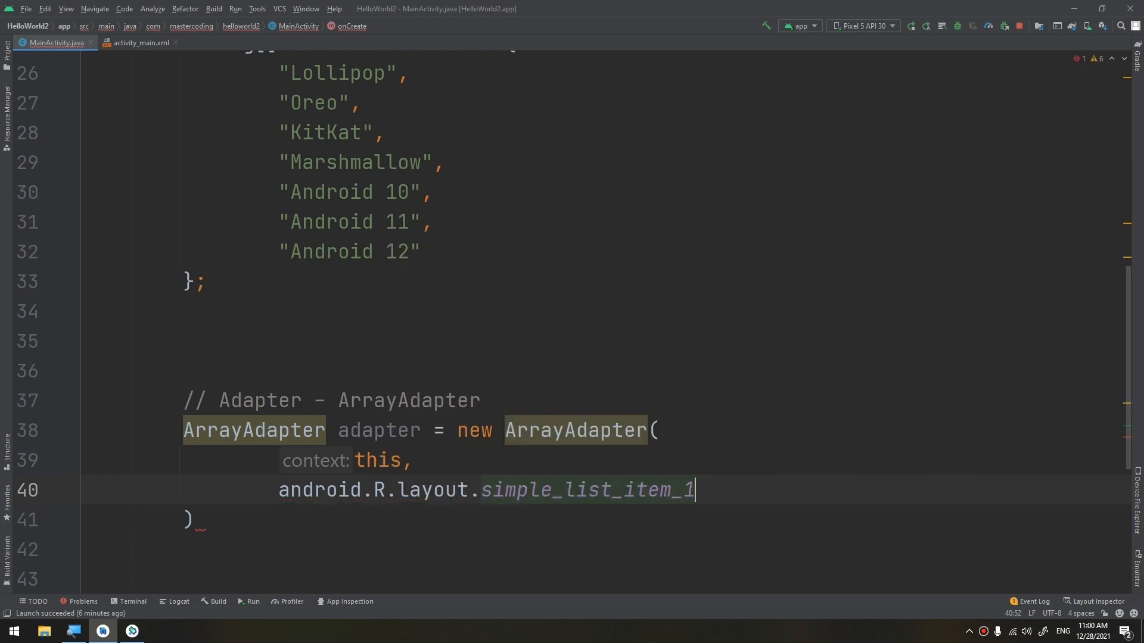
text(,)
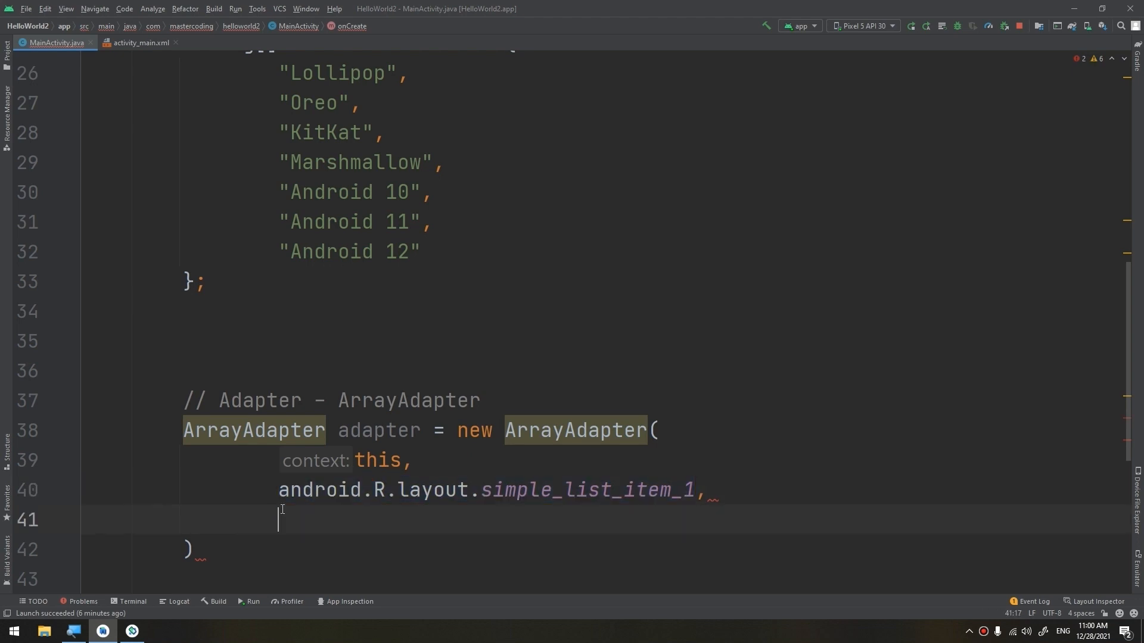
mouse_move(336, 508)
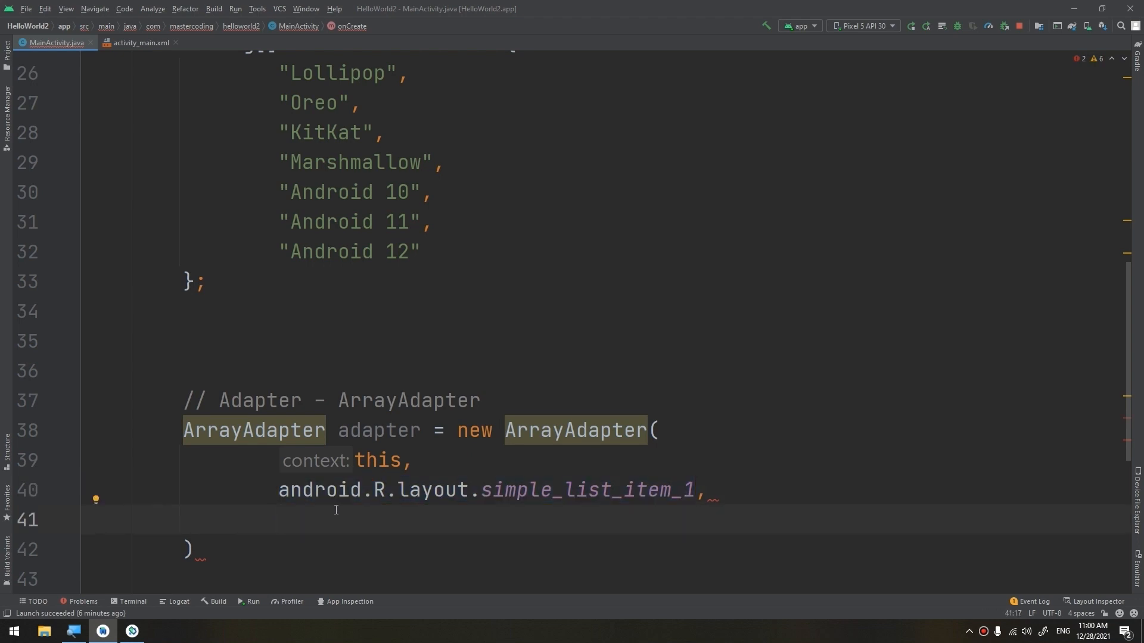
End the ArrayAdapter call with androidVersions, then remove the simple_list_item_1 layout argument
scroll(up, 3)
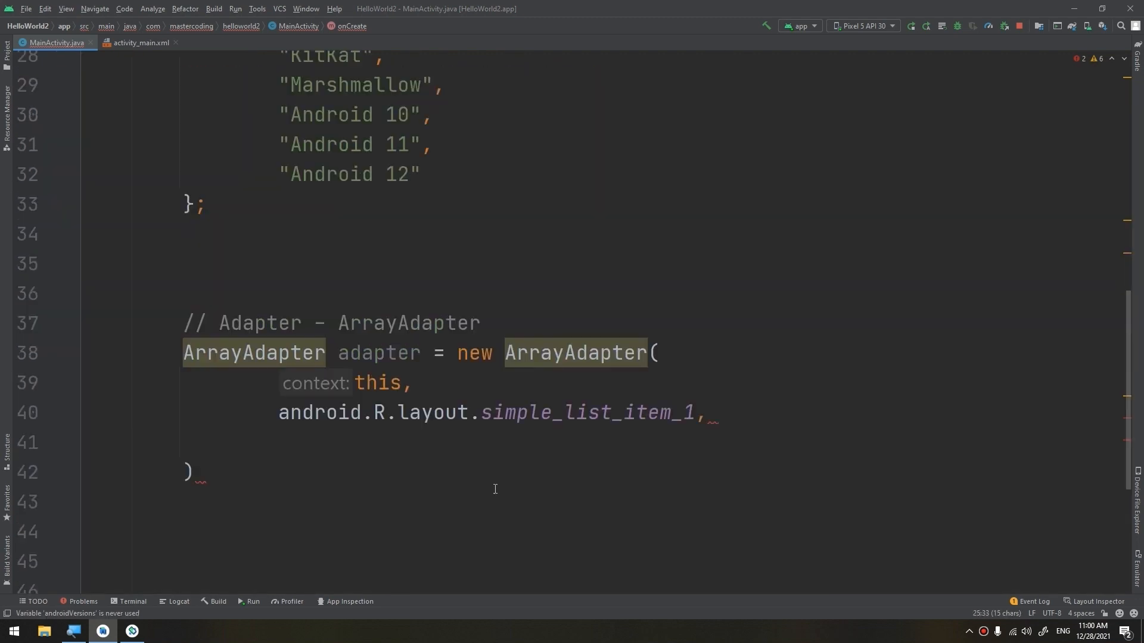
text(androidVersions)
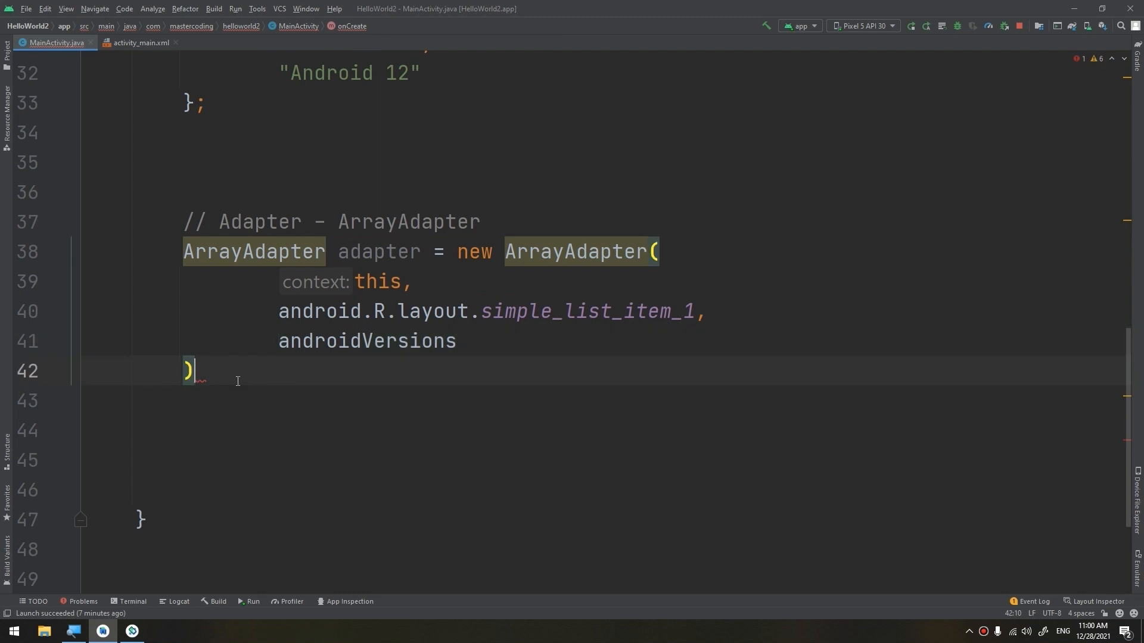
double_click(596, 311)
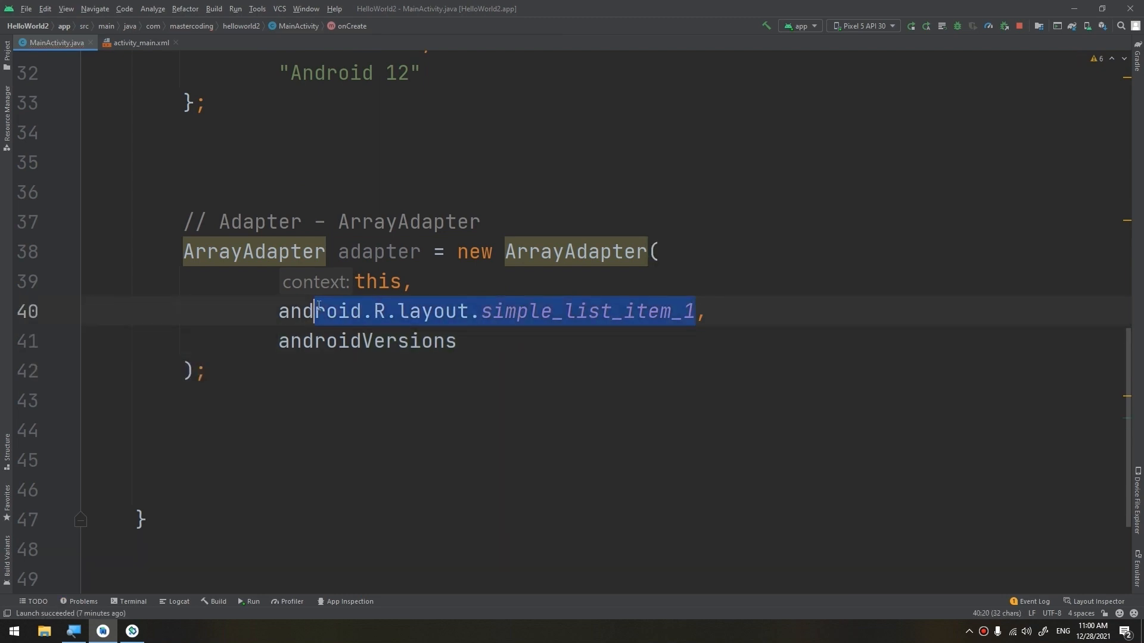
key(Delete)
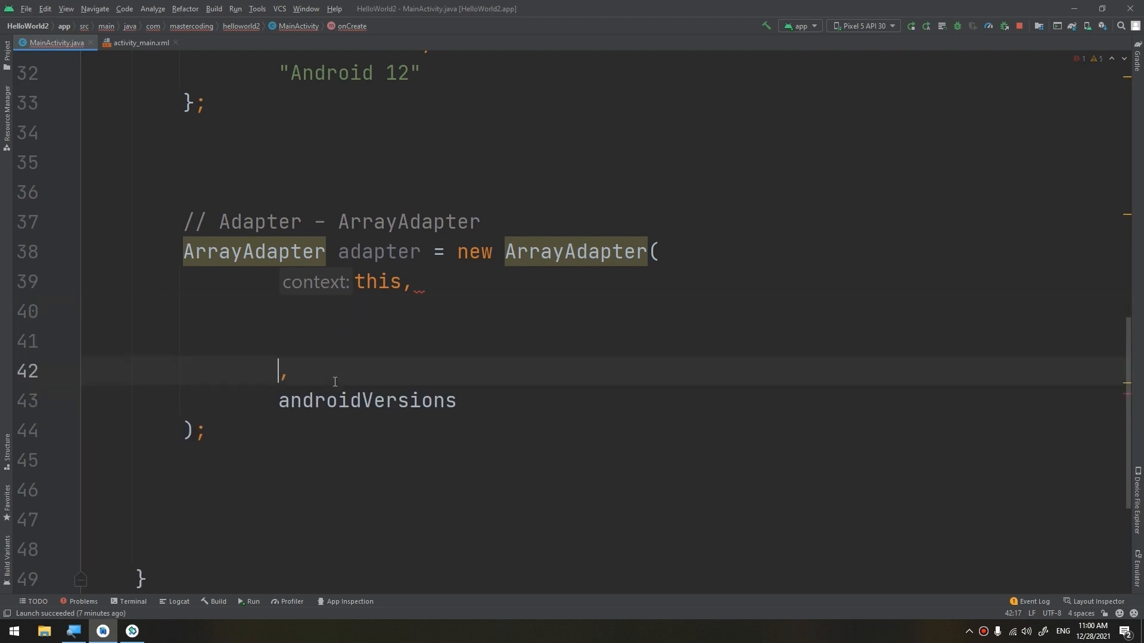
In the Project tree under res, create a new layout resource file named myitem
click(7, 58)
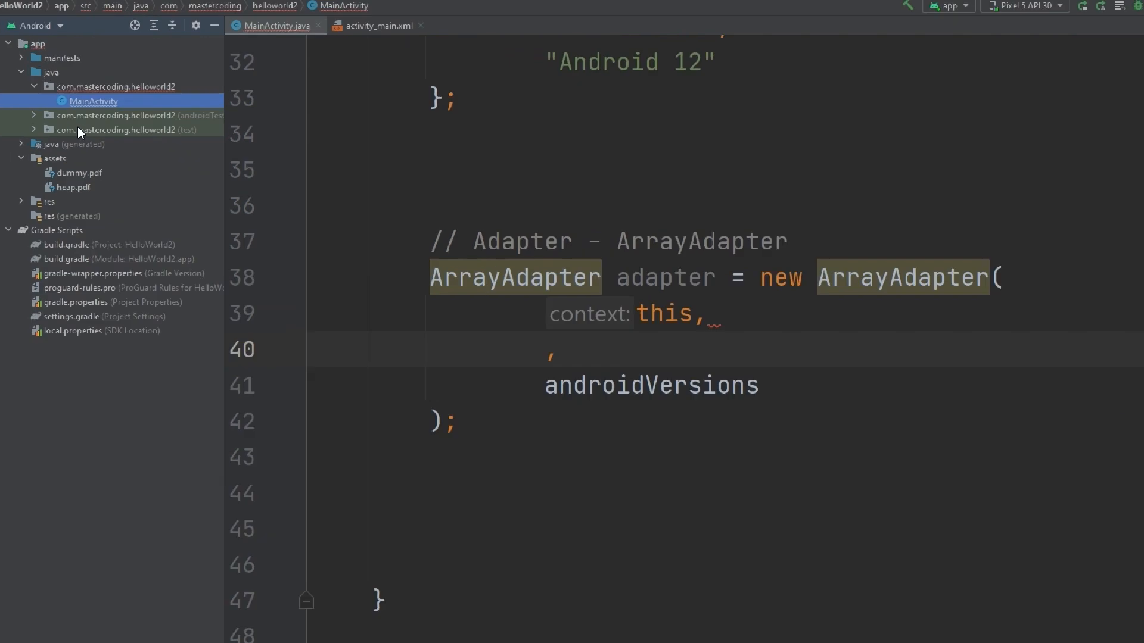
click(42, 201)
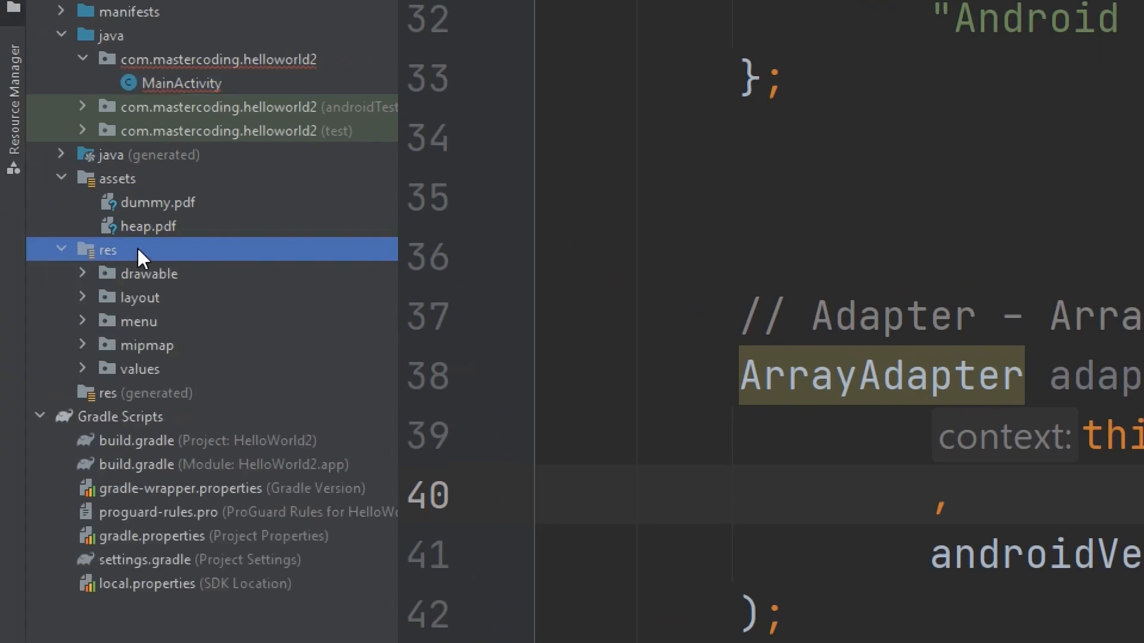
click(136, 297)
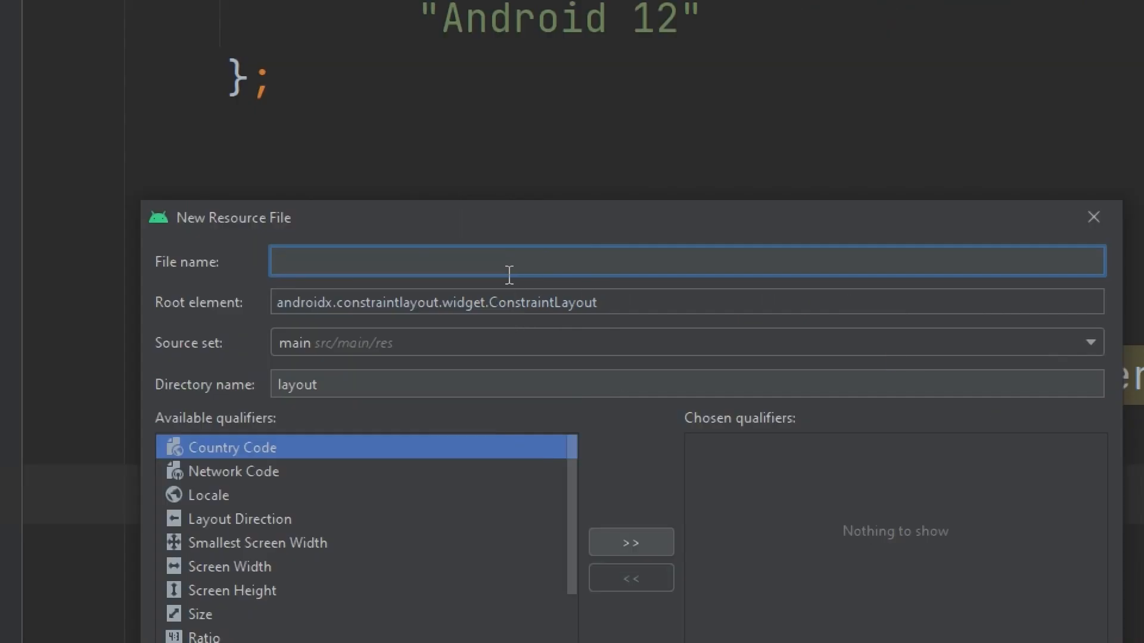
text(myu)
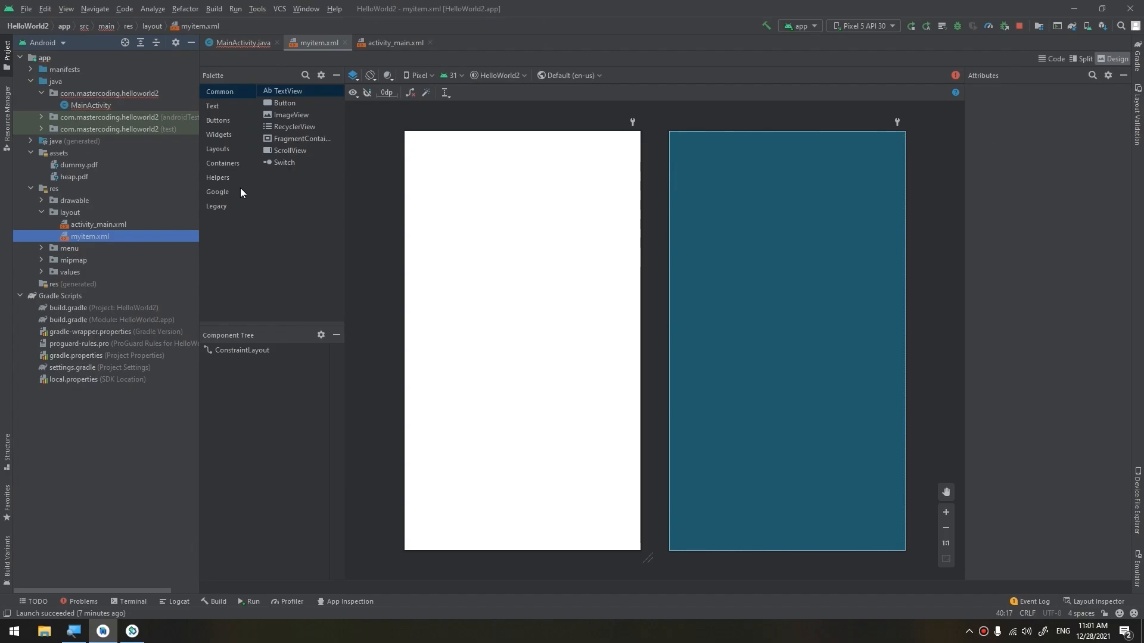
click(1083, 59)
text(android:layout_height="wrap_content)
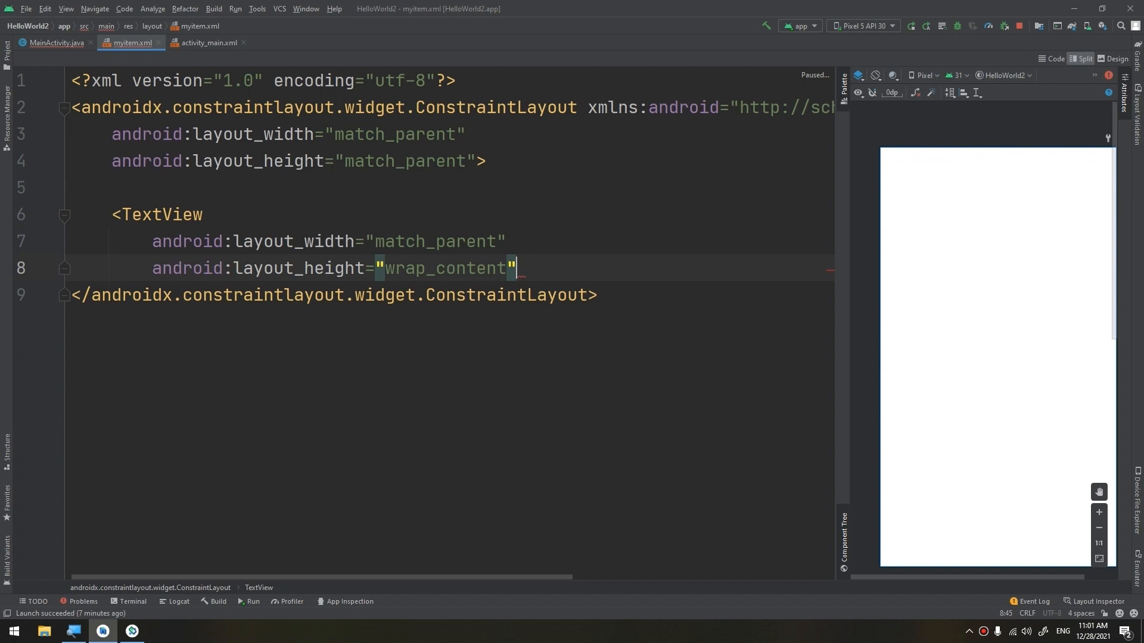
text(android:scrollIndicators=")
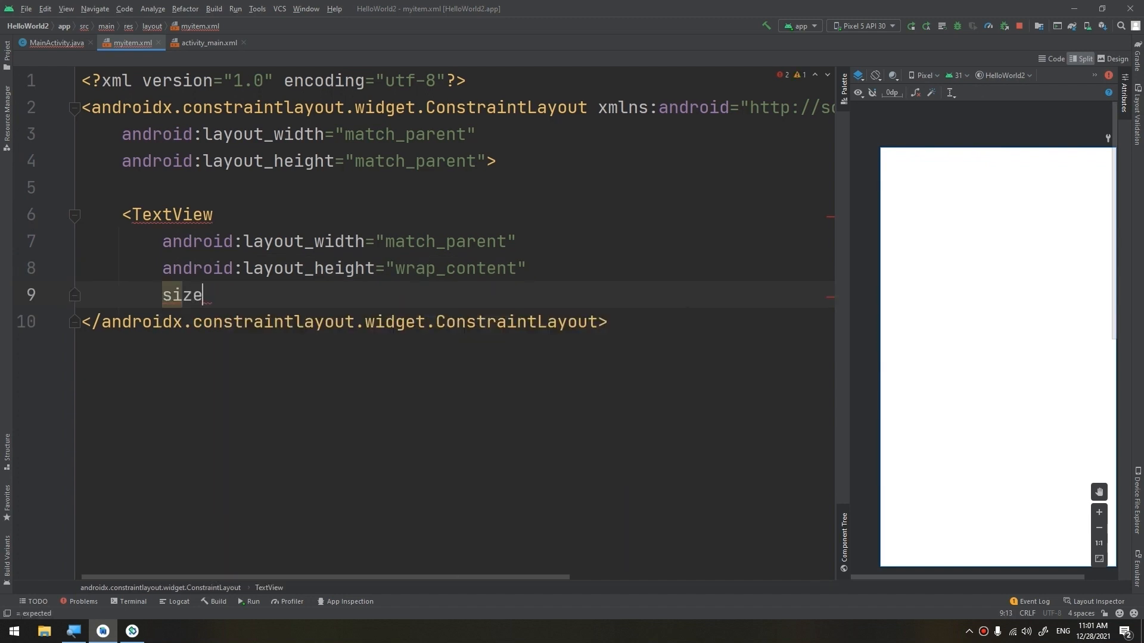
text(android:textSize="3")
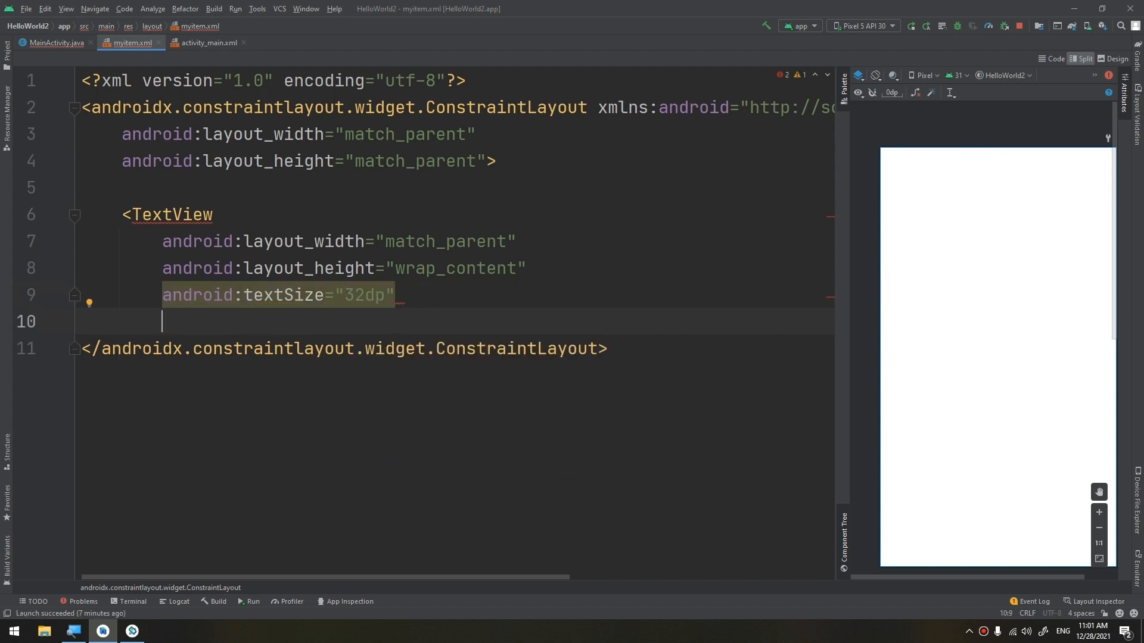
text(android:textColor="")
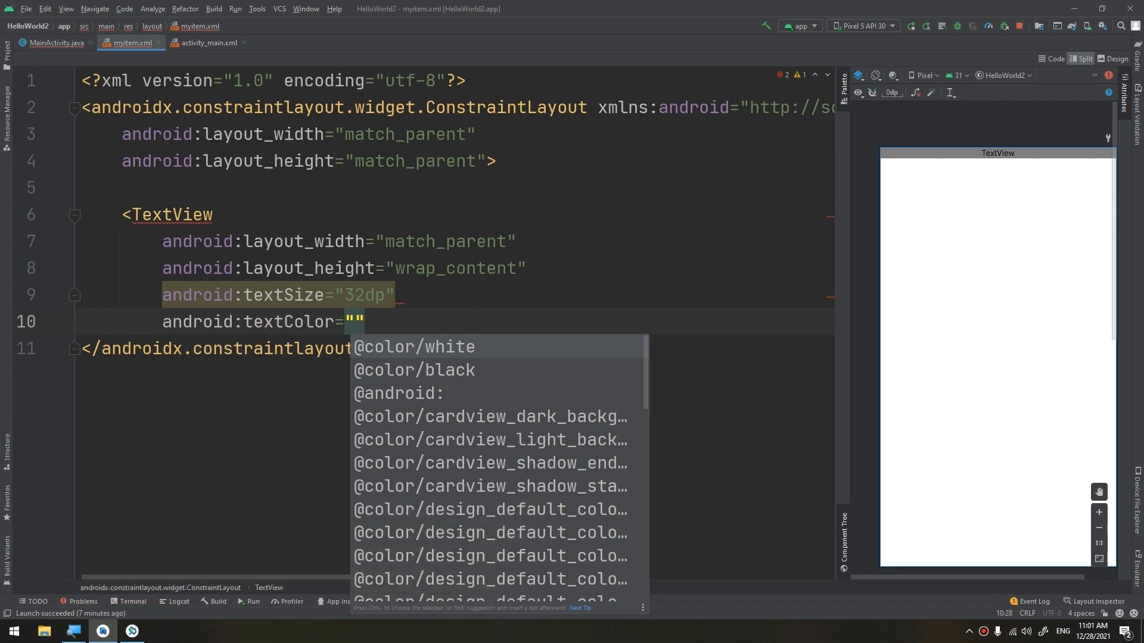
click(412, 347)
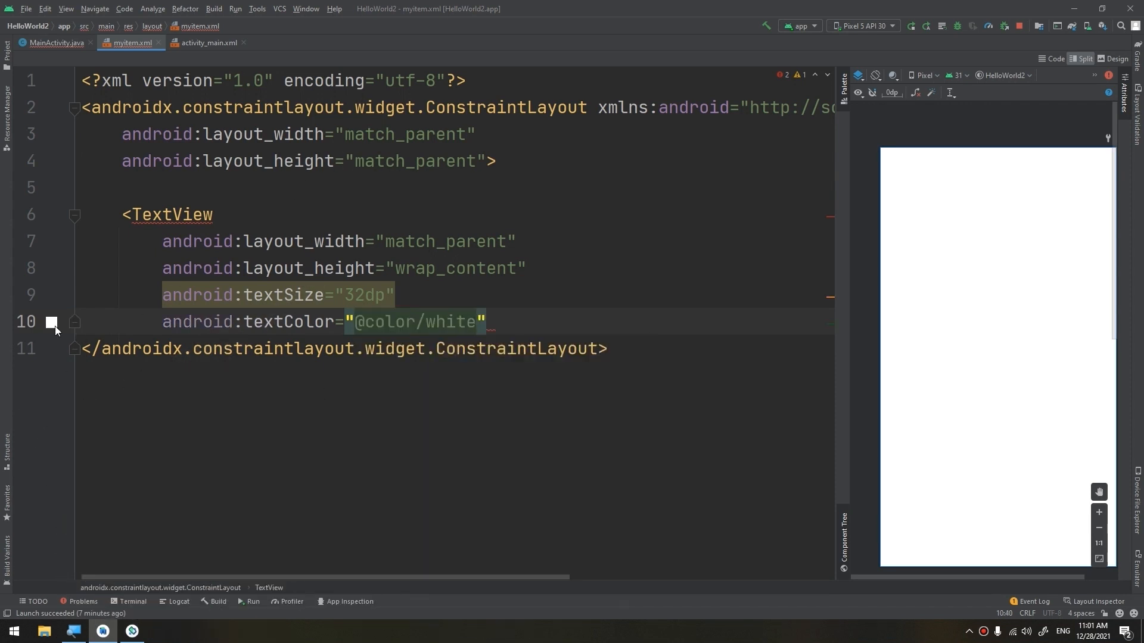
click(50, 322)
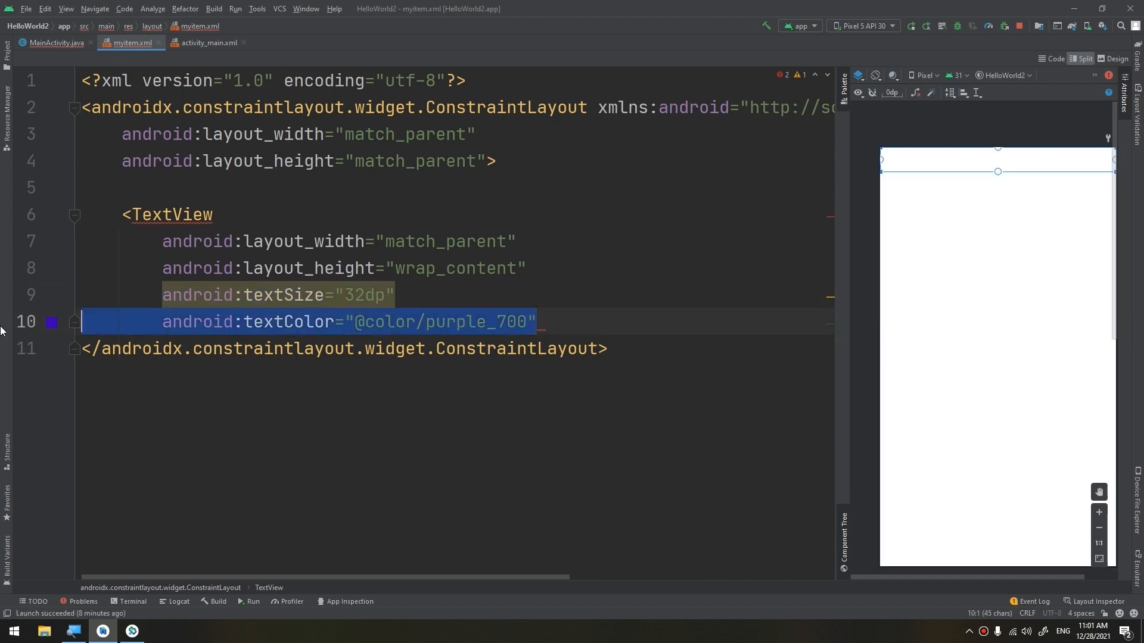
Give the TextView the id @+id/itemText
click(543, 321)
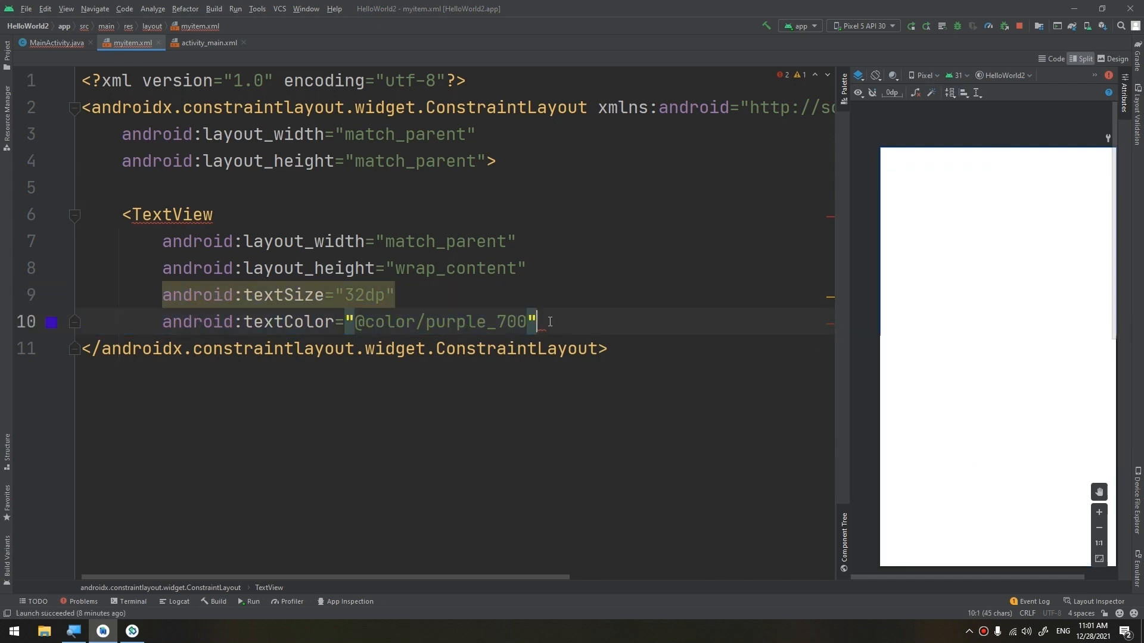
text(android:id="@+id/)
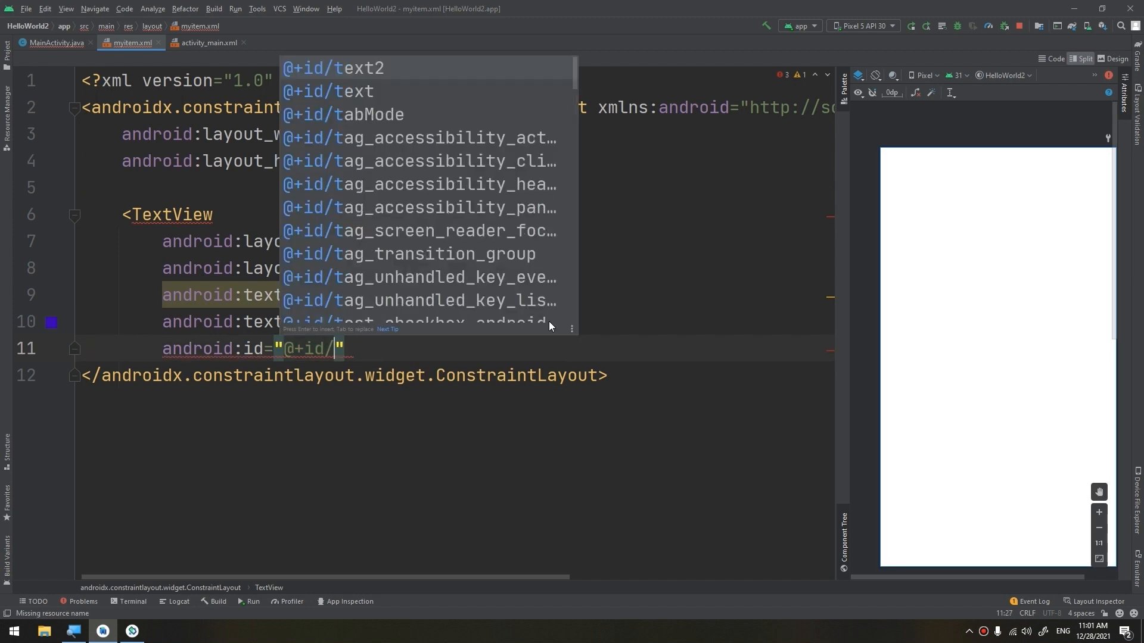
text(itemTwe)
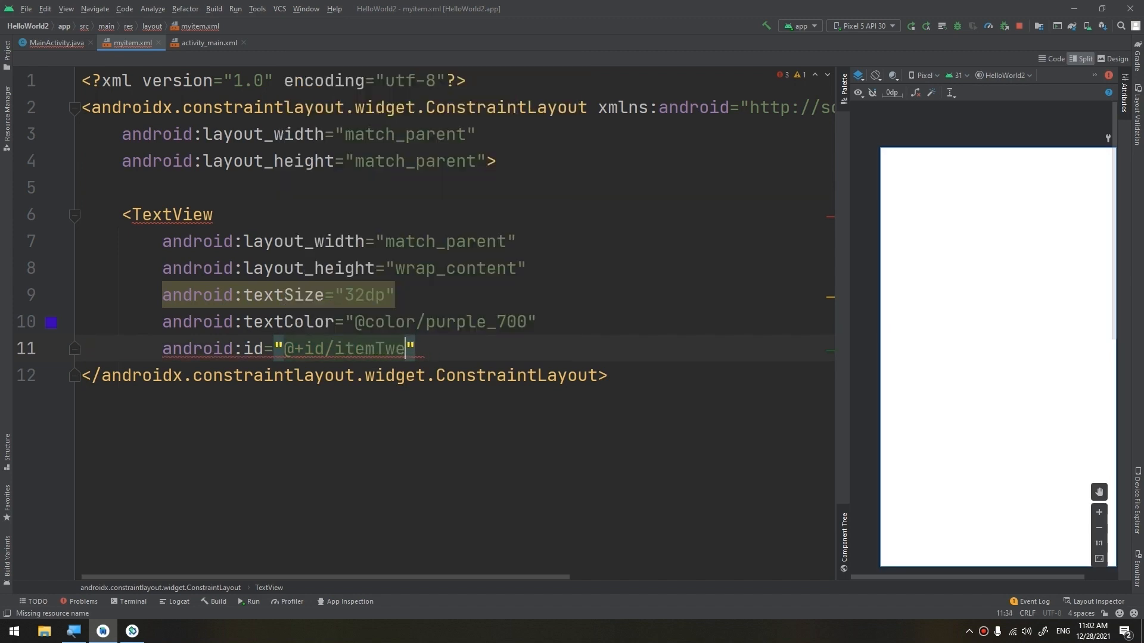
text(xt)
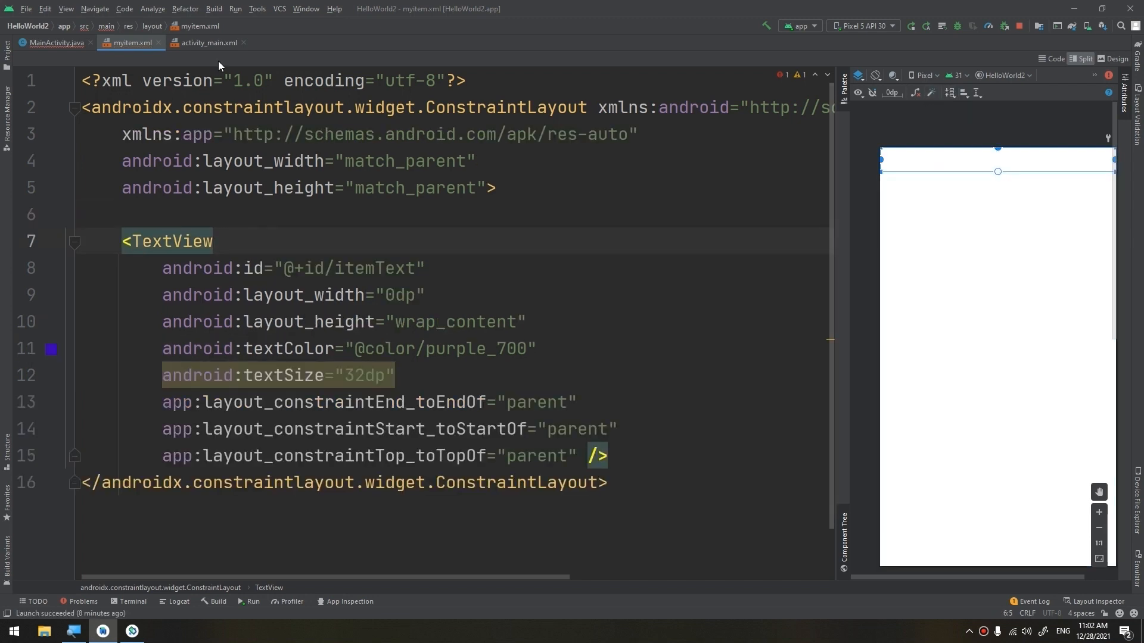
In MainActivity.java replace the built-in item layout with R.layout.myitem in the ArrayAdapter
click(56, 43)
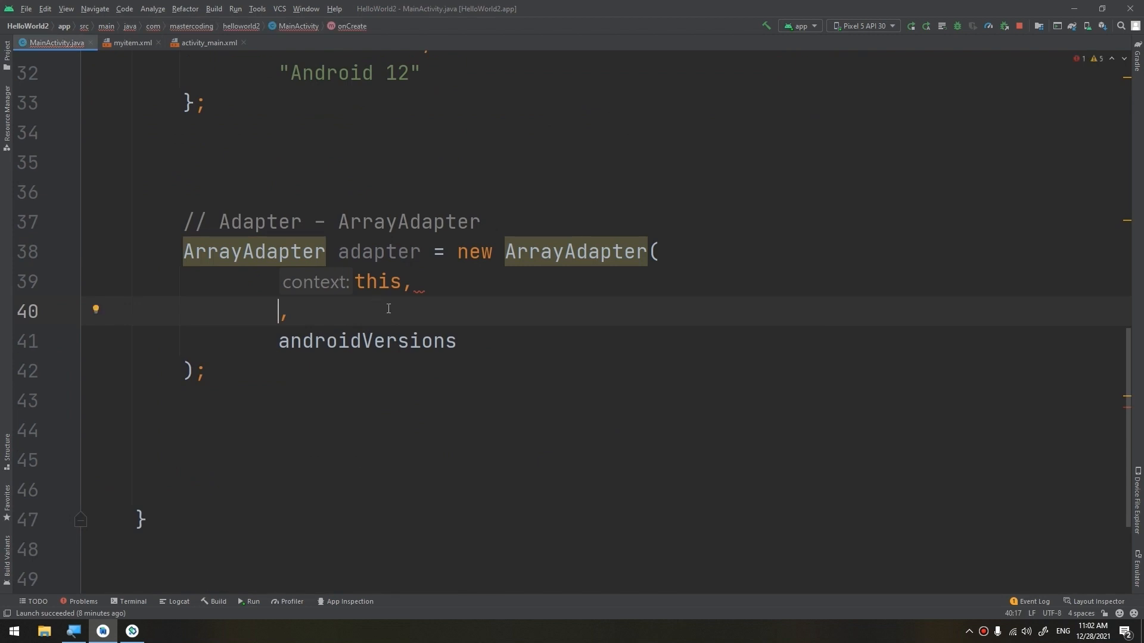
mouse_move(332, 322)
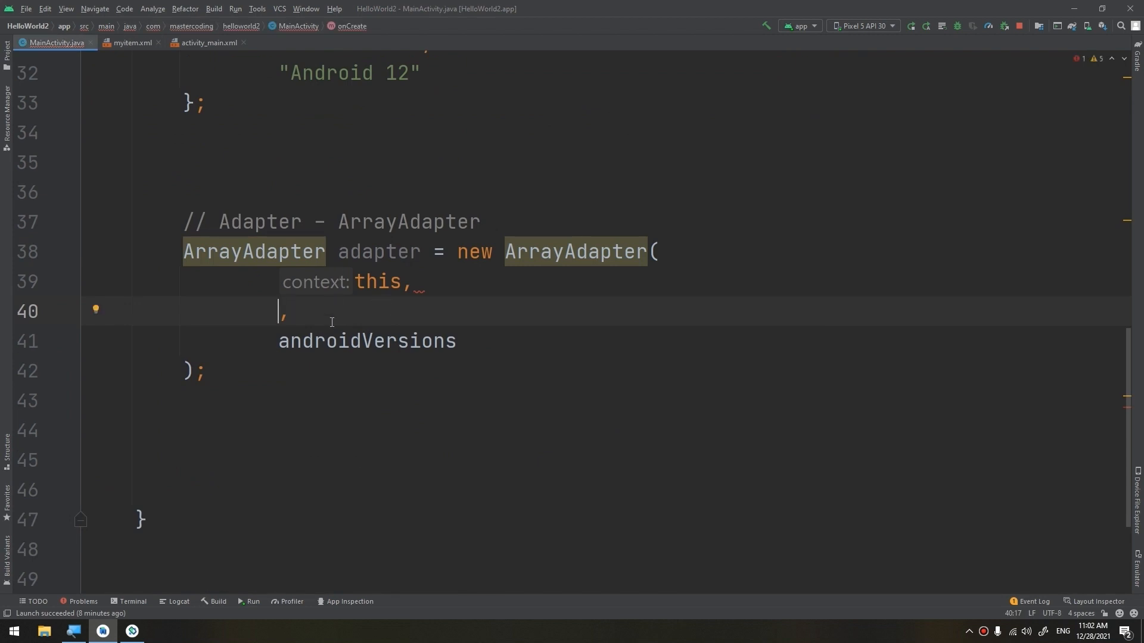
text(android.R.layout.simple_list_item_1)
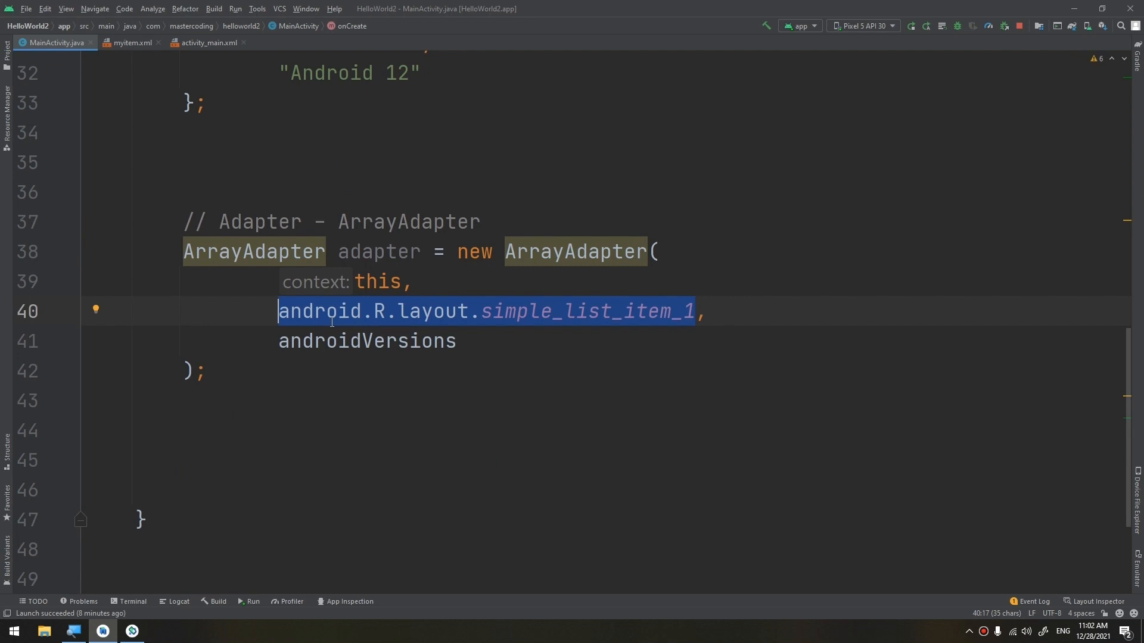
key(Delete)
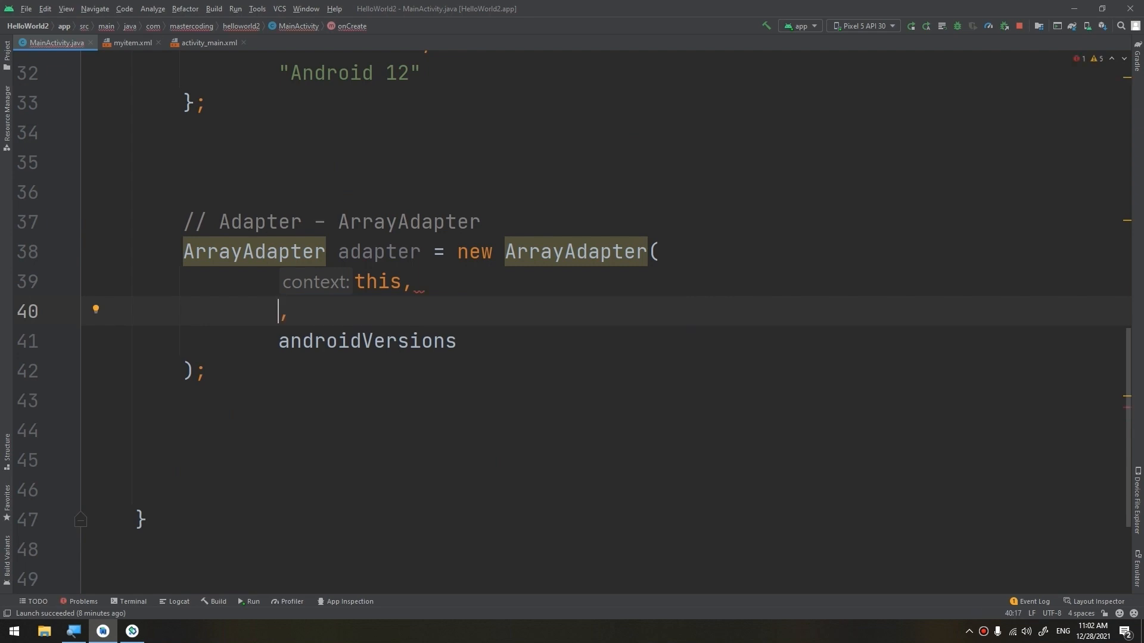
text(R.layout)
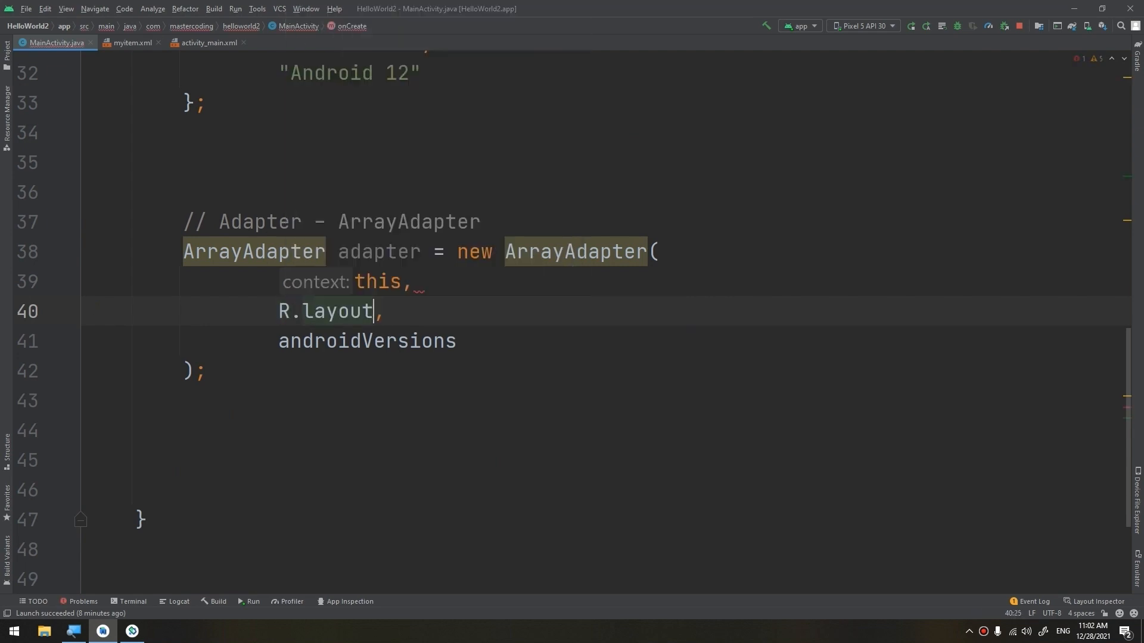
text(.myitem)
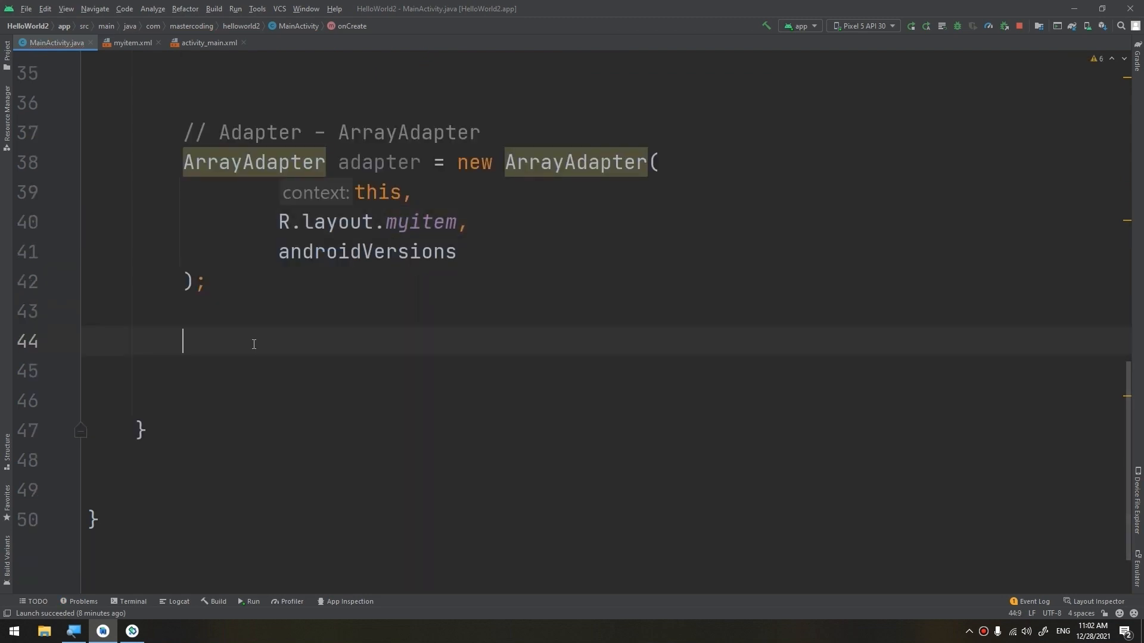
Attach the adapter with listView.setAdapter(adapter)
text(listView.setA)
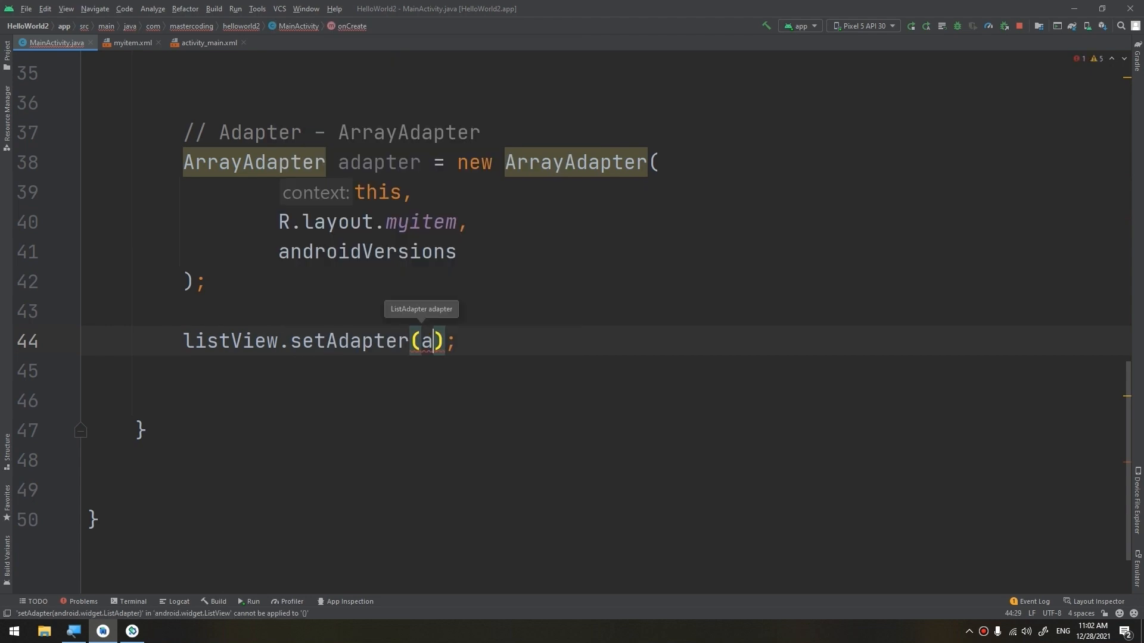
text(dapter)
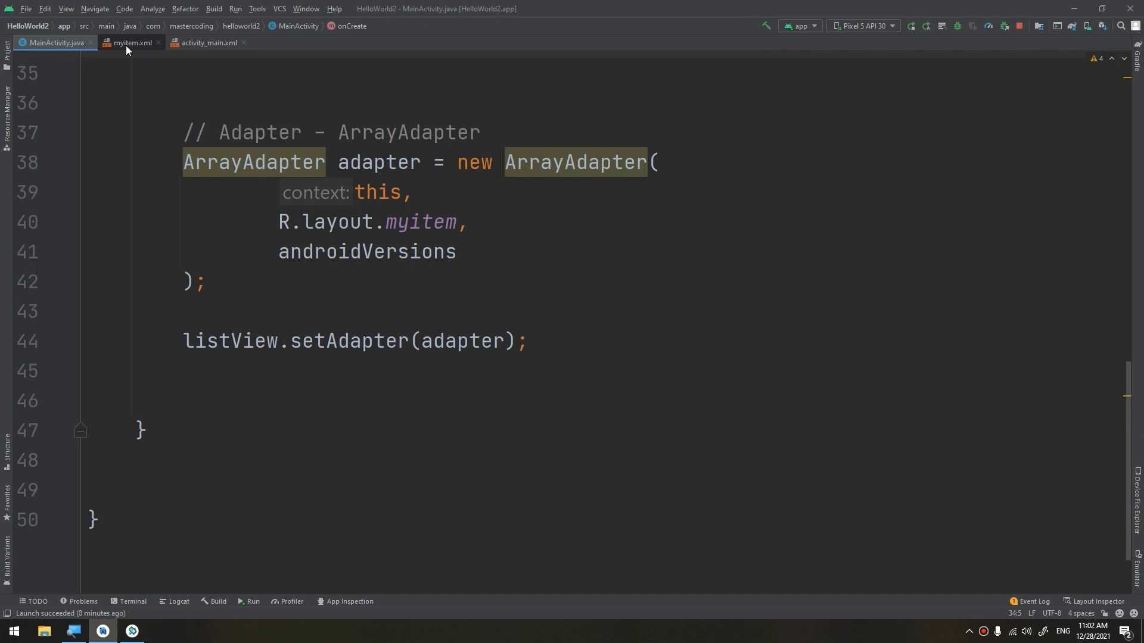
click(55, 43)
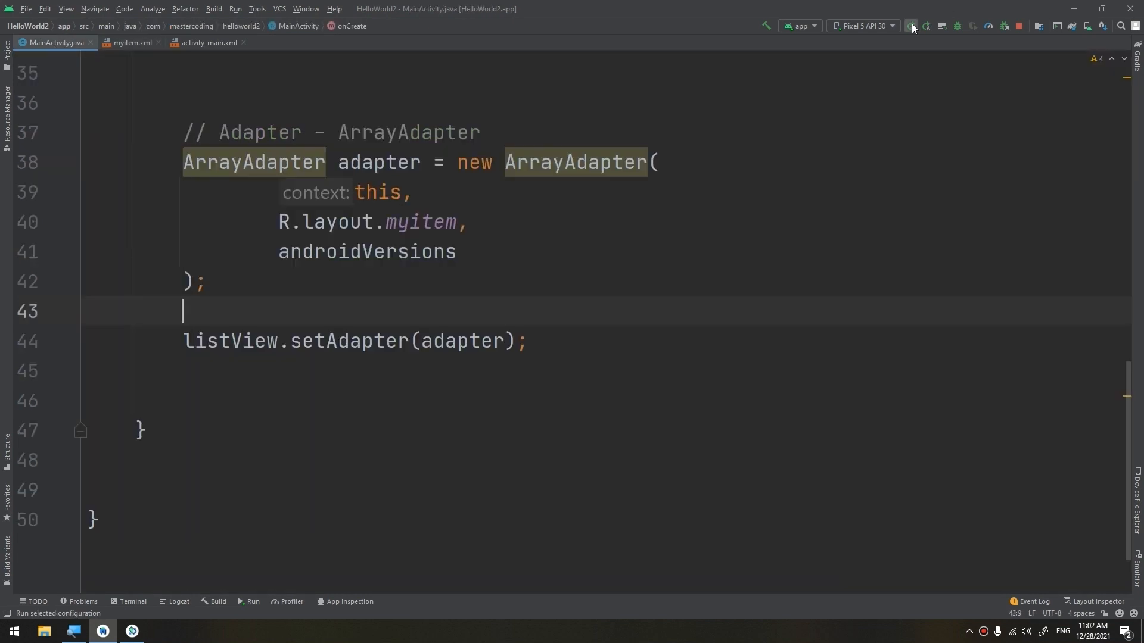
Run the app, add a blank line after R.layout.myitem, and reopen myitem.xml to check the TextView id
click(911, 25)
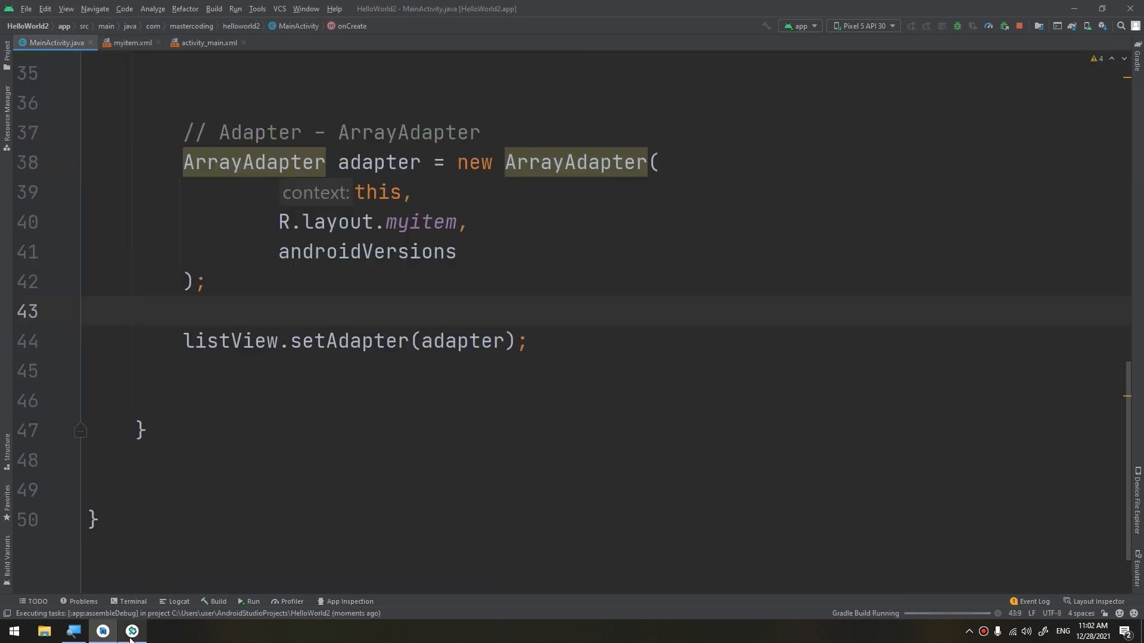
click(132, 631)
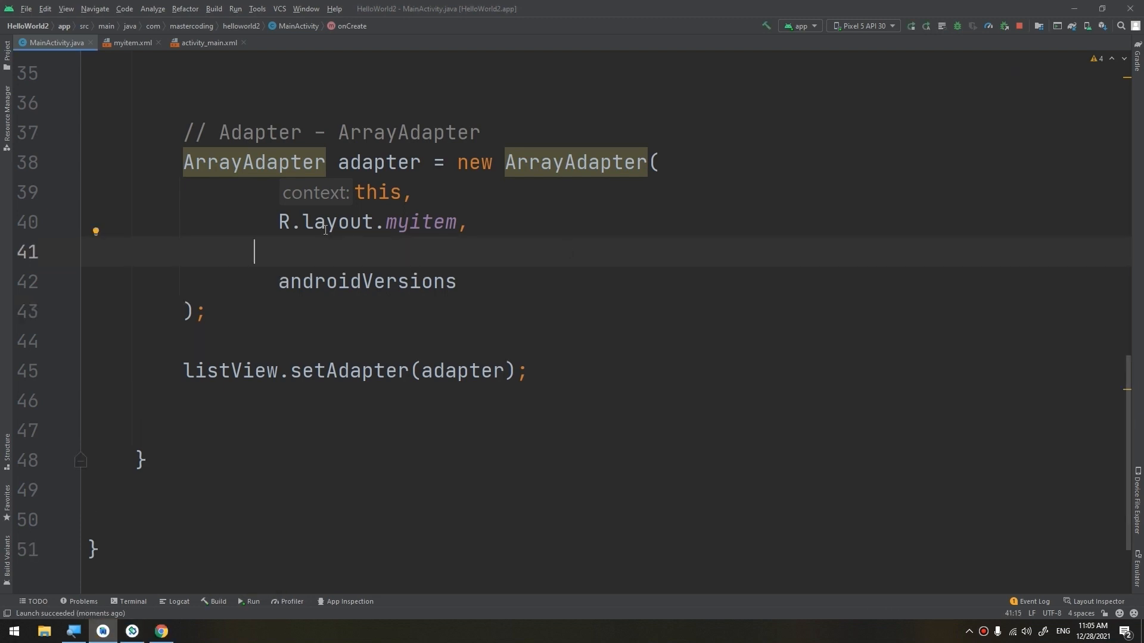
click(132, 43)
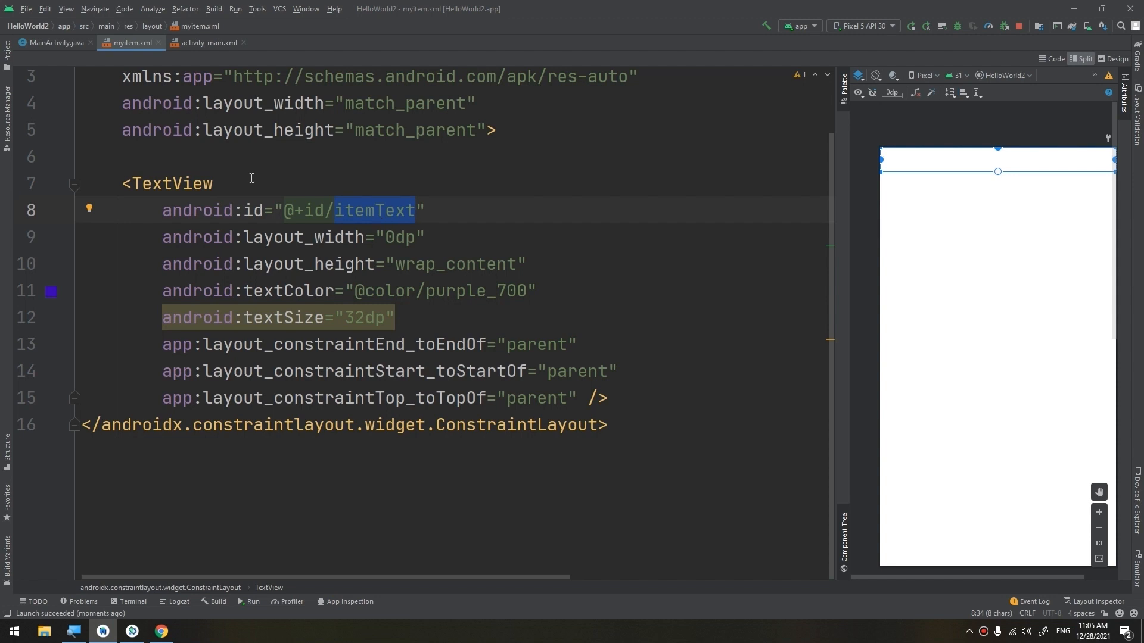
Pass R.id.itemText as the ArrayAdapter's text view id, verified against myitem.xml, and run the app
click(55, 43)
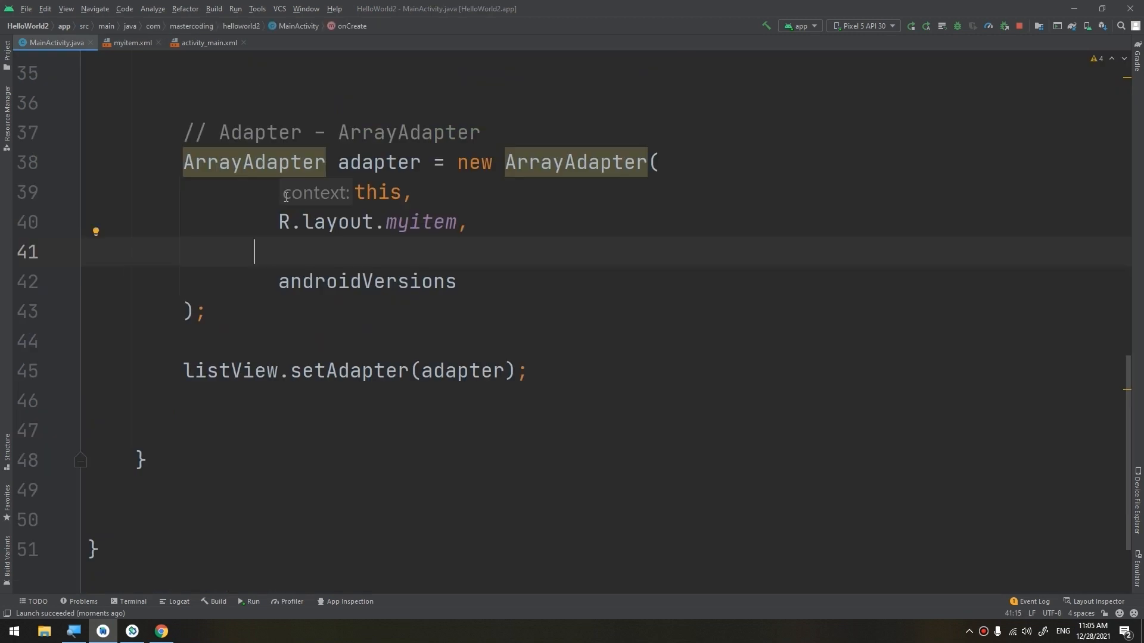
scroll(up, 3)
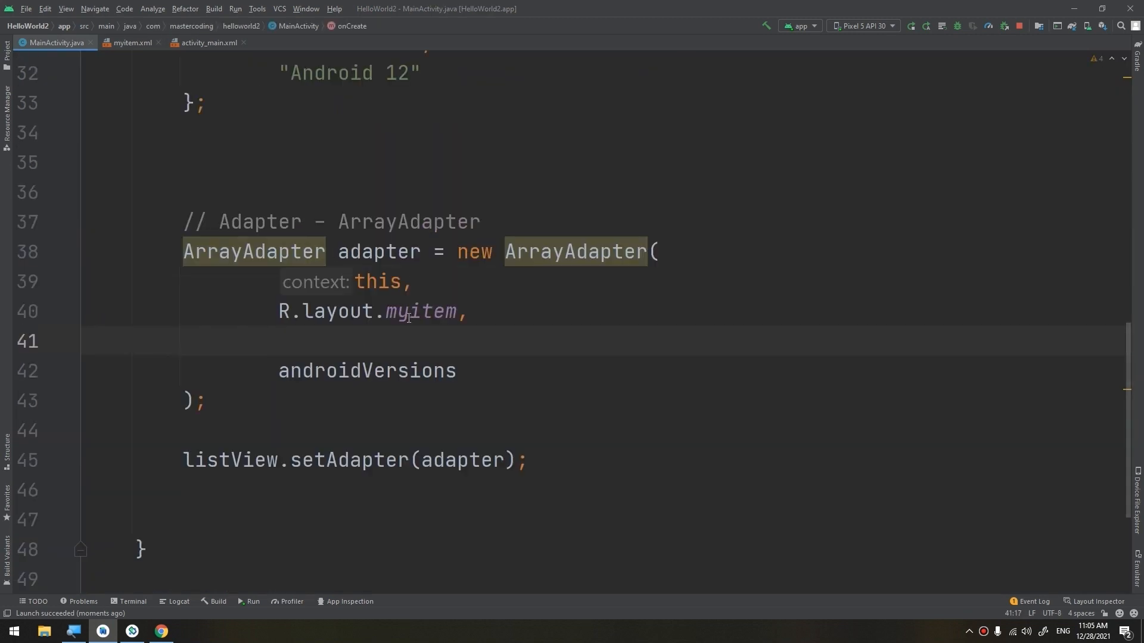
text(R)
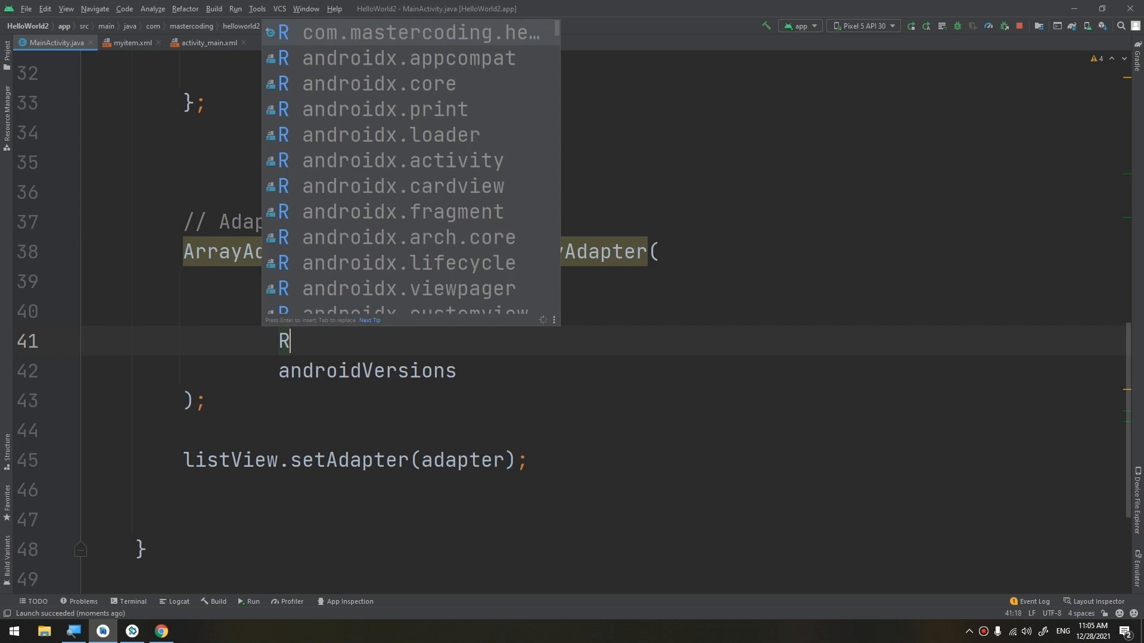
text(.id.itemText,)
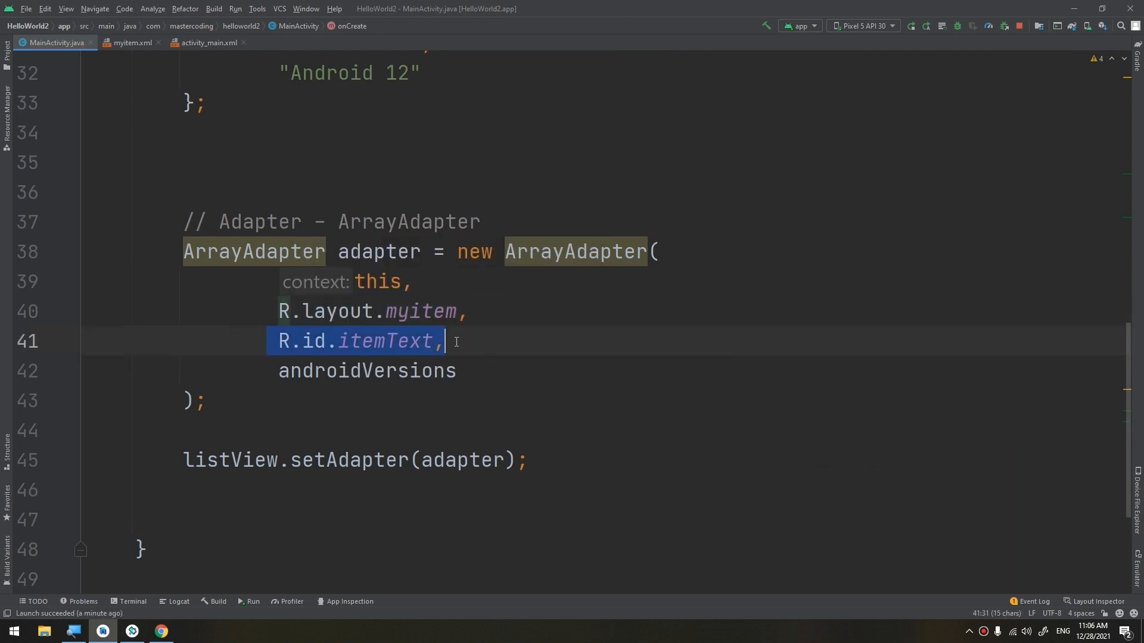
click(132, 43)
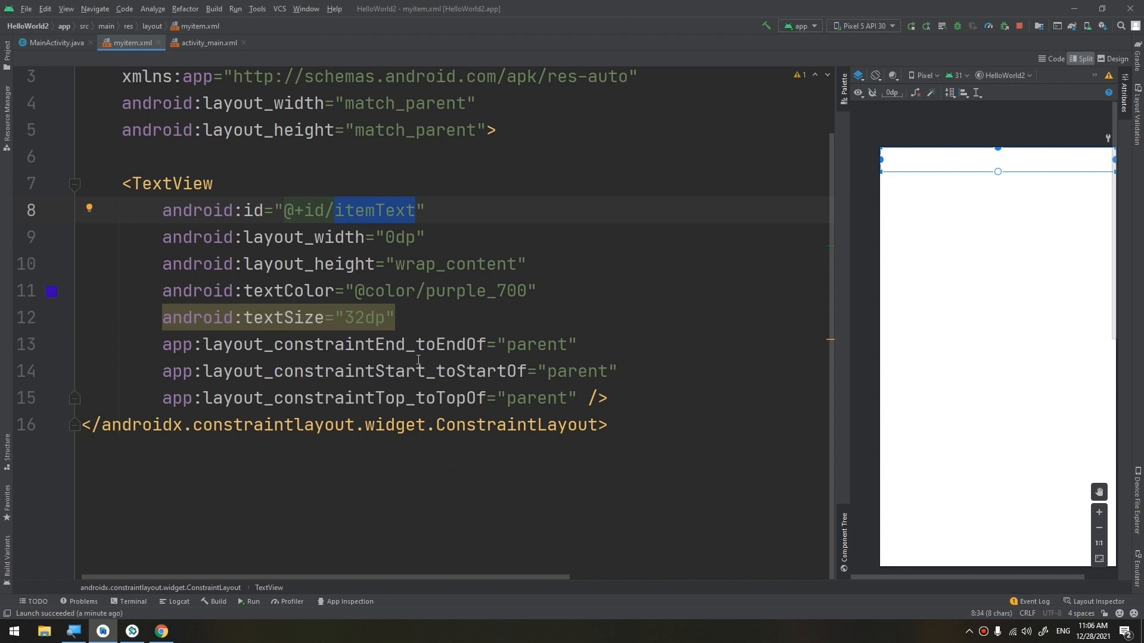
click(55, 43)
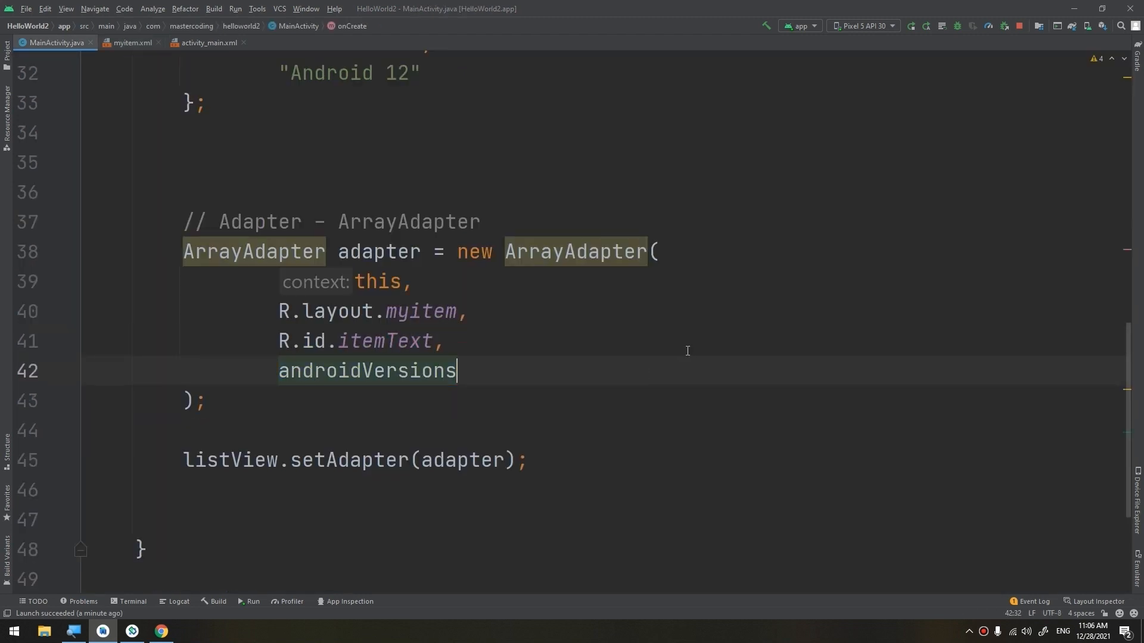
click(909, 25)
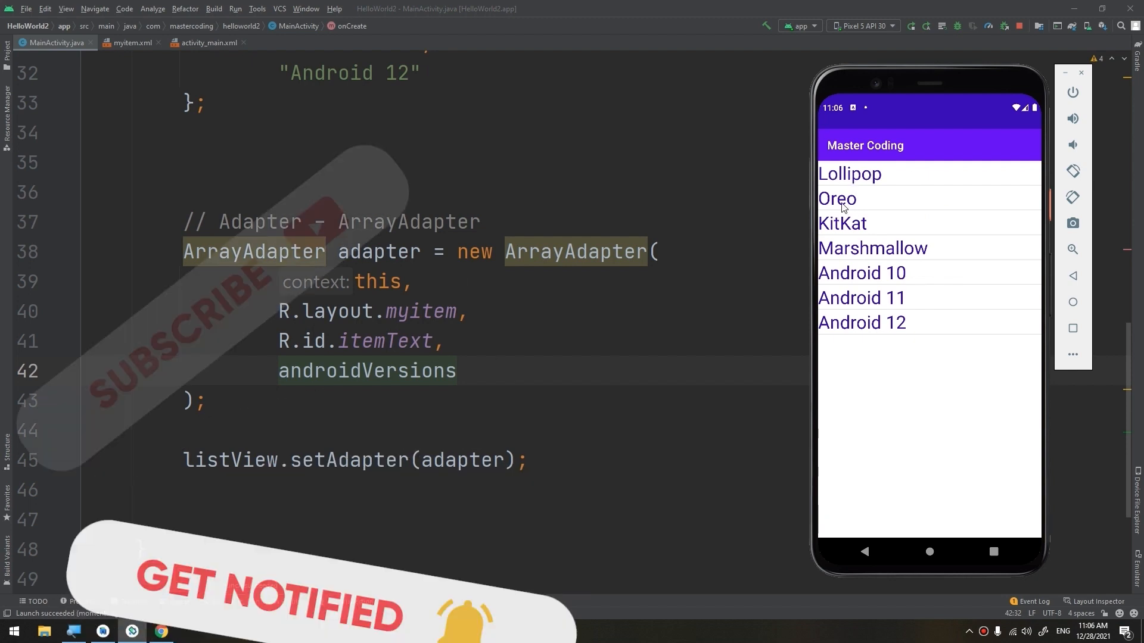
Return to the myitem.xml layout after checking the emulator's version list
click(132, 43)
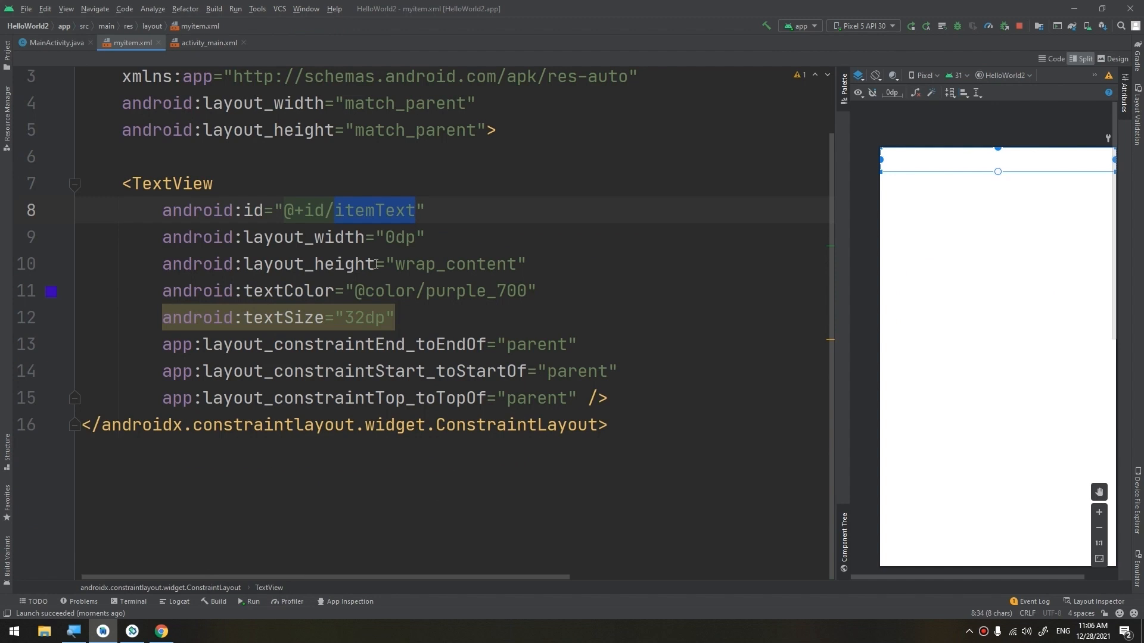
Give the itemText TextView 32dp start/end and 16dp top margins, then rerun the app
click(521, 290)
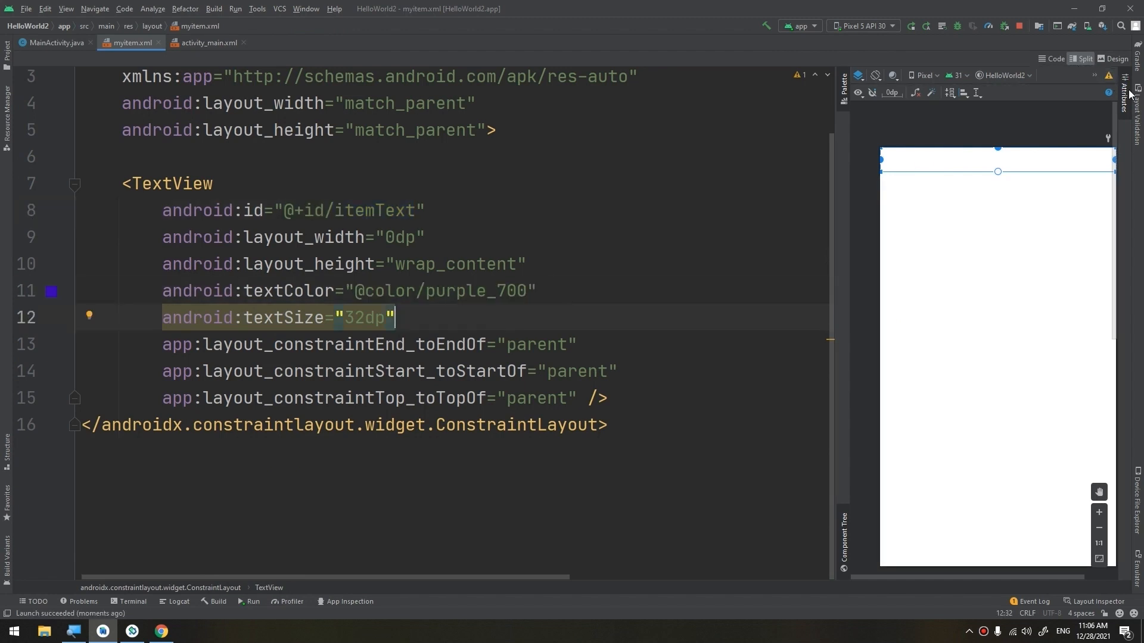
click(1130, 96)
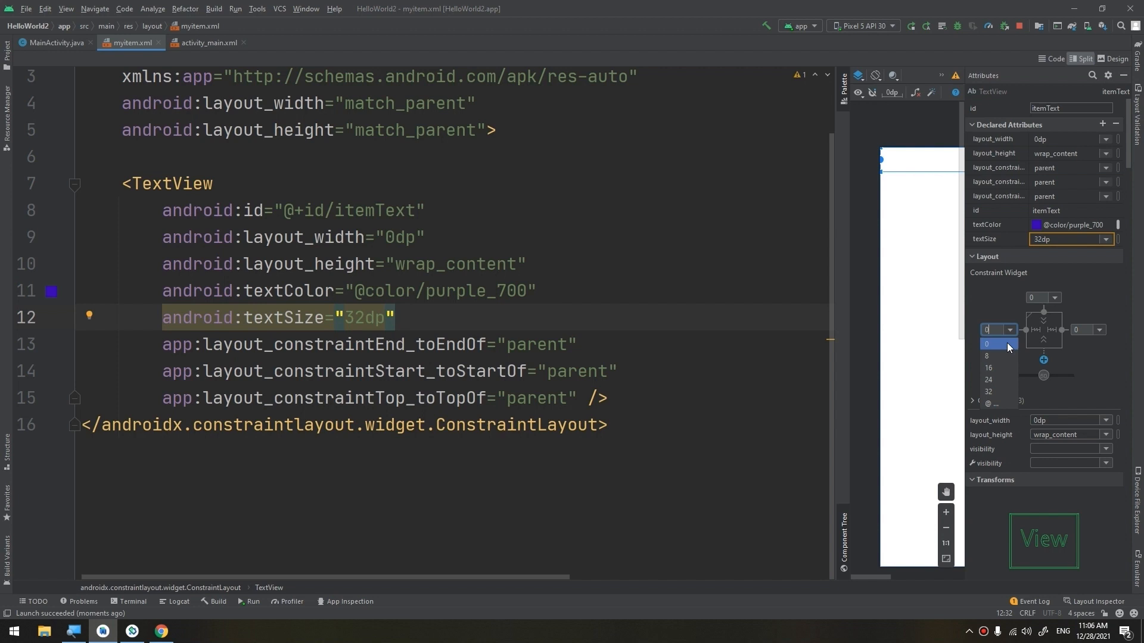
click(989, 391)
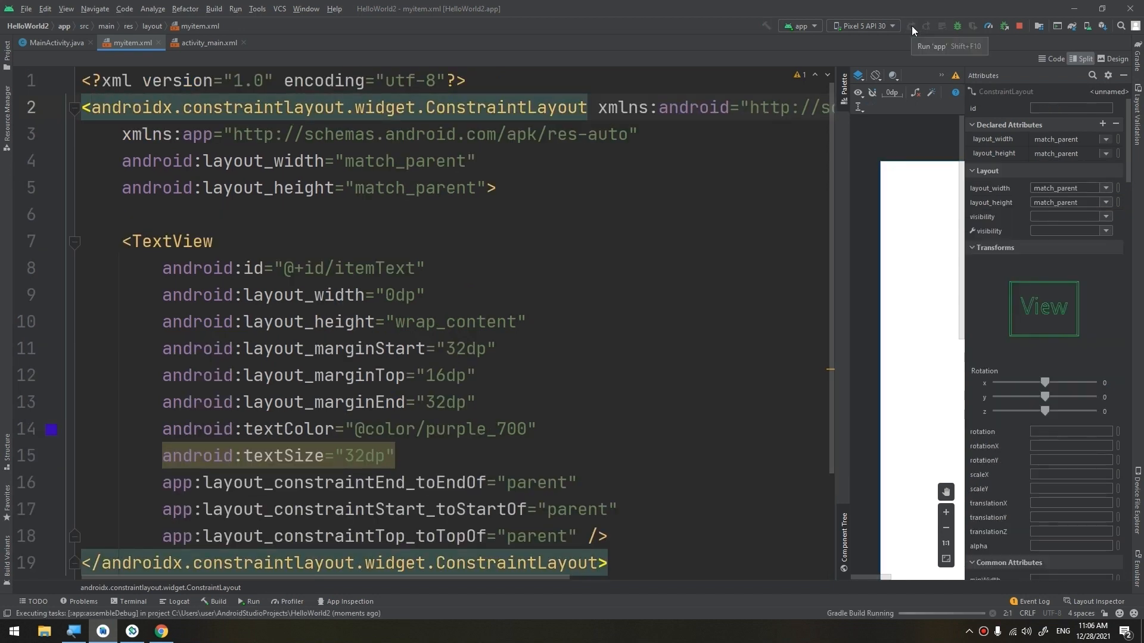
click(909, 25)
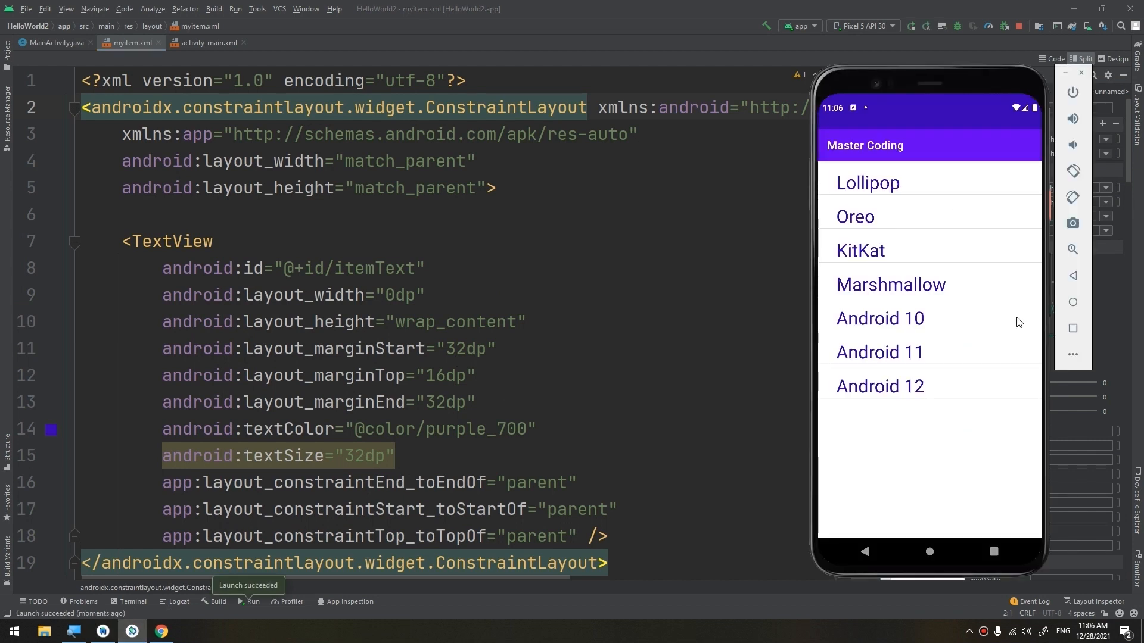
Review activity_main.xml and MainActivity.java, then tap a version row in the emulator list
click(207, 43)
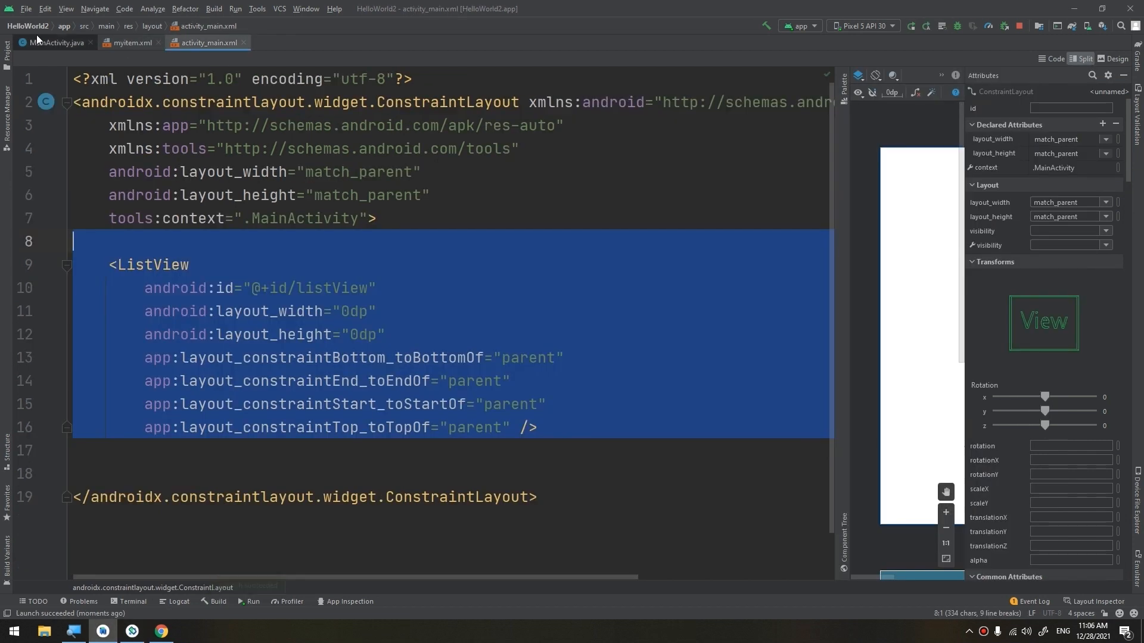
click(55, 43)
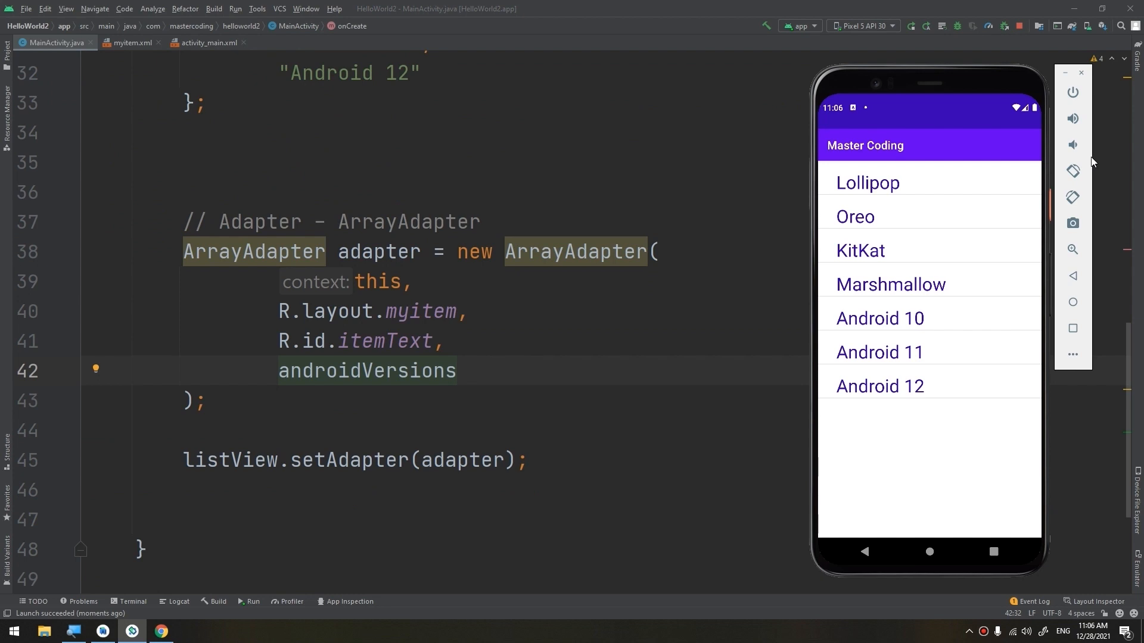
mouse_move(1127, 330)
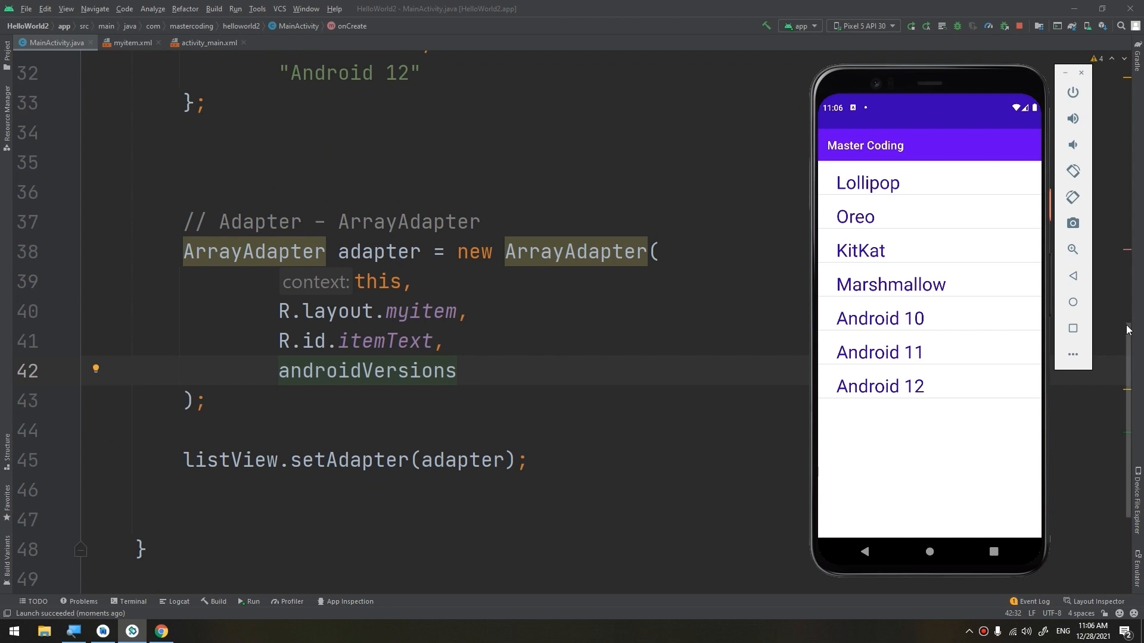
mouse_move(509, 324)
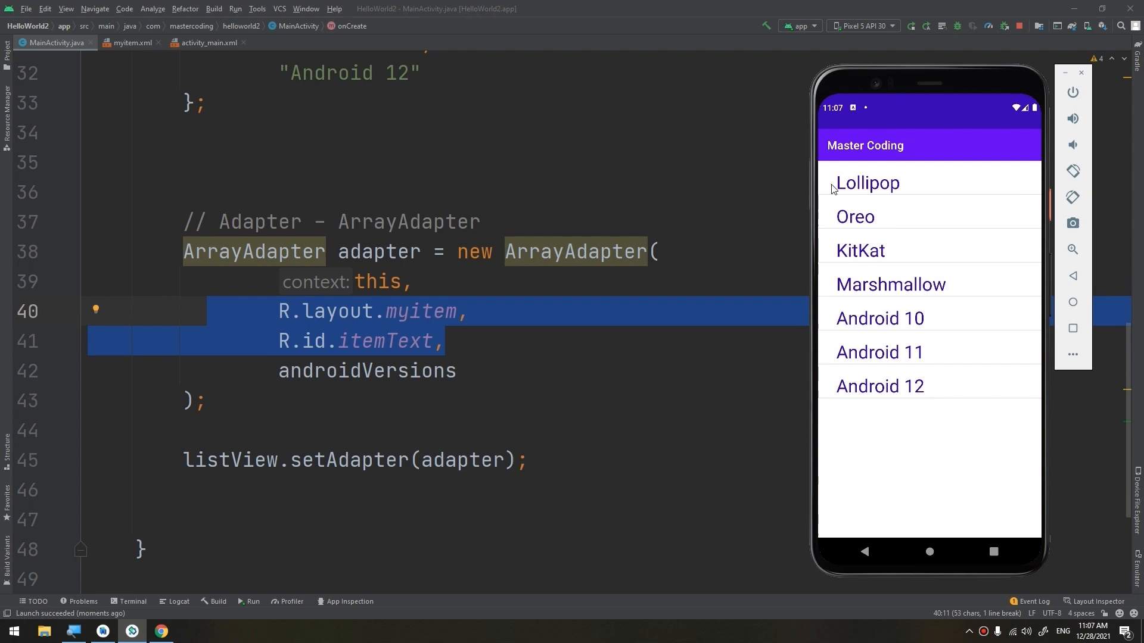
mouse_move(894, 197)
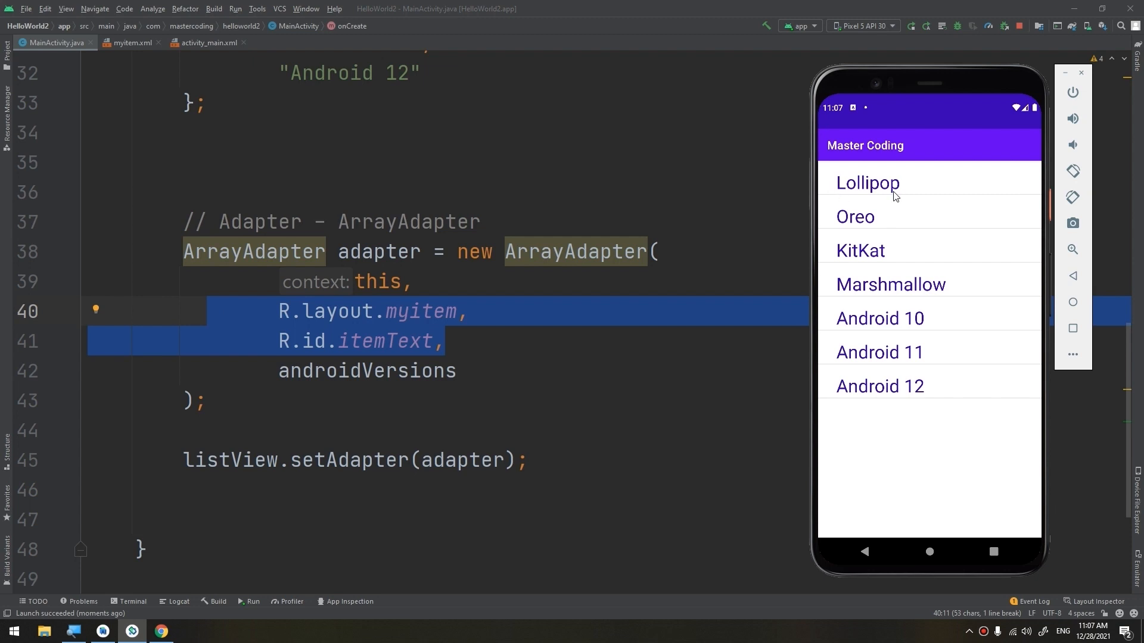
mouse_move(1036, 363)
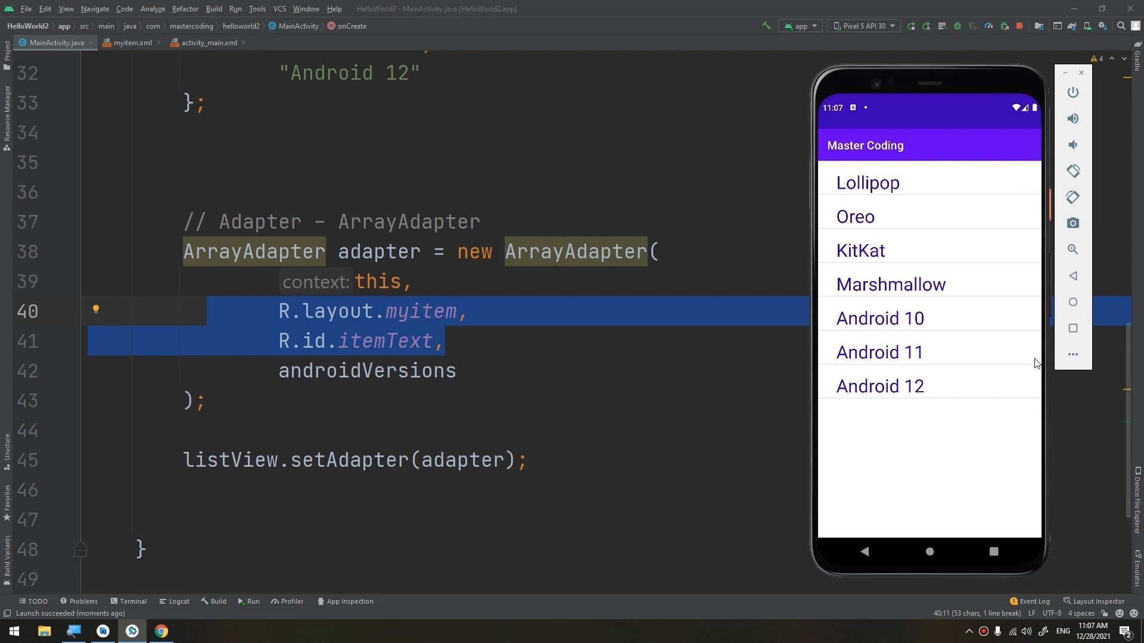
click(879, 352)
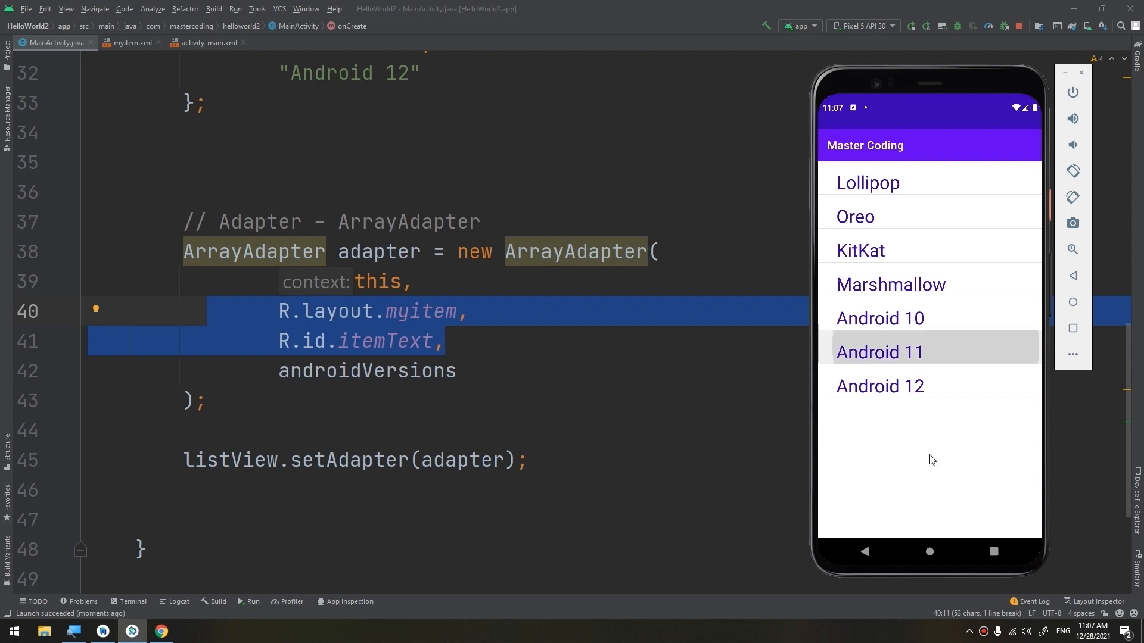